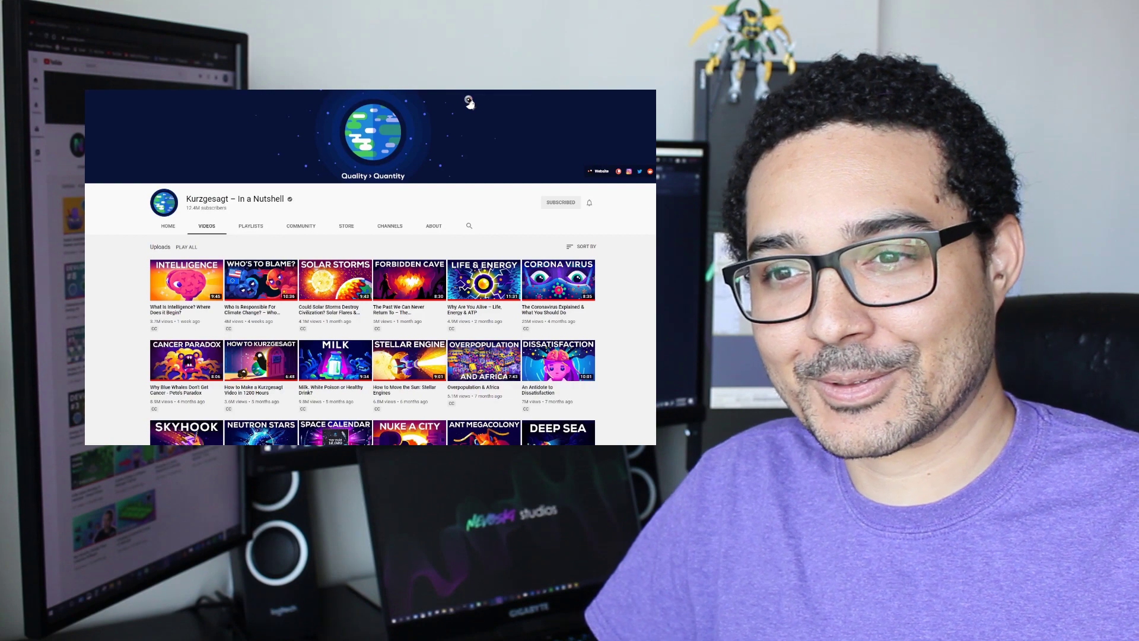
# Step: Turn on the snapping grid over the 2D canvas
pyautogui.scroll(-3)
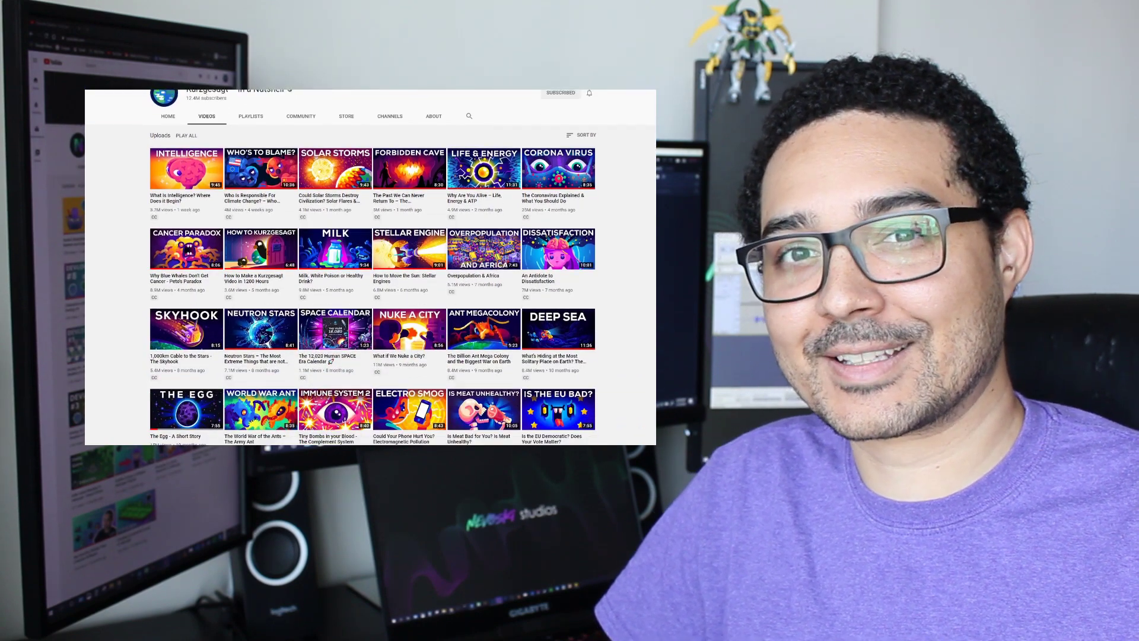
pyautogui.scroll(-3)
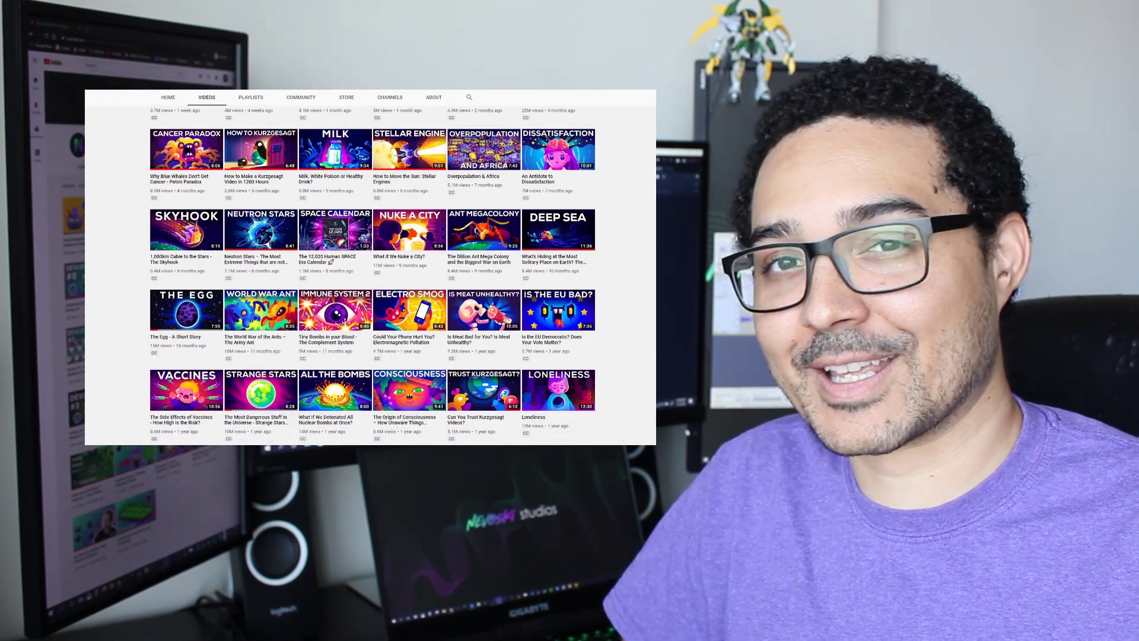
pyautogui.scroll(3)
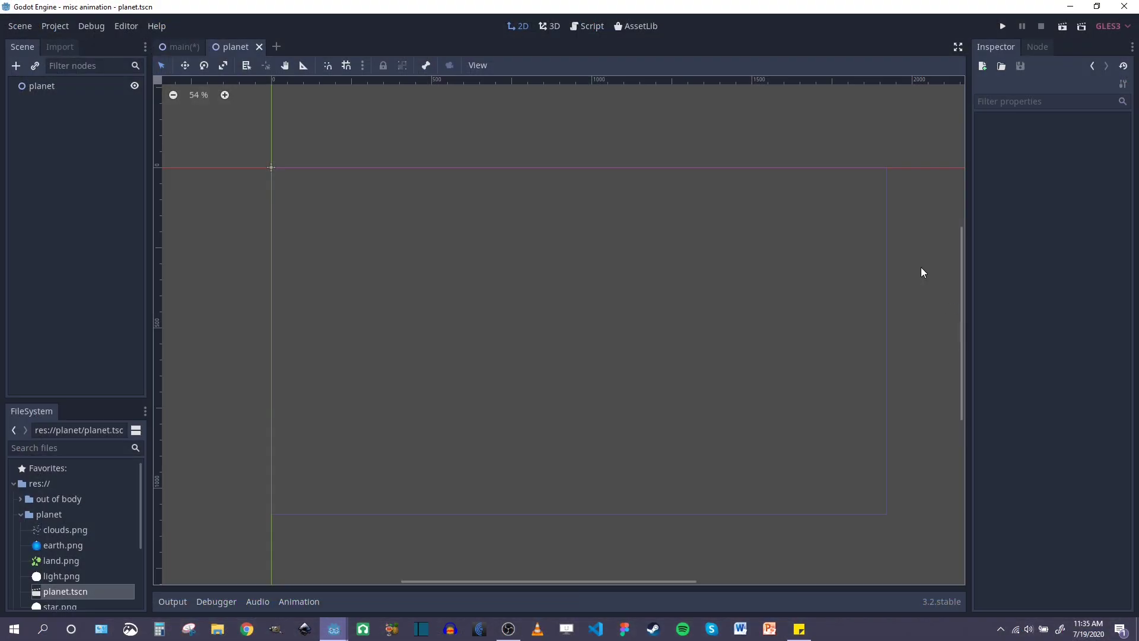
pyautogui.moveTo(174, 339)
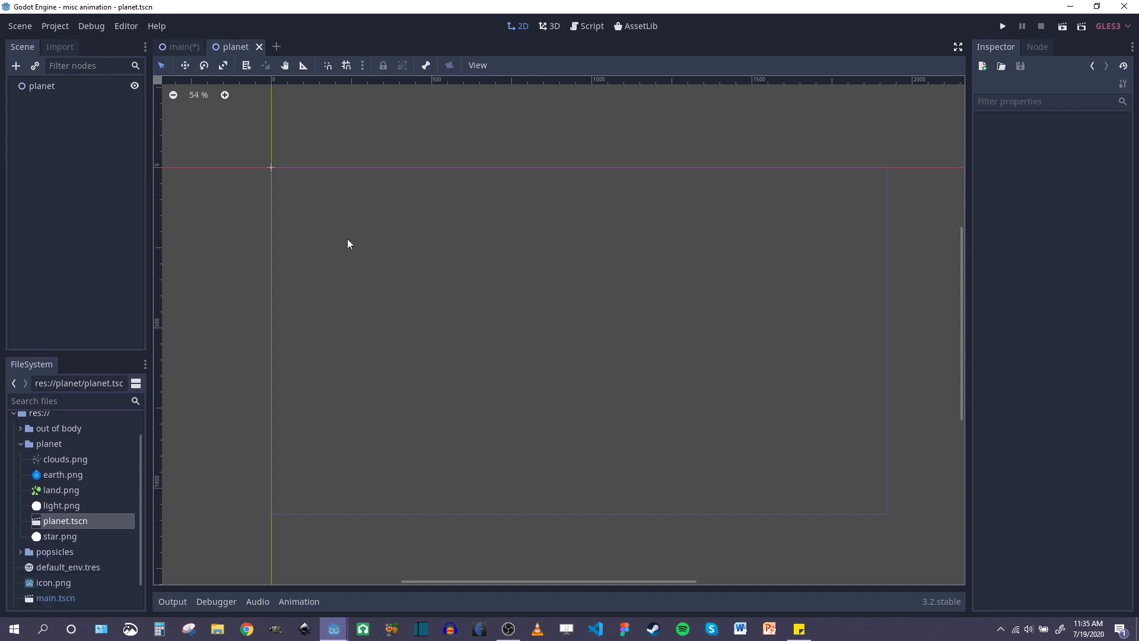
pyautogui.click(346, 65)
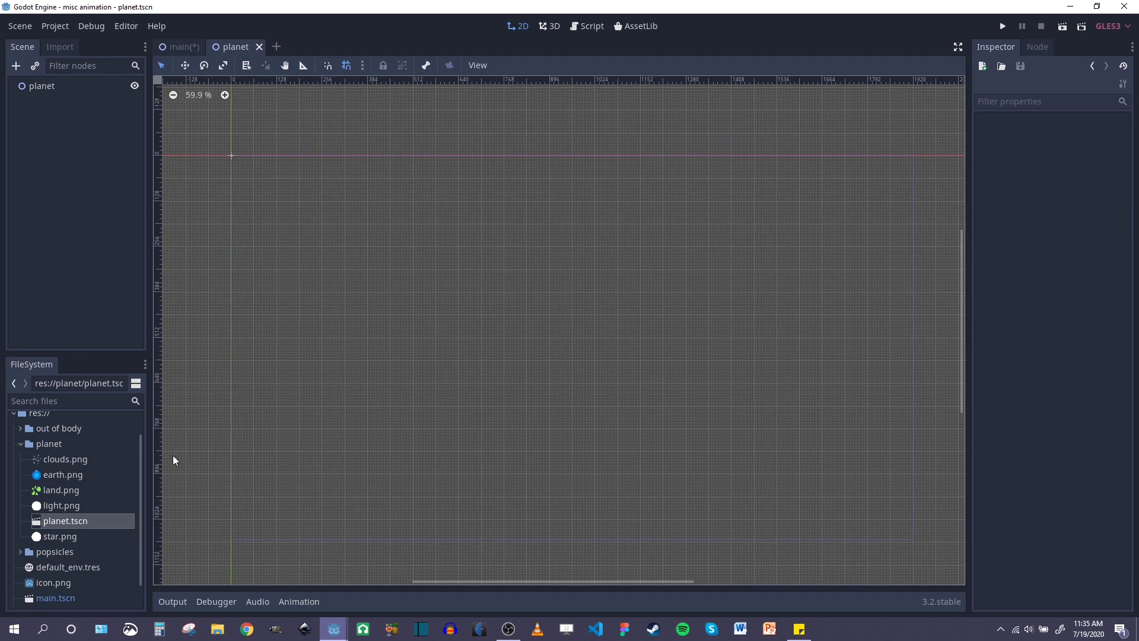
# Step: Drag earth.png, land.png and clouds.png into the viewport, layered over one another
pyautogui.moveTo(62, 475); pyautogui.dragTo(557, 348)
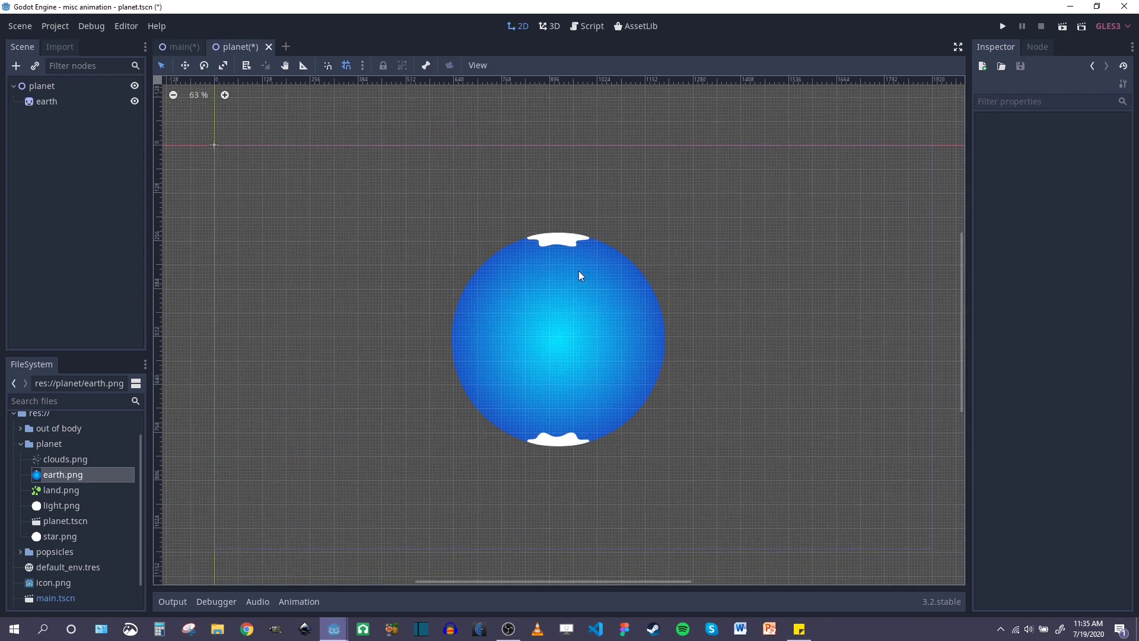
pyautogui.moveTo(61, 489); pyautogui.dragTo(603, 339)
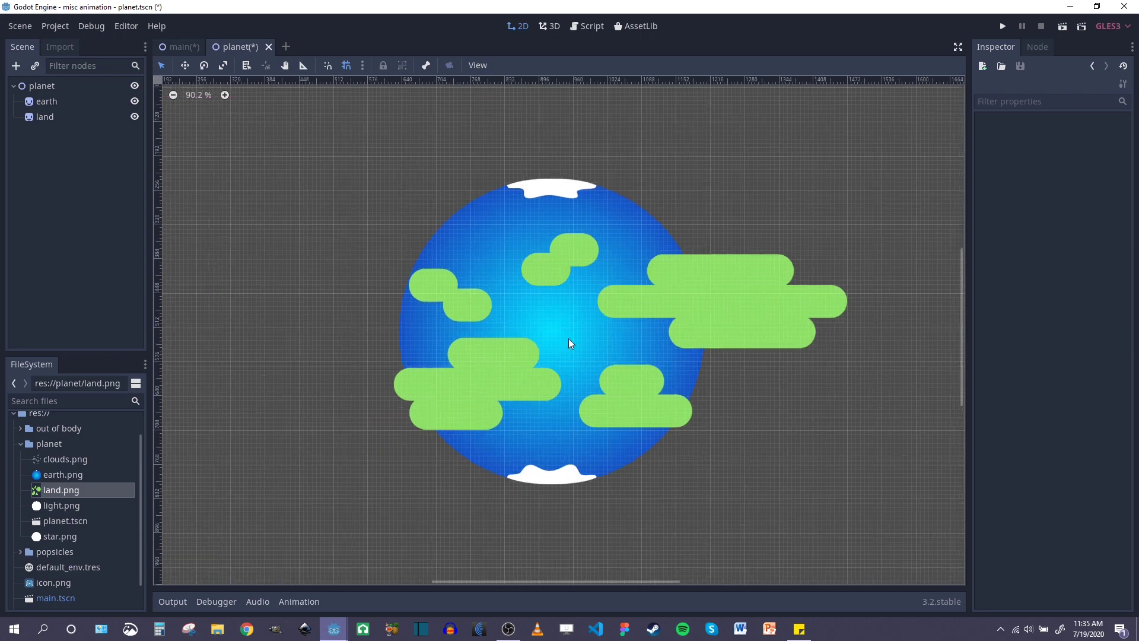
pyautogui.scroll(-3)
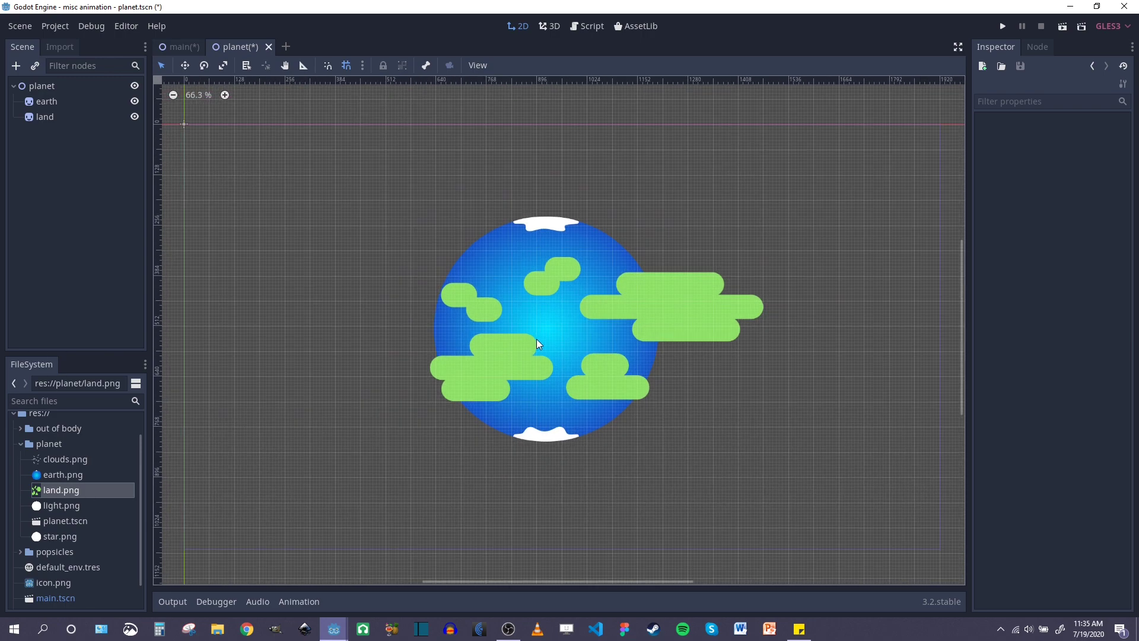
pyautogui.scroll(-3)
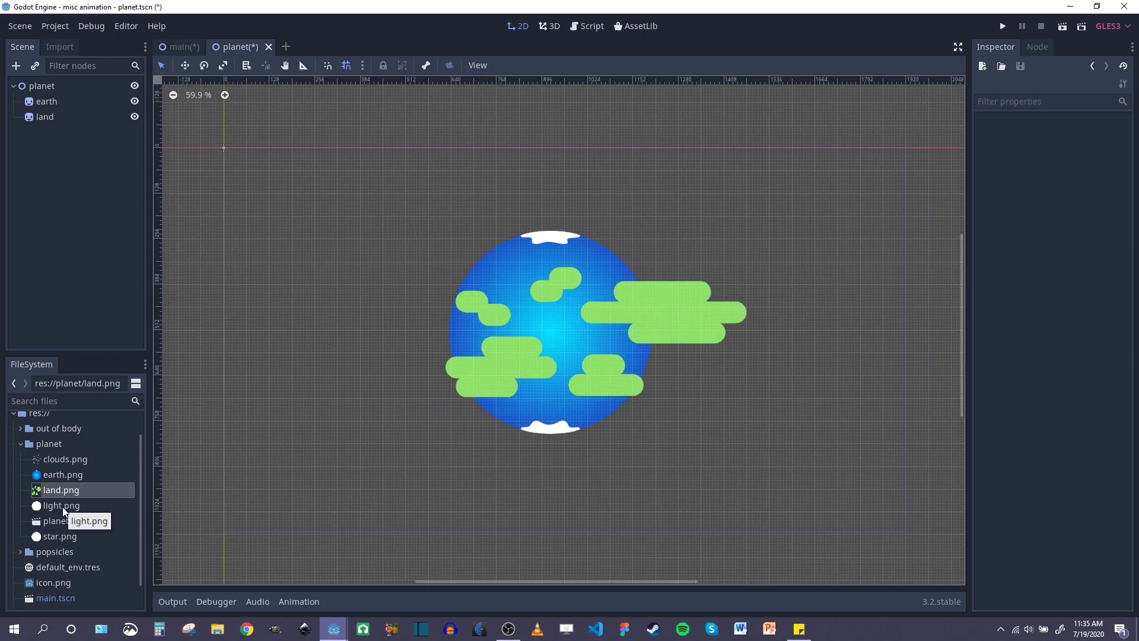
pyautogui.moveTo(65, 459); pyautogui.dragTo(553, 342)
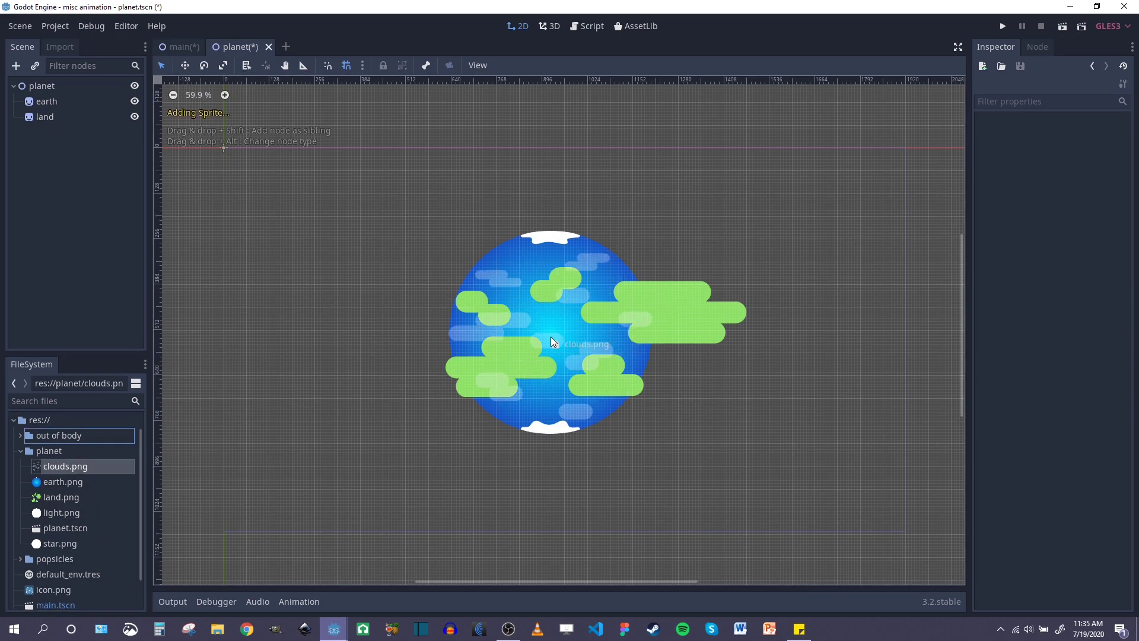
pyautogui.moveTo(65, 465); pyautogui.dragTo(552, 342)
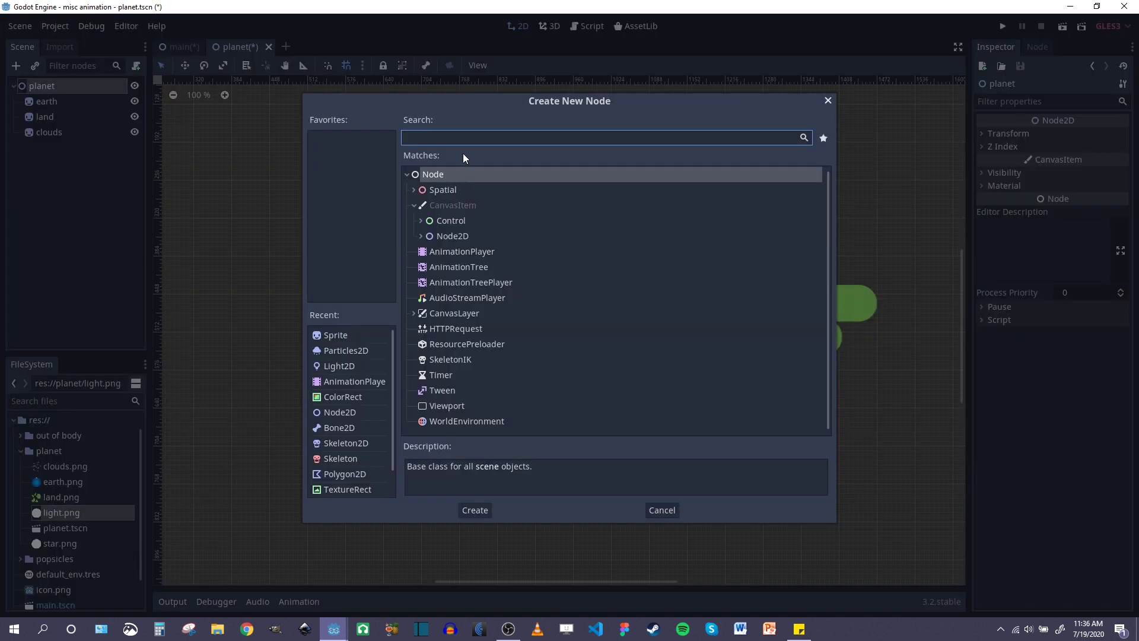
# Step: Create a Light2D node in the planet scene
pyautogui.write('light')
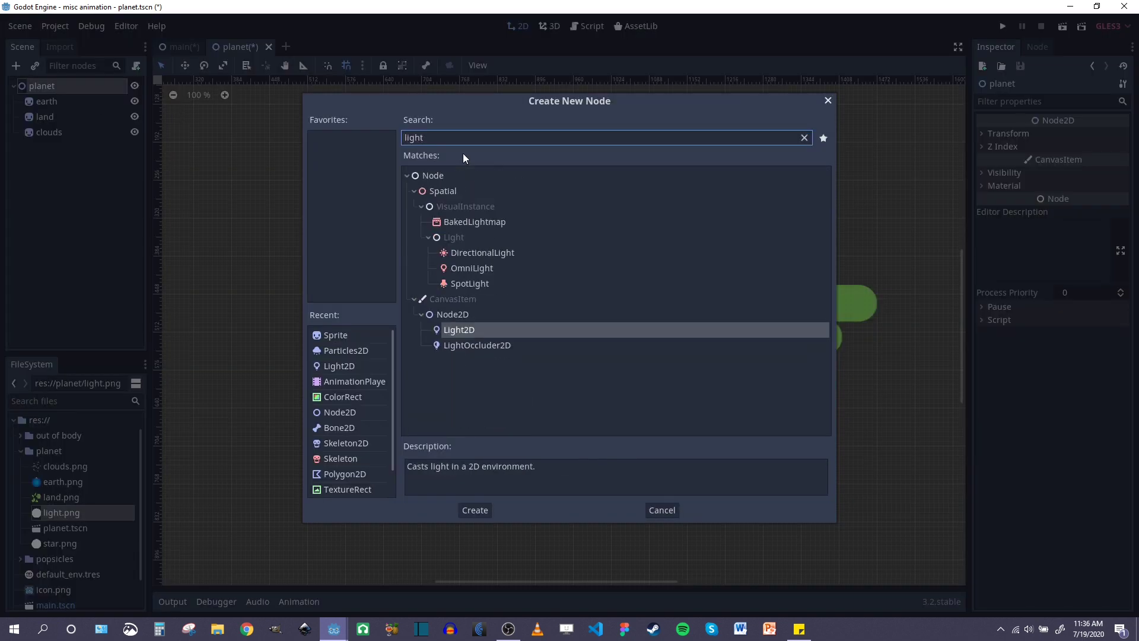
pyautogui.click(474, 509)
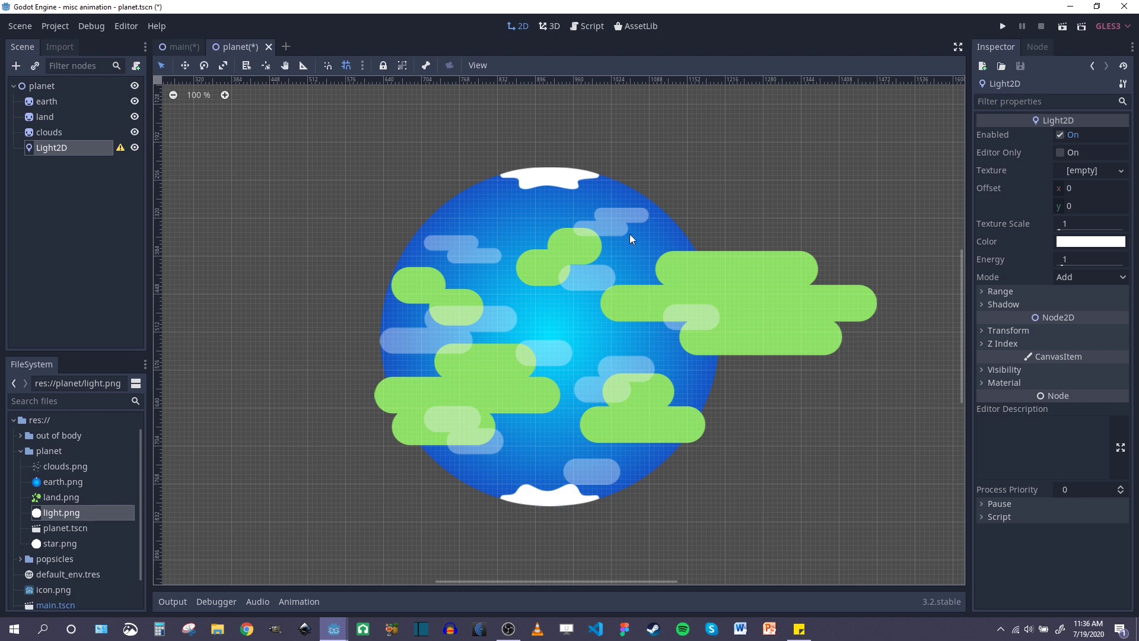
pyautogui.scroll(-3)
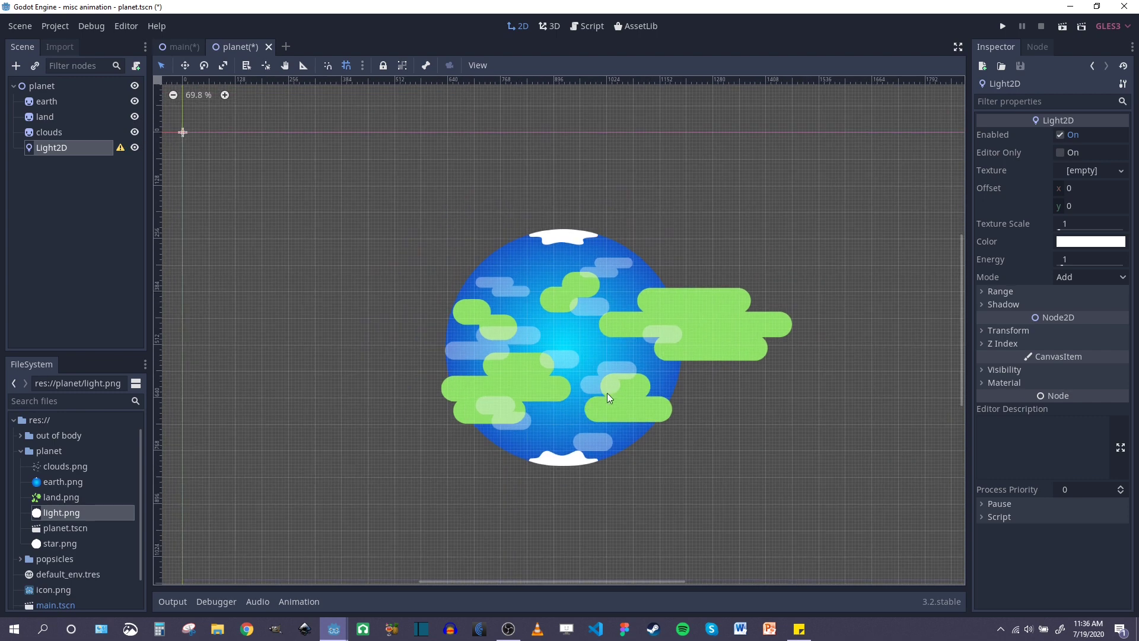
pyautogui.moveTo(407, 347)
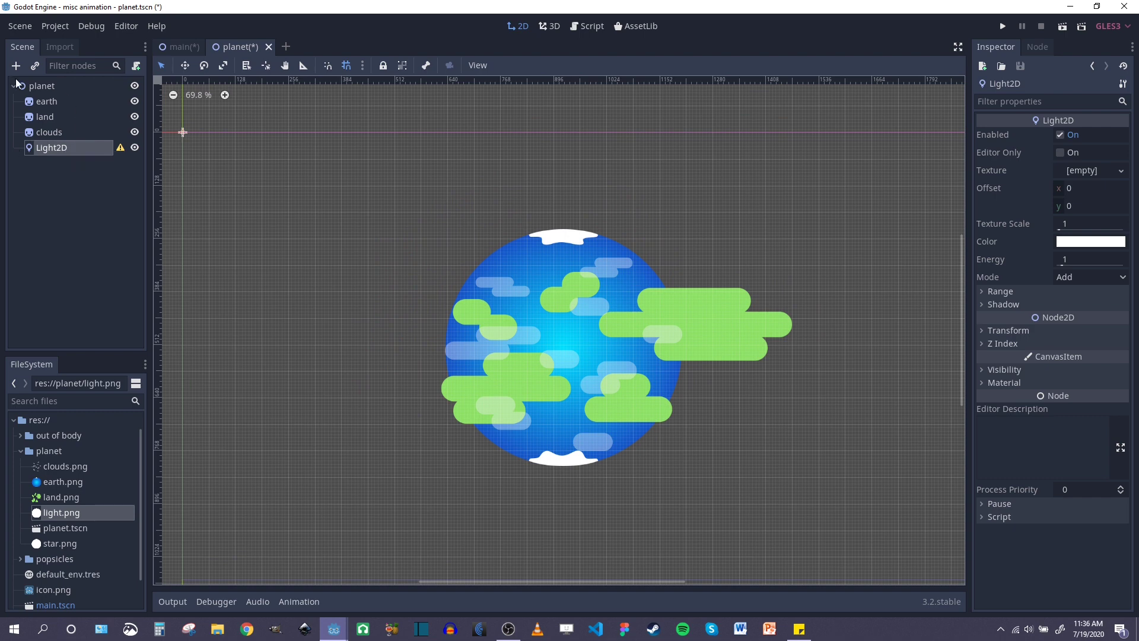
# Step: Make land and clouds children of the earth sprite
pyautogui.click(46, 117)
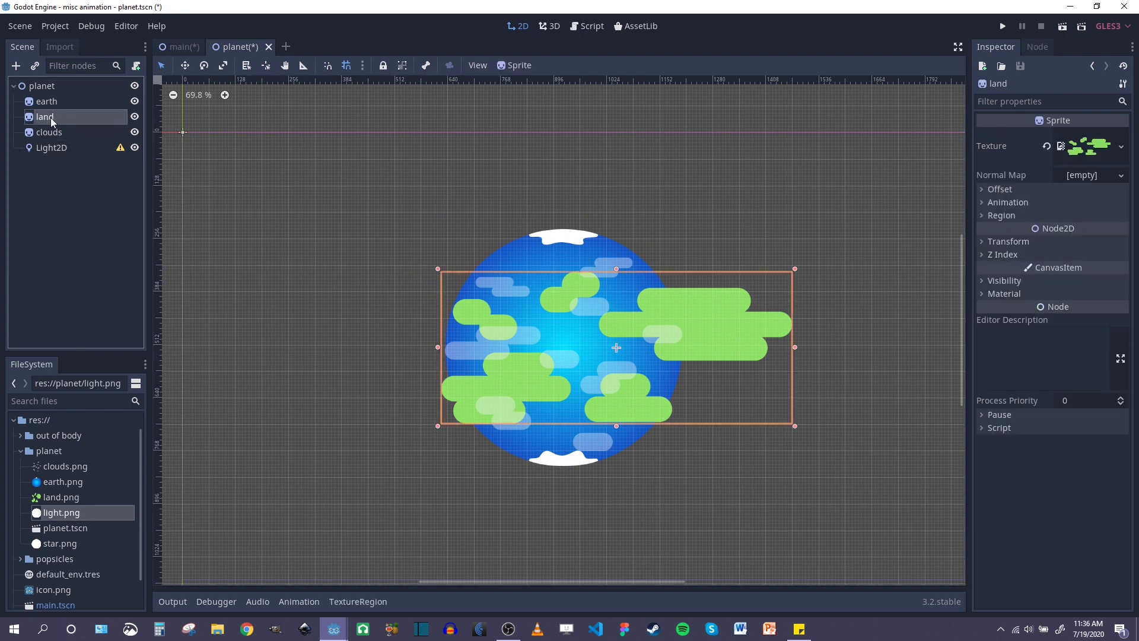
pyautogui.click(49, 131)
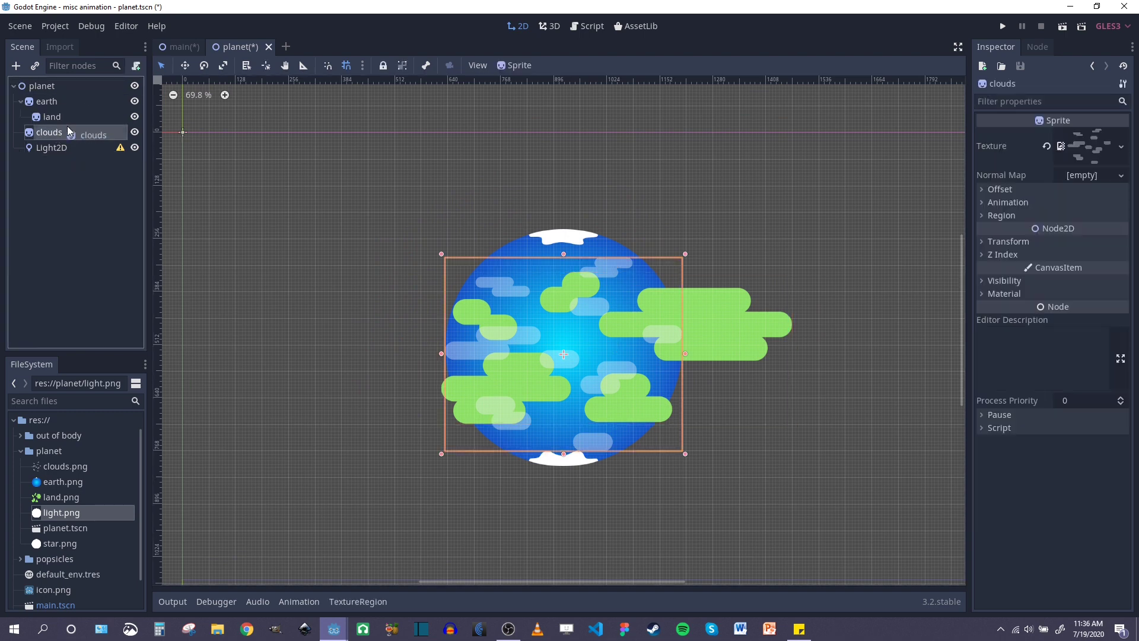
pyautogui.click(46, 101)
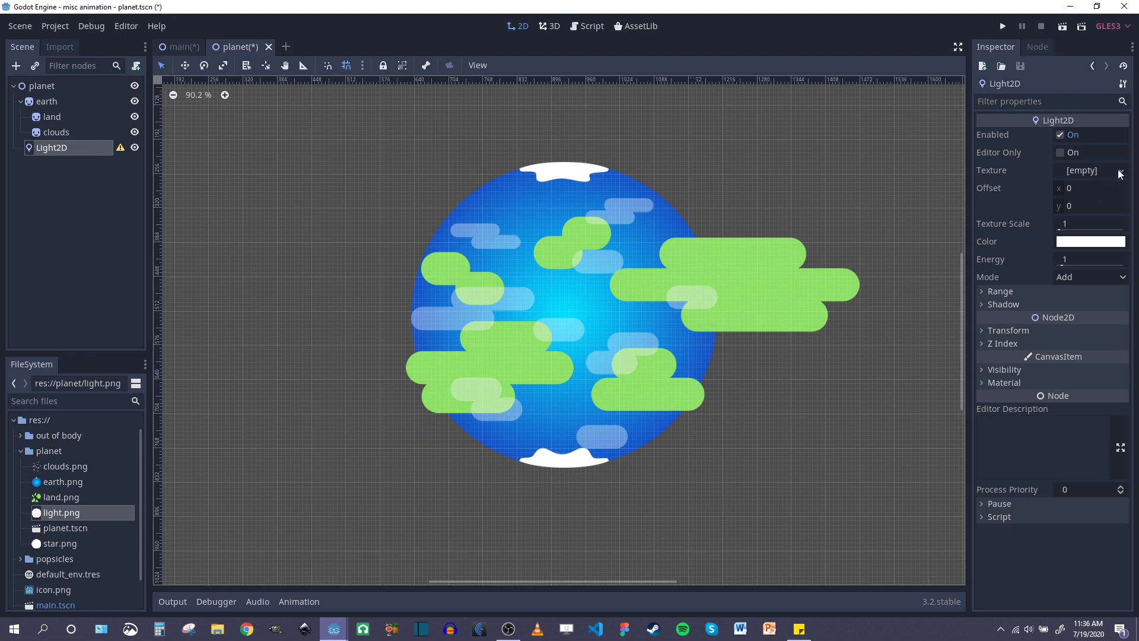
# Step: Load light.png from the planet folder as the Light2D texture
pyautogui.click(1120, 174)
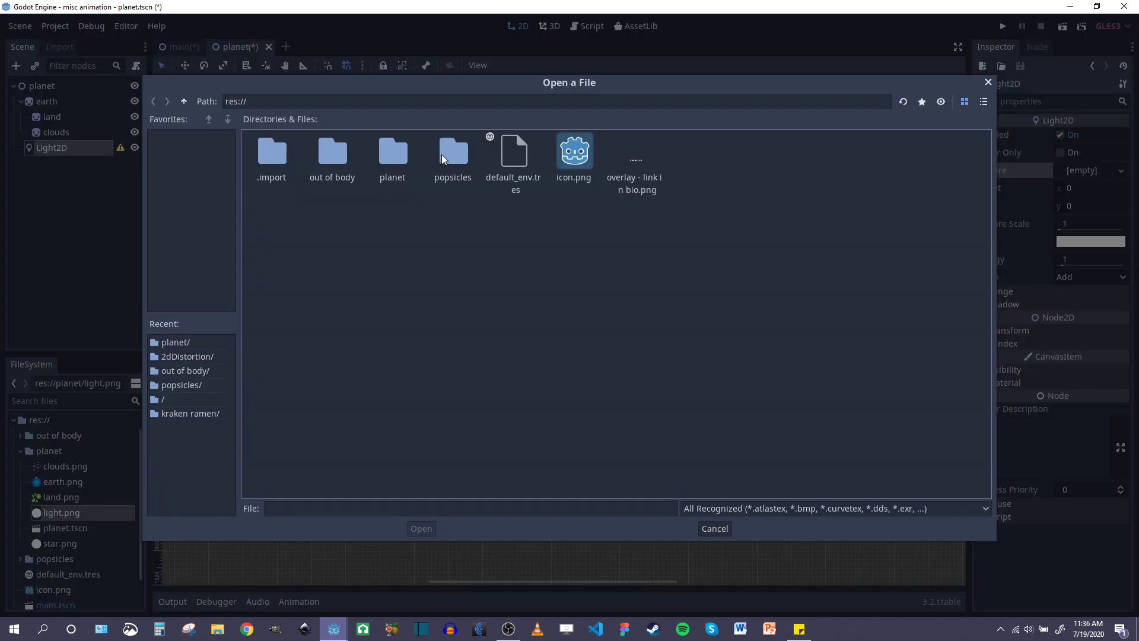
pyautogui.doubleClick(392, 149)
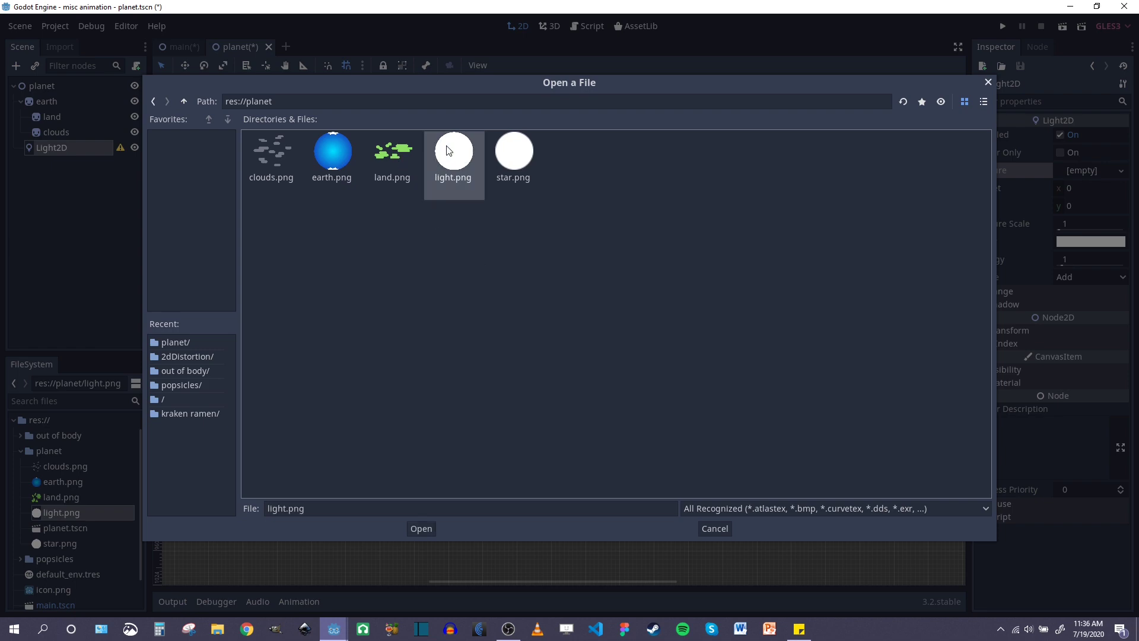
pyautogui.click(420, 528)
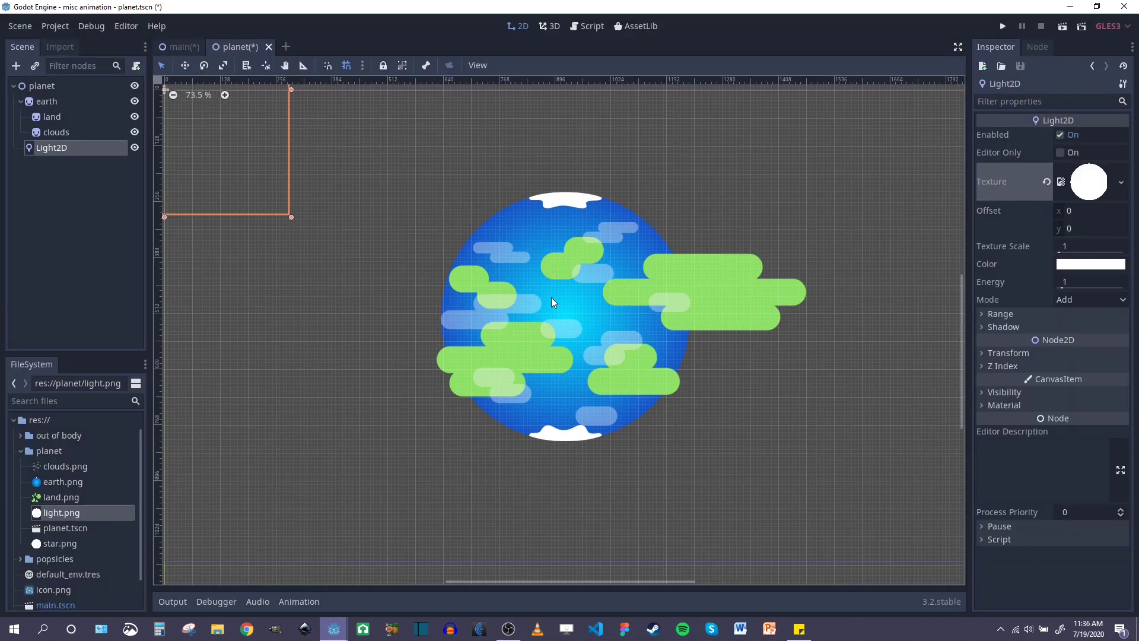
pyautogui.scroll(-3)
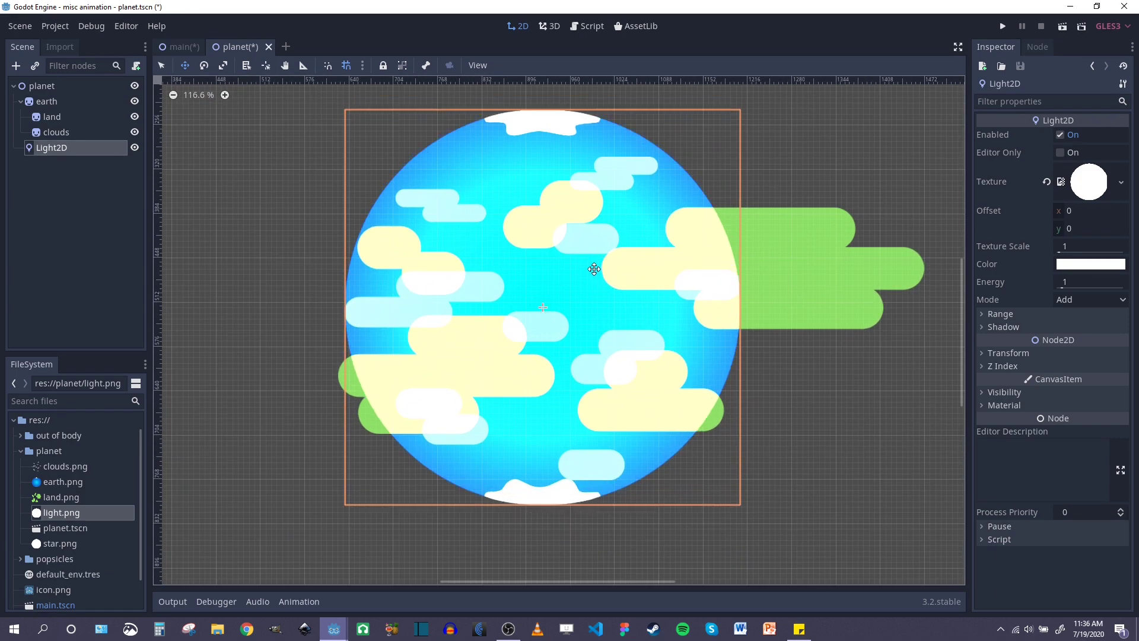
pyautogui.scroll(-3)
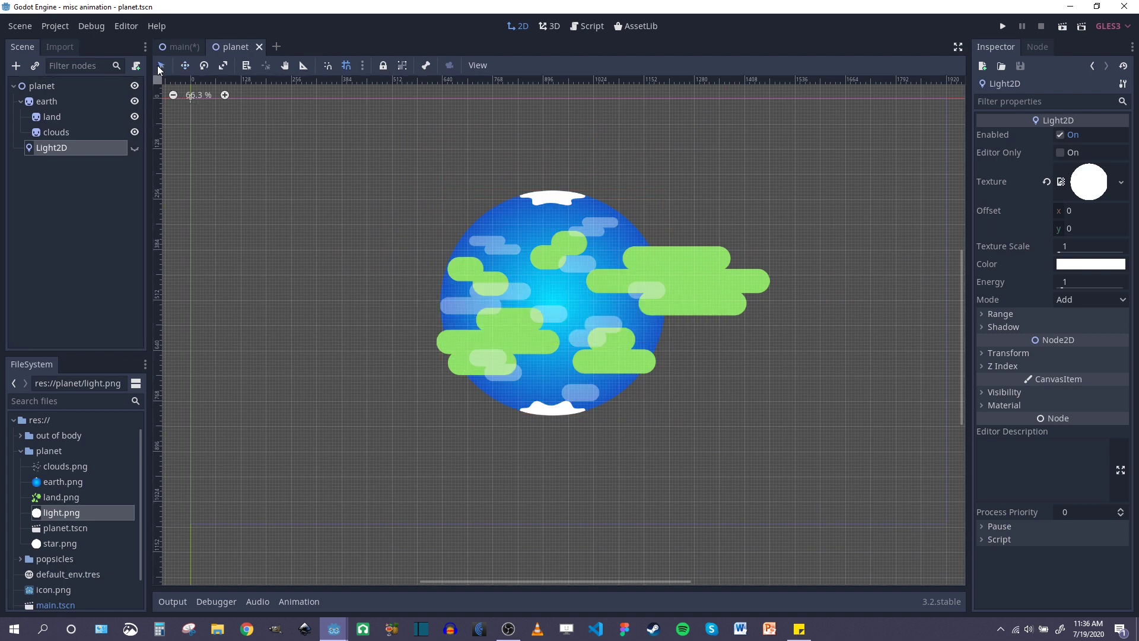
# Step: Add two AnimationPlayer nodes under planet and rename the first to clouds
pyautogui.click(16, 66)
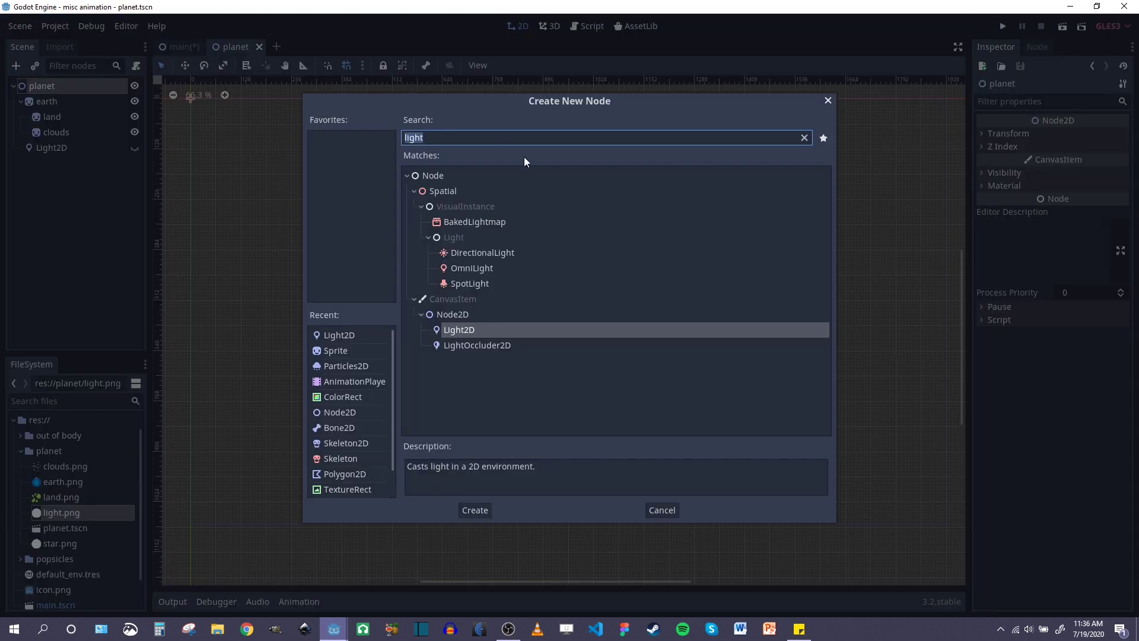
pyautogui.write('naimatio')
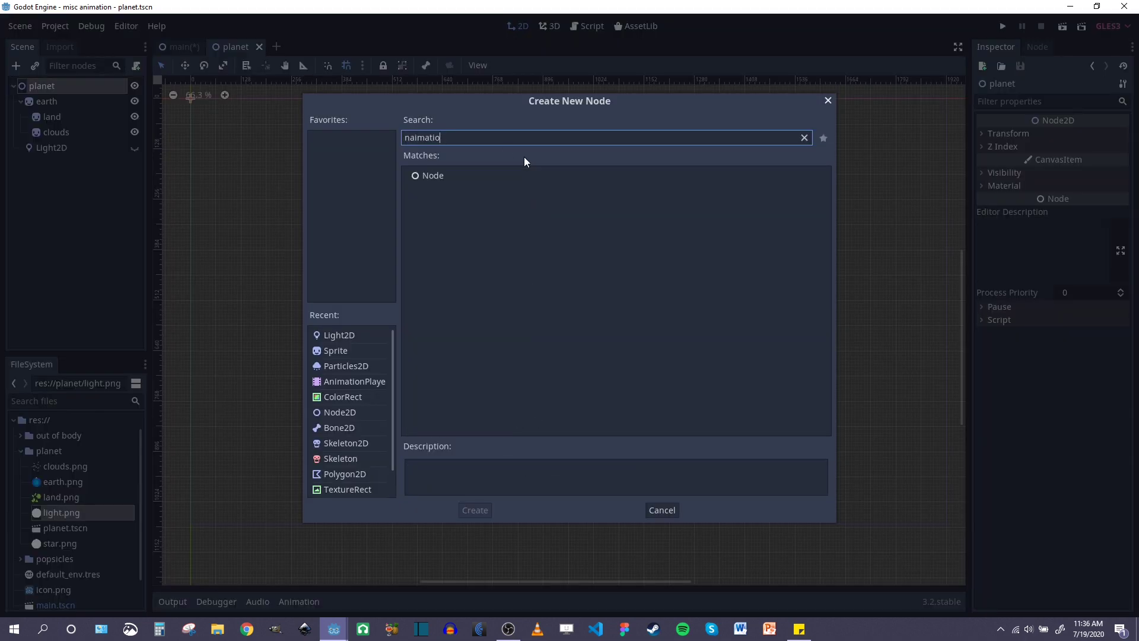
pyautogui.write('animati')
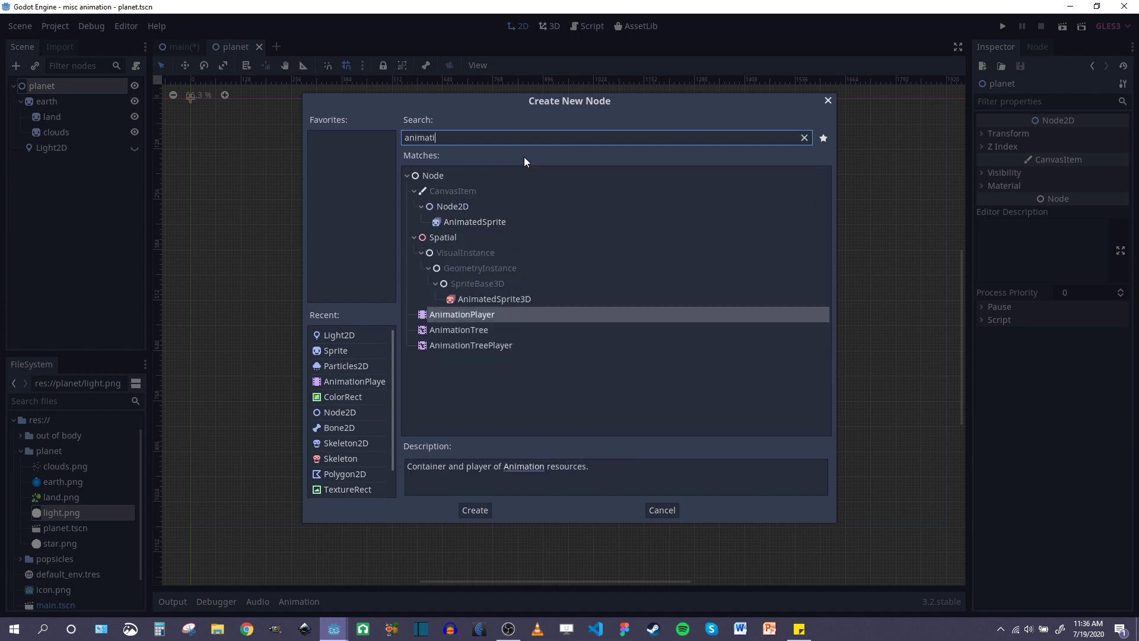
pyautogui.click(475, 509)
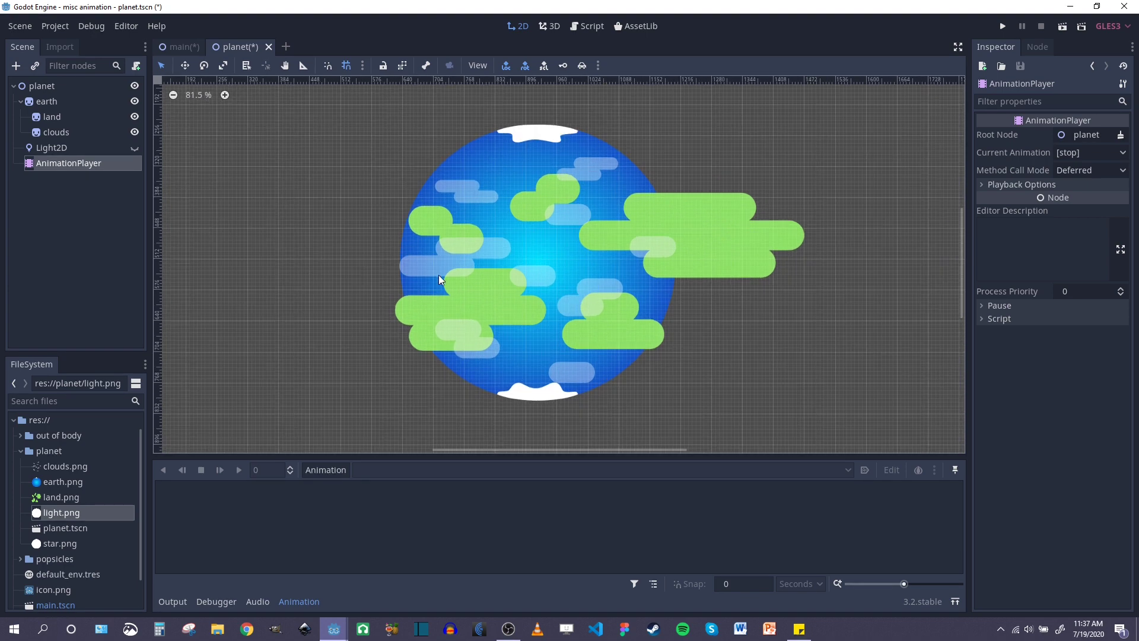
pyautogui.moveTo(648, 297)
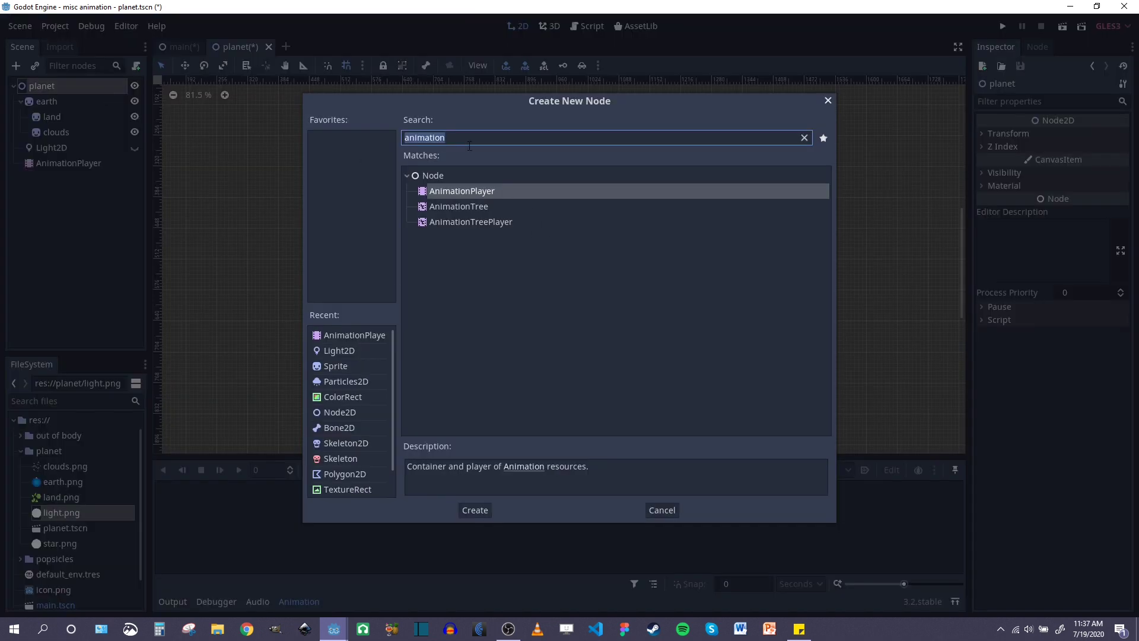
pyautogui.click(473, 509)
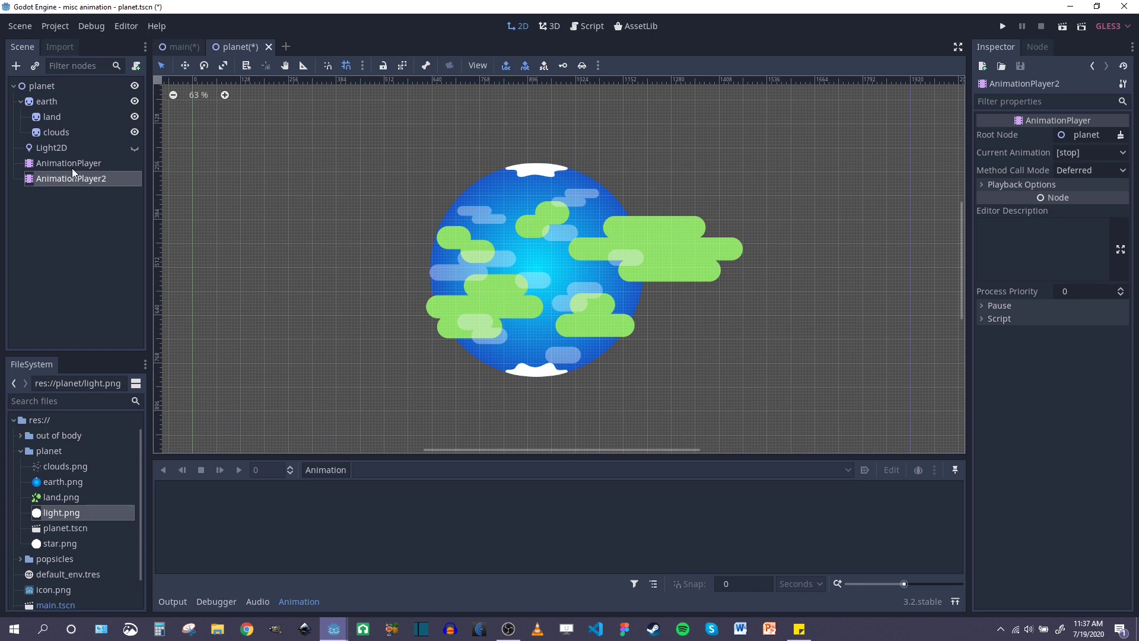
pyautogui.write('clouds')
pyautogui.write('land')
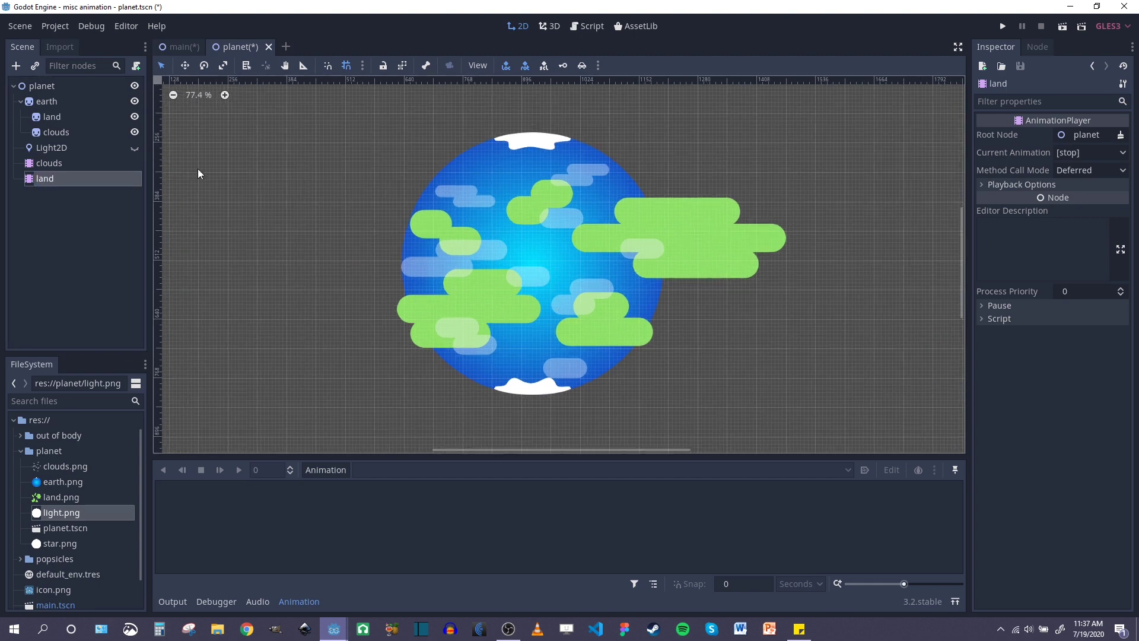
# Step: Create a new animation named land, then select the land sprite and its land2 copy
pyautogui.click(56, 132)
pyautogui.write('lan')
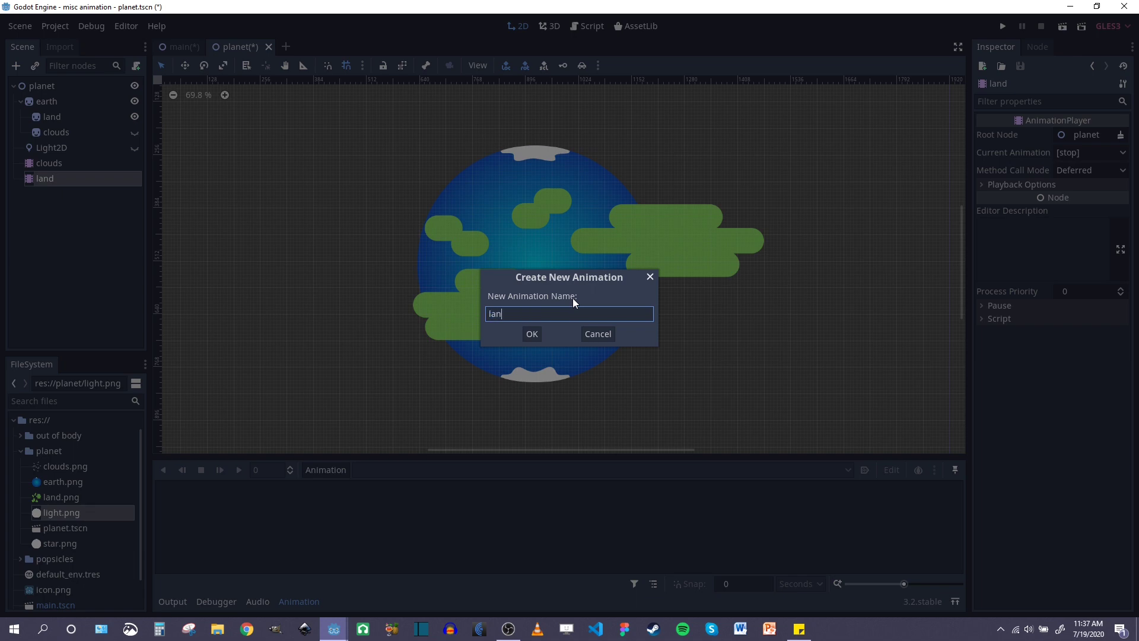
pyautogui.click(531, 333)
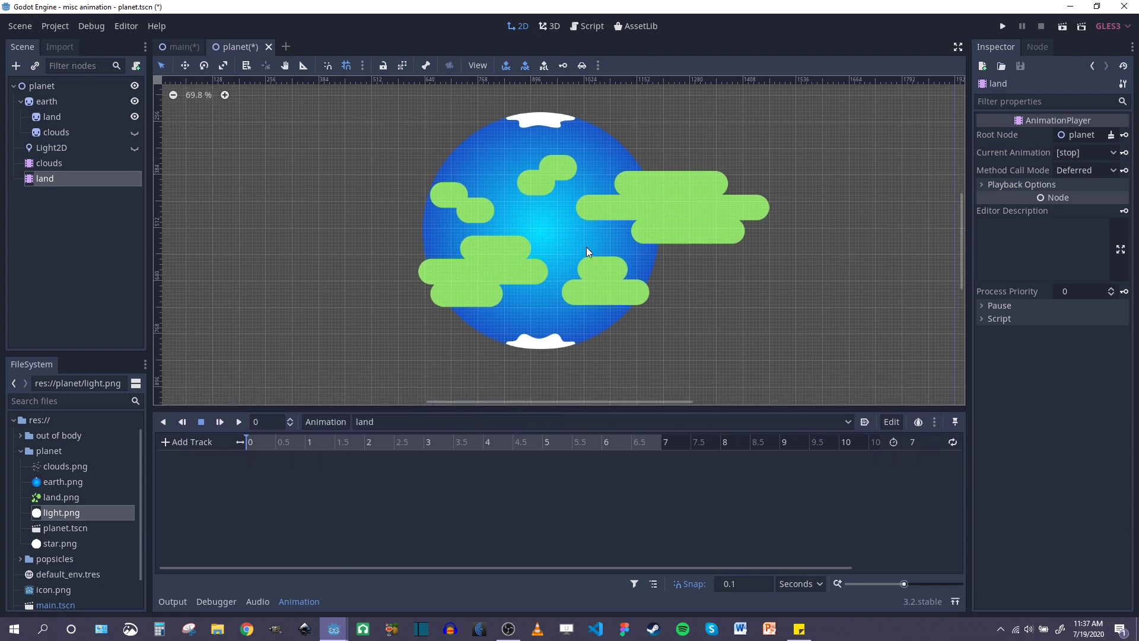
pyautogui.moveTo(52, 121)
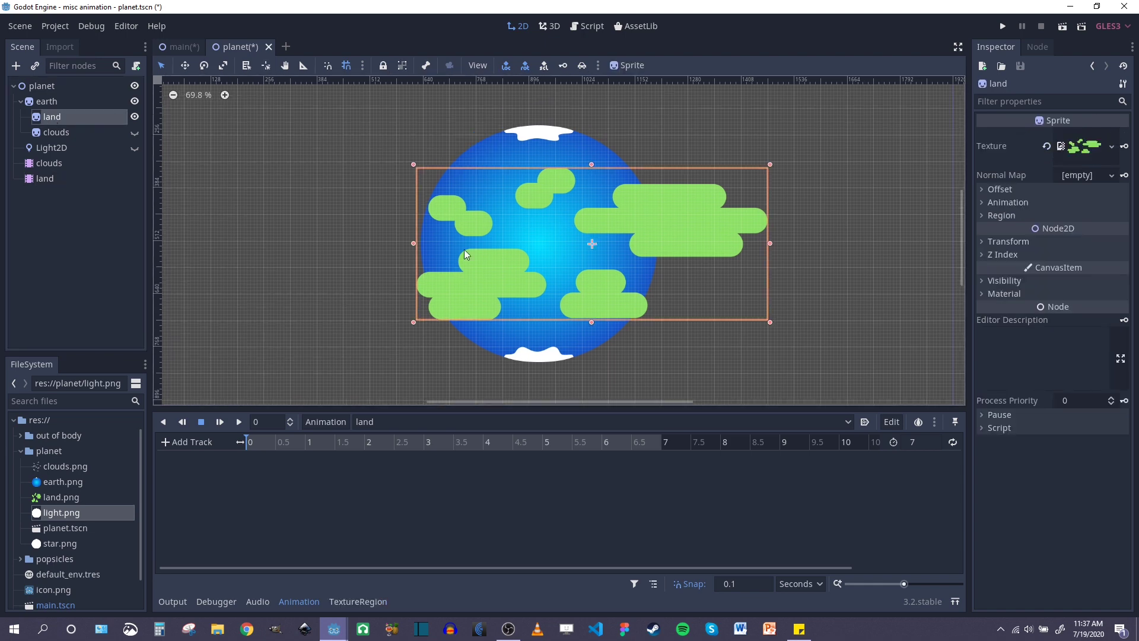
pyautogui.moveTo(75, 125)
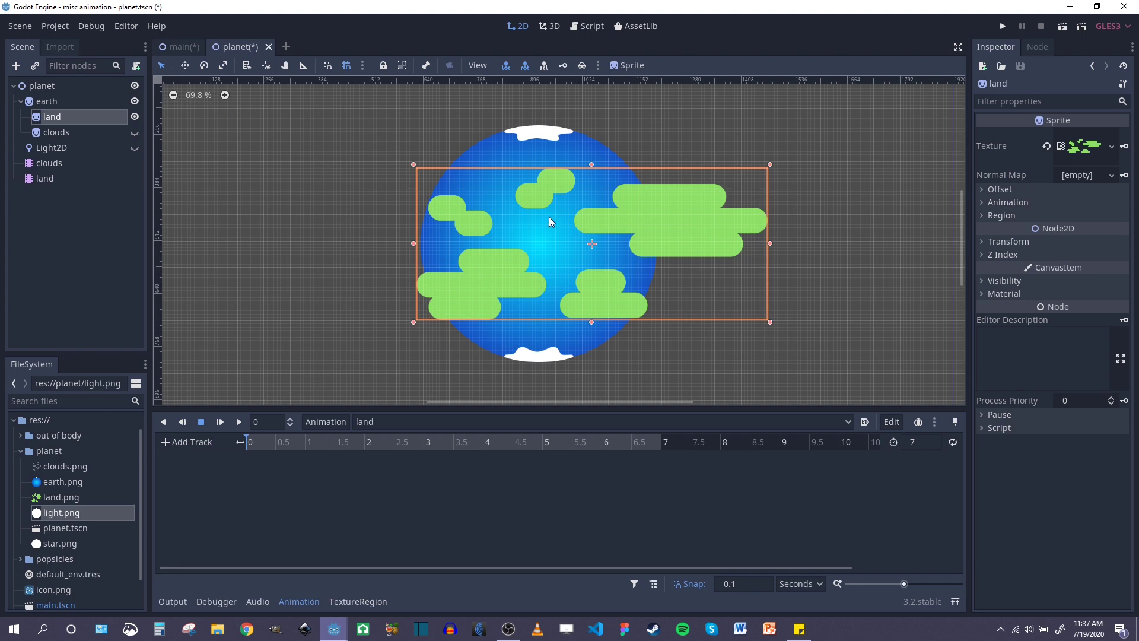
pyautogui.moveTo(223, 207)
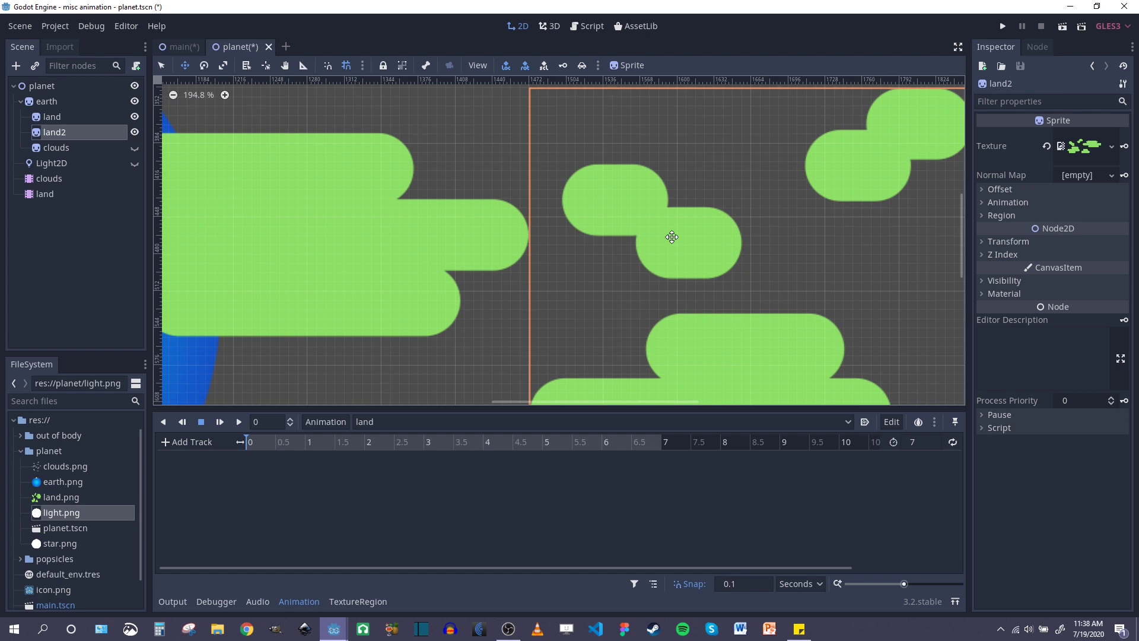
pyautogui.click(51, 117)
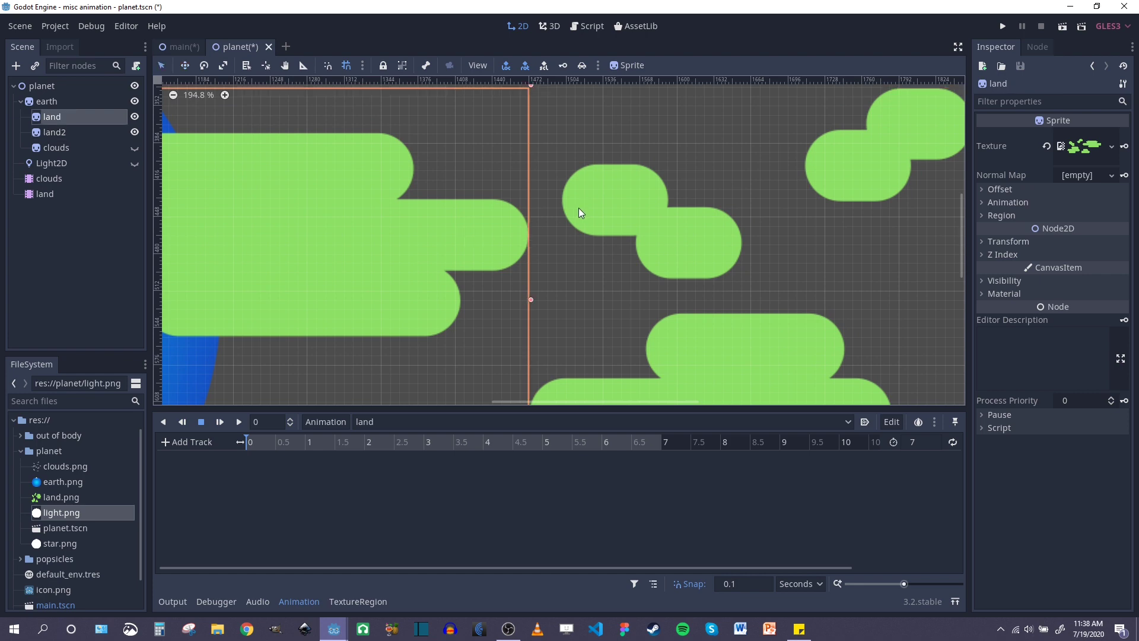
pyautogui.click(54, 132)
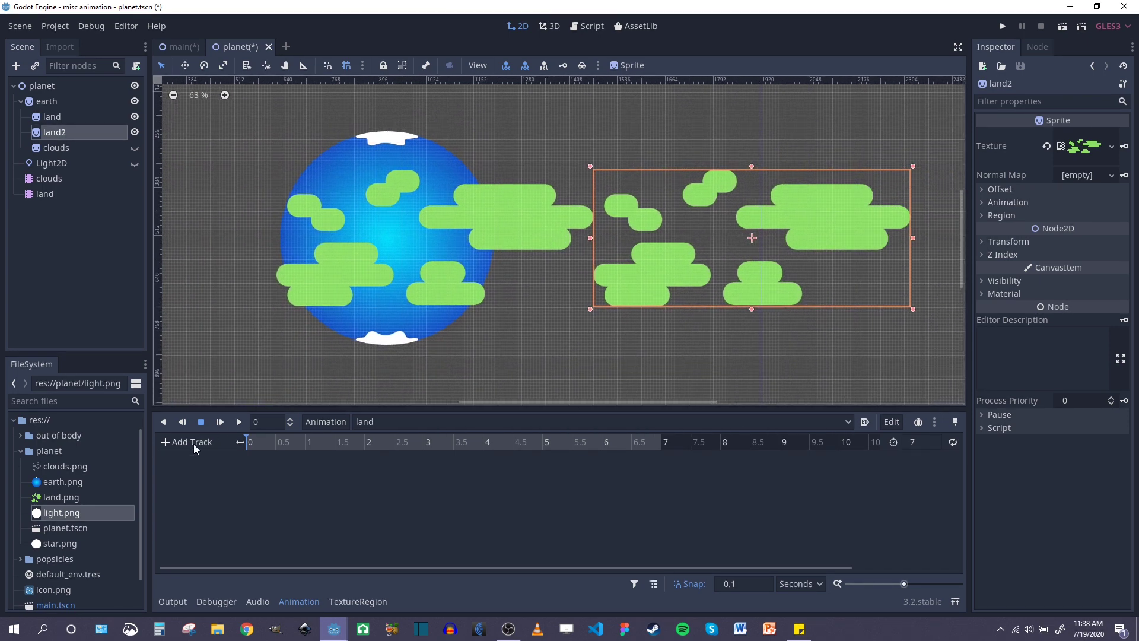
# Step: Add a land position track keyed at 0 and at 7 seconds with x -576
pyautogui.click(187, 442)
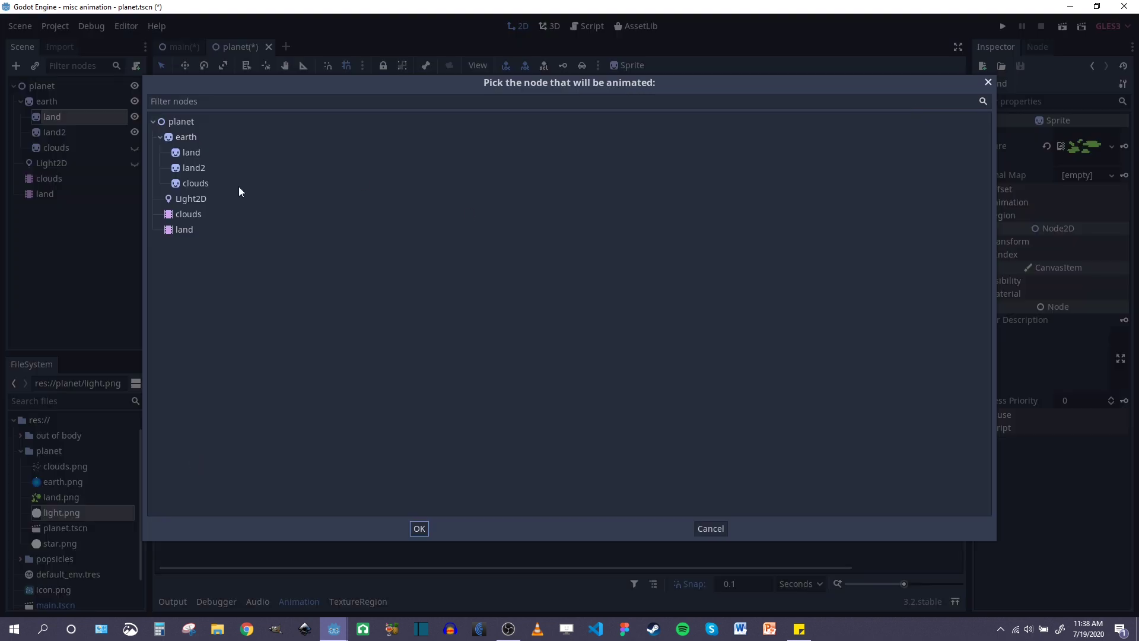
pyautogui.click(191, 152)
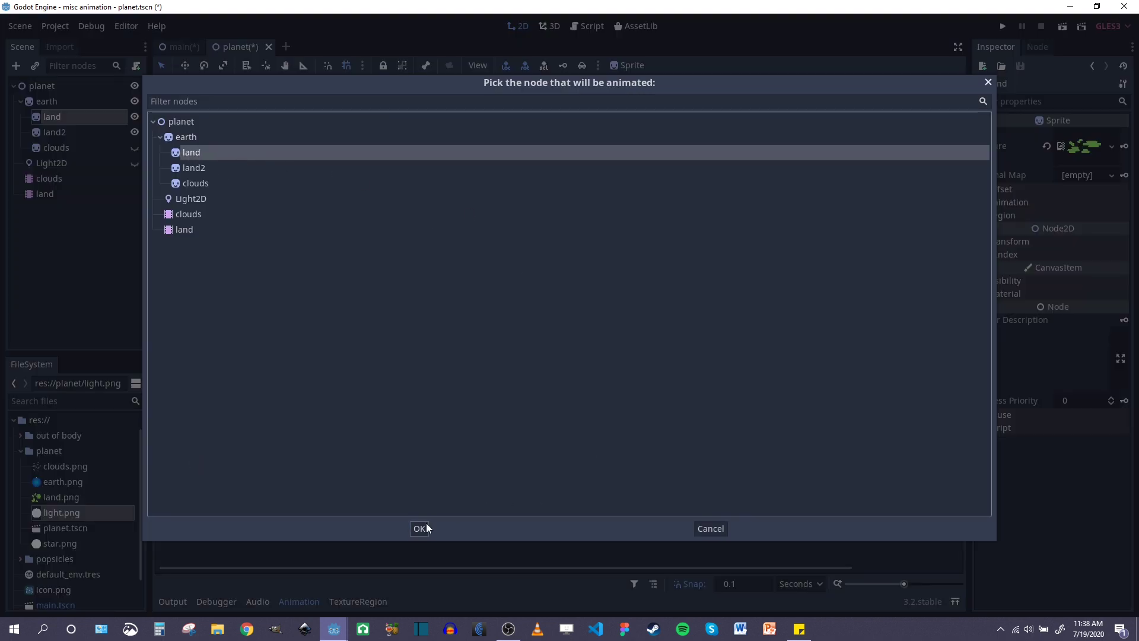
pyautogui.click(420, 528)
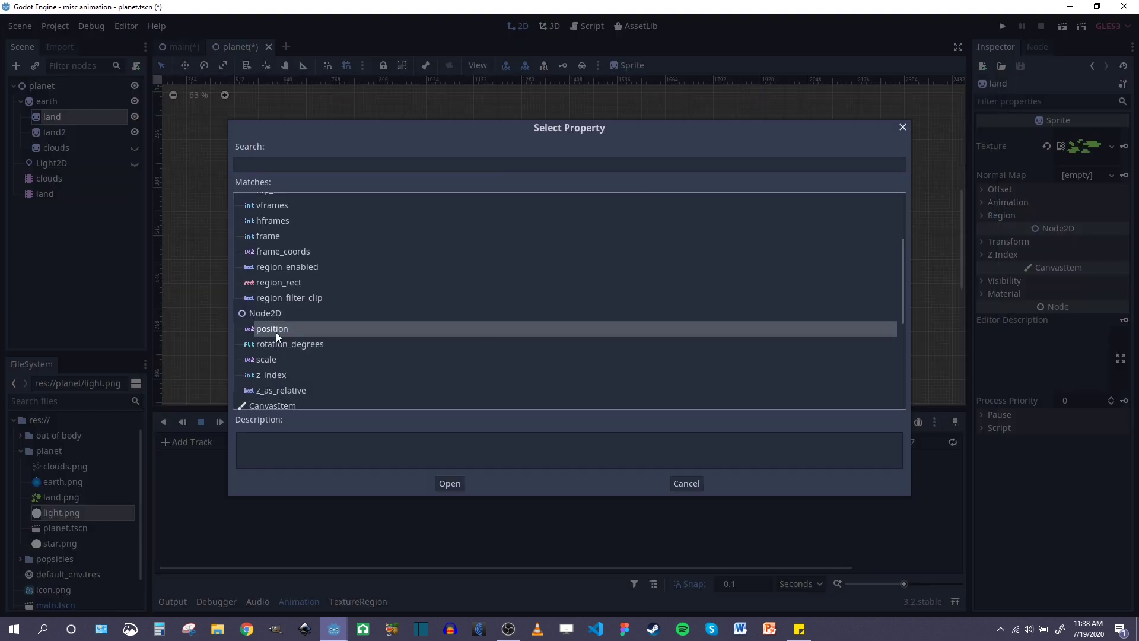
pyautogui.click(449, 483)
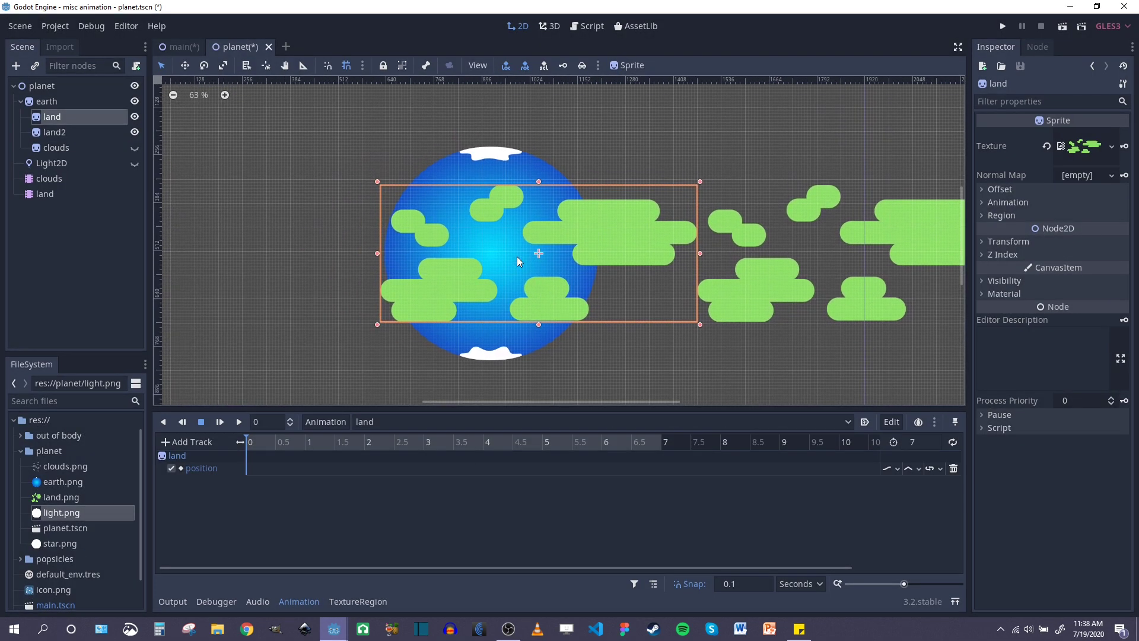
pyautogui.moveTo(631, 261)
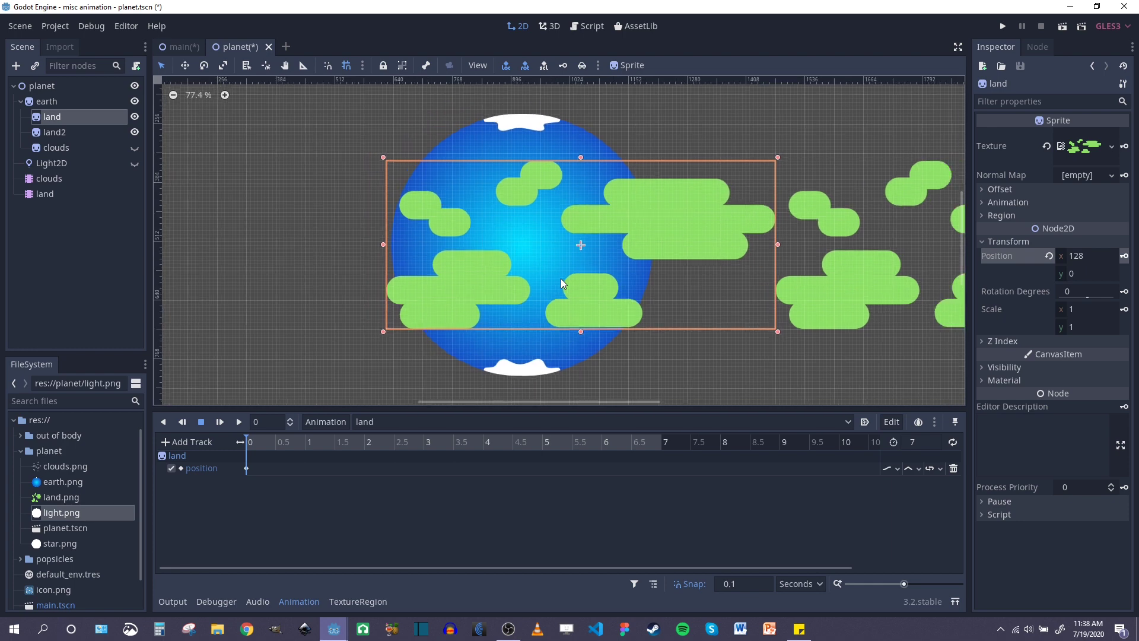
pyautogui.click(512, 443)
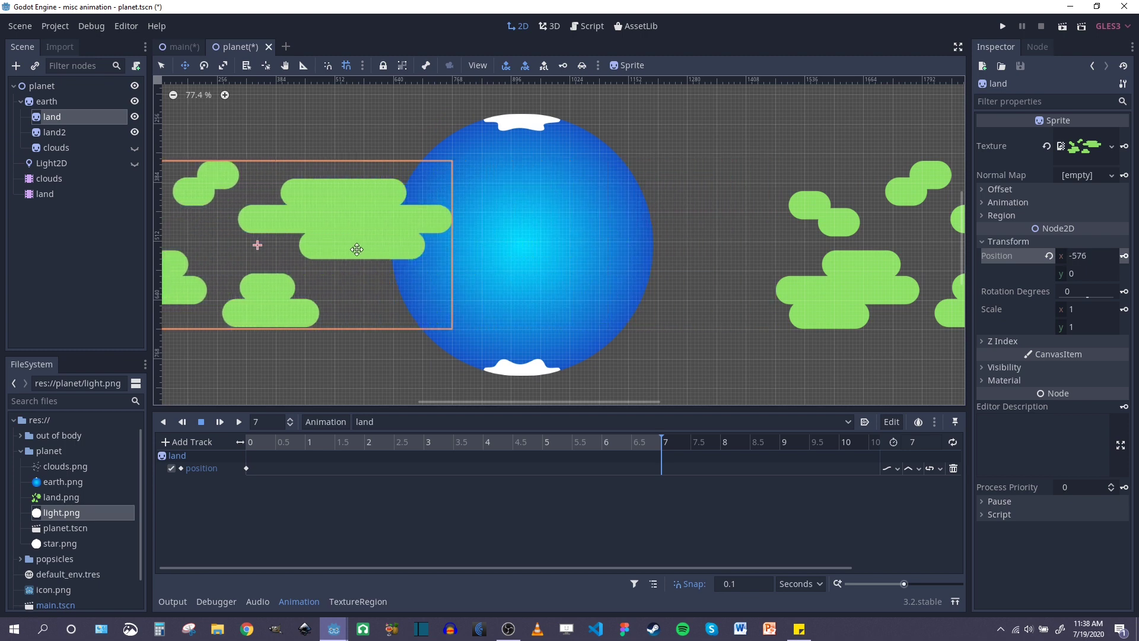
pyautogui.scroll(-3)
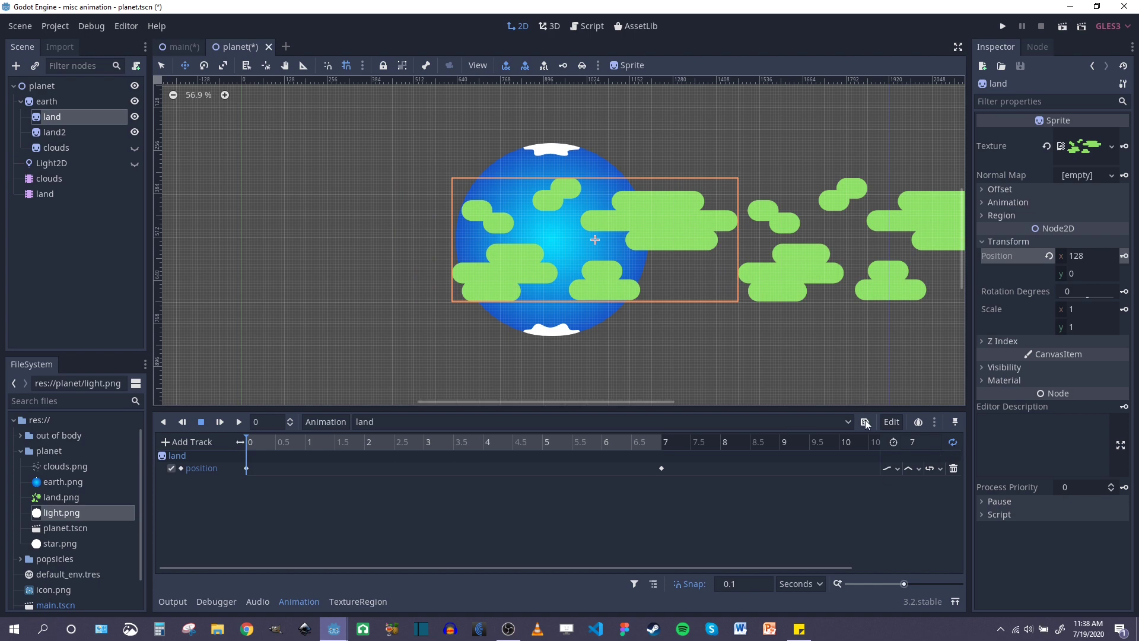
pyautogui.moveTo(864, 421)
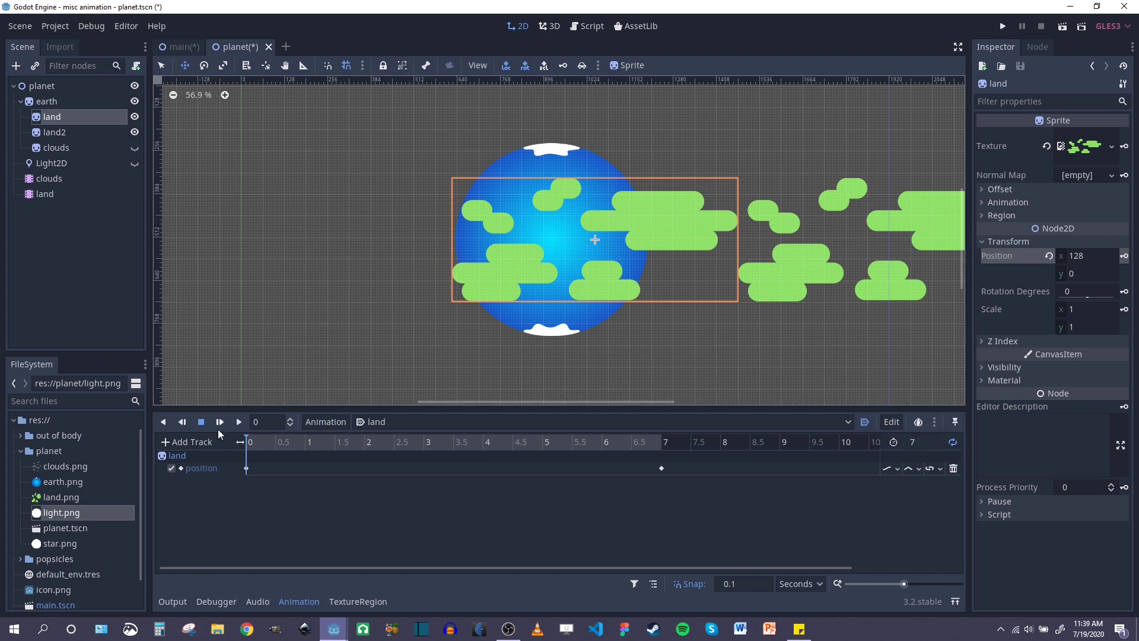
# Step: Preview the land animation and inspect the first position keyframe
pyautogui.click(239, 421)
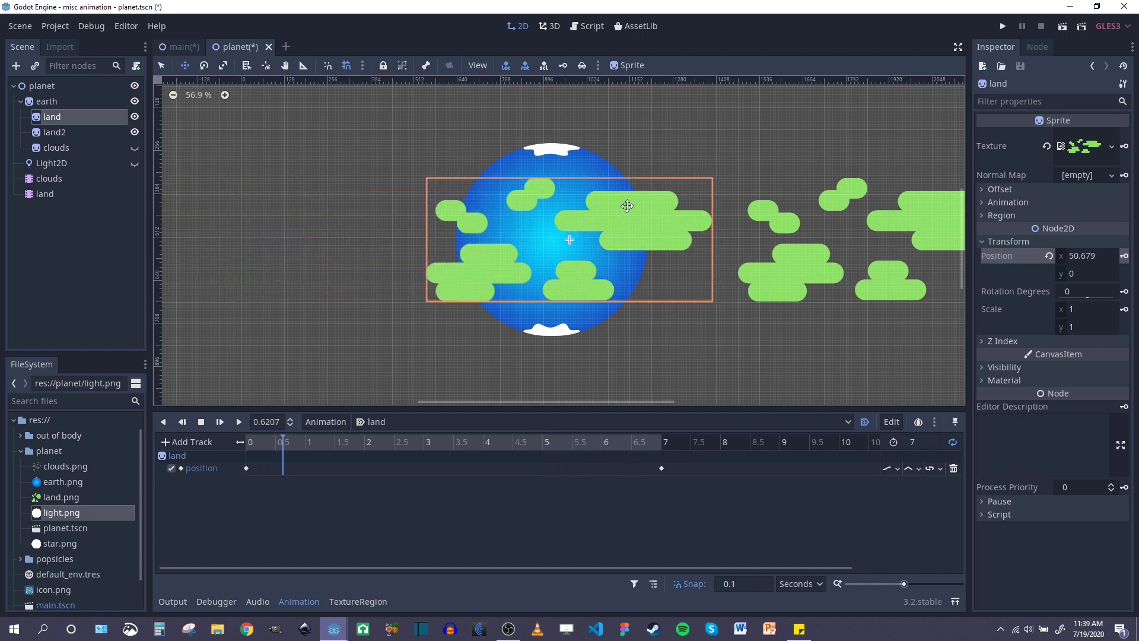
pyautogui.click(382, 442)
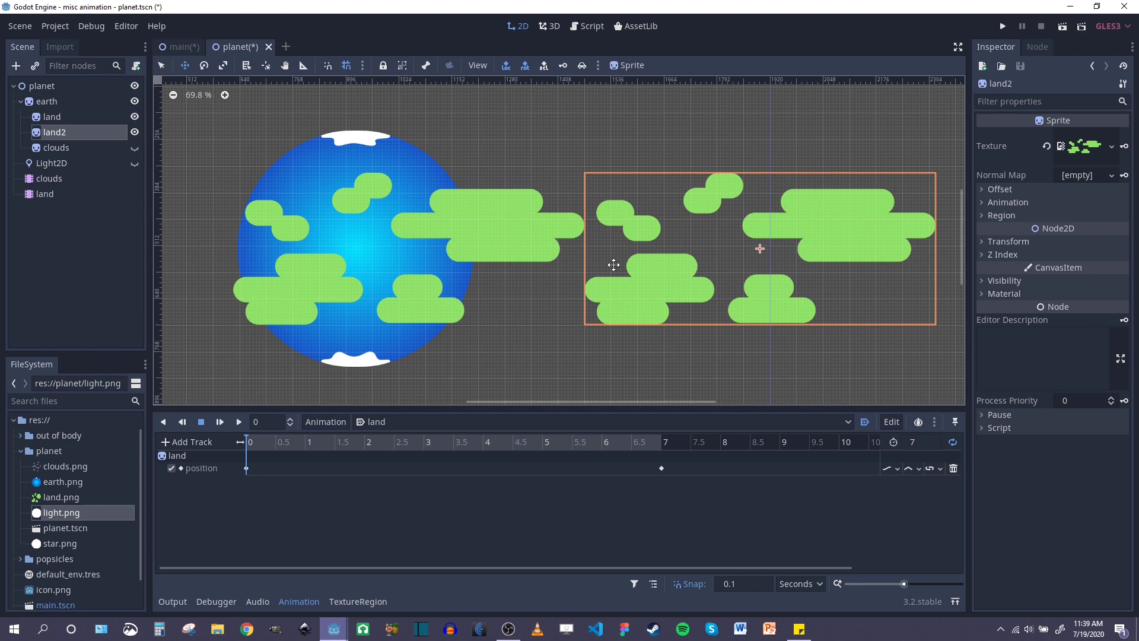
pyautogui.moveTo(336, 238)
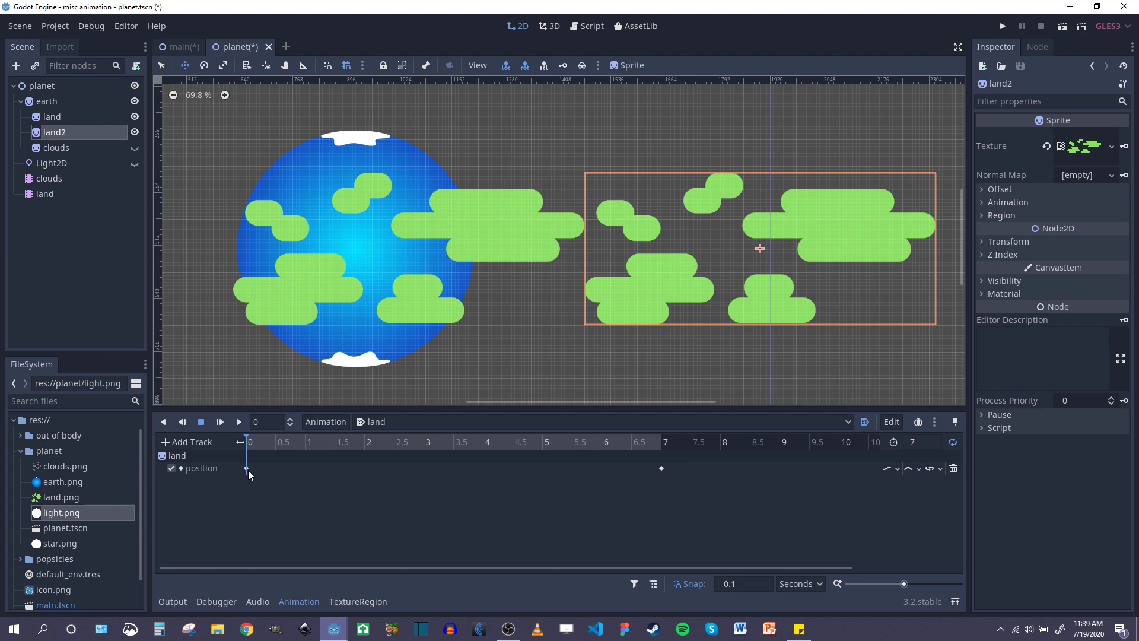
pyautogui.click(246, 468)
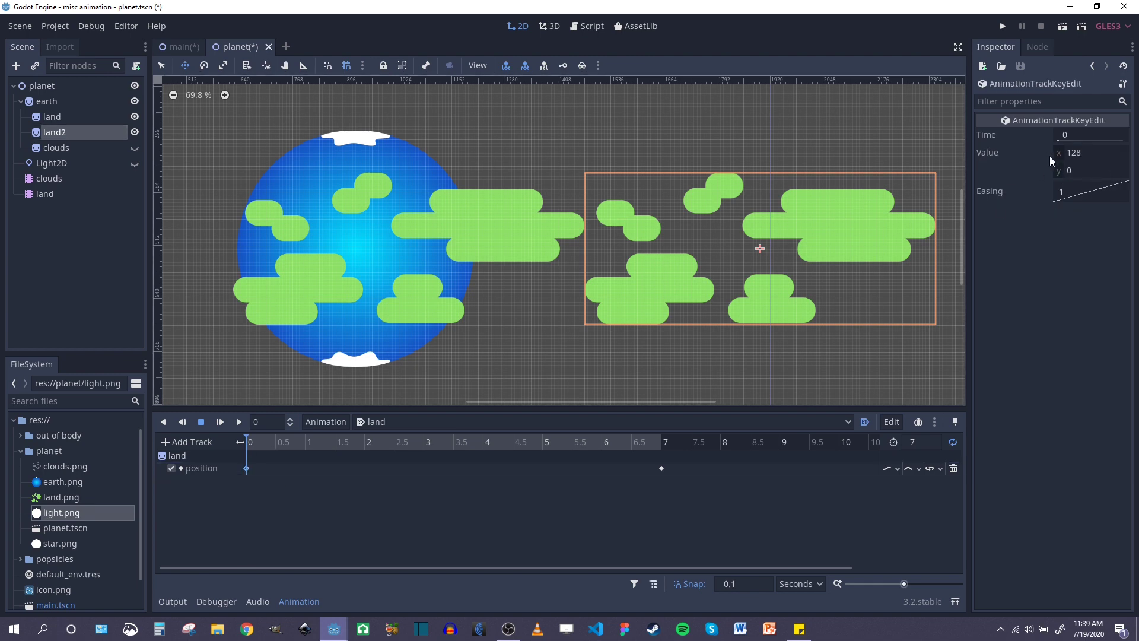
pyautogui.moveTo(359, 386)
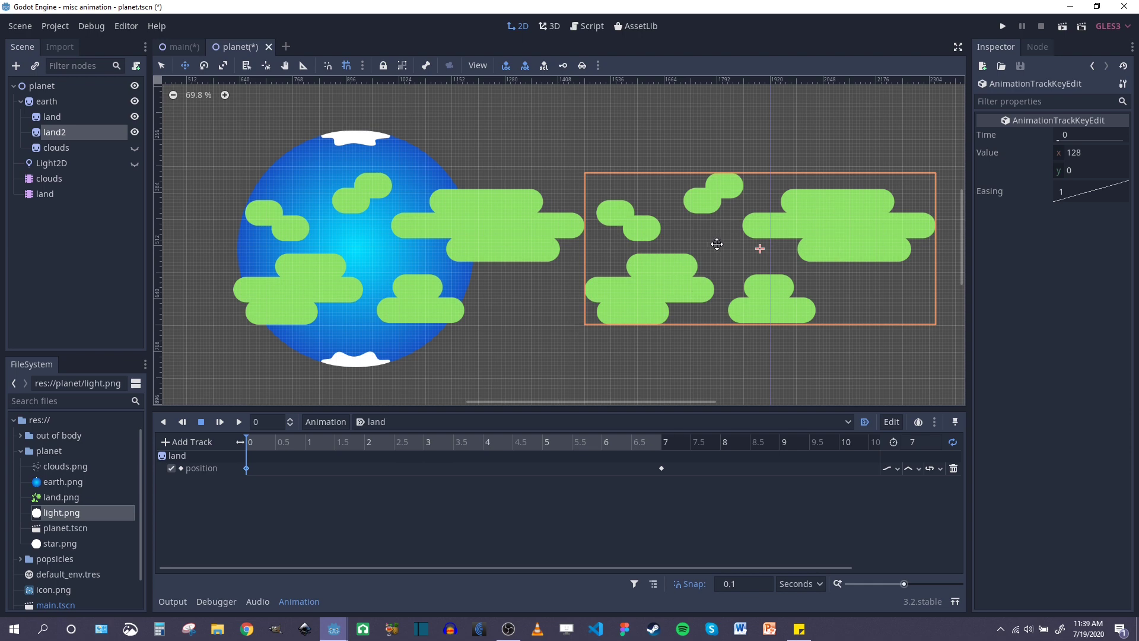
pyautogui.moveTo(706, 262)
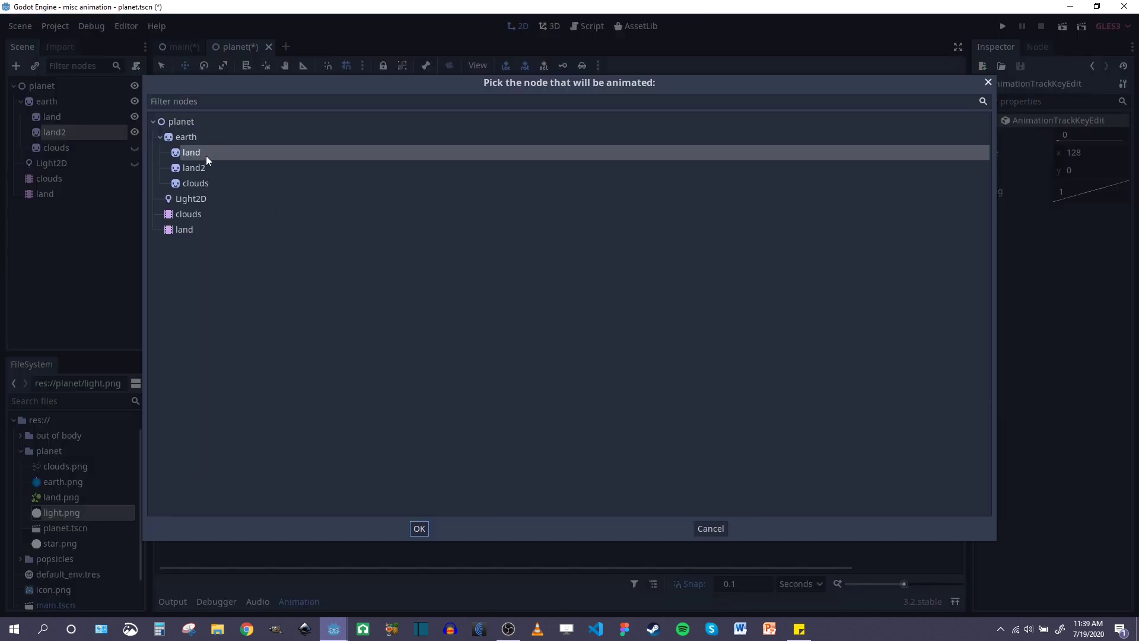
# Step: Add a land2 position track with a key at time 0 holding x 976
pyautogui.click(194, 168)
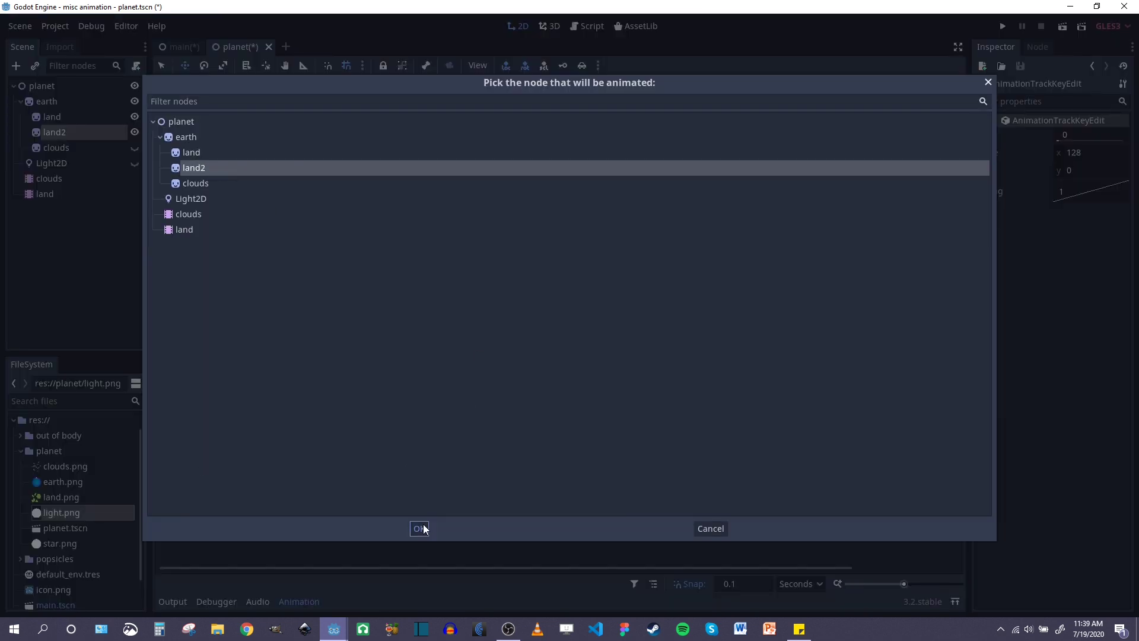
pyautogui.click(420, 528)
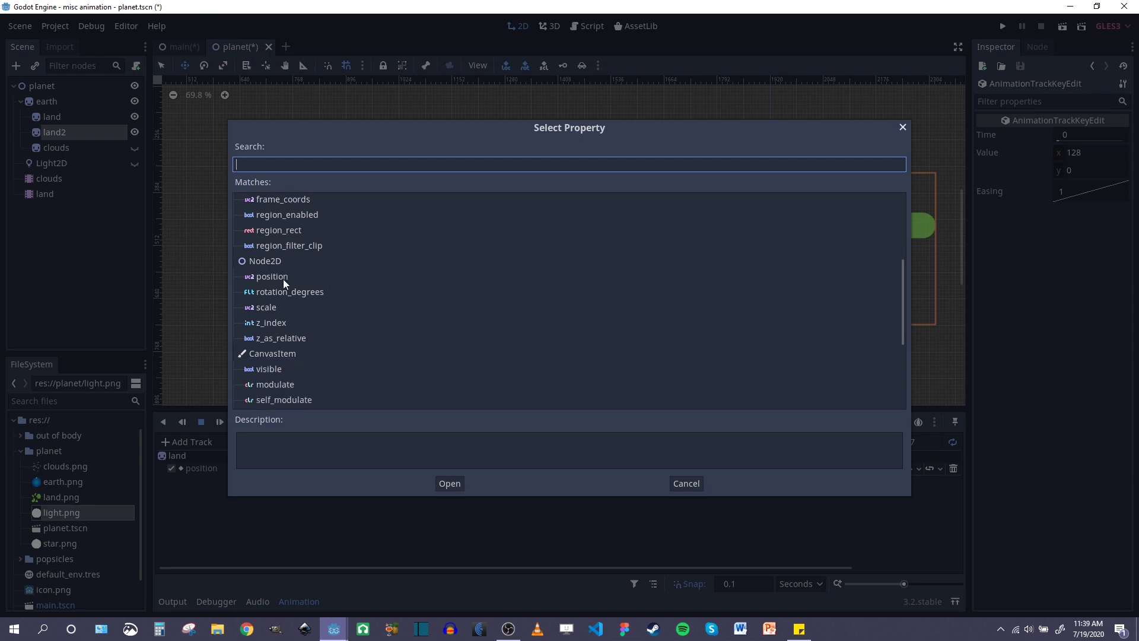
pyautogui.click(686, 483)
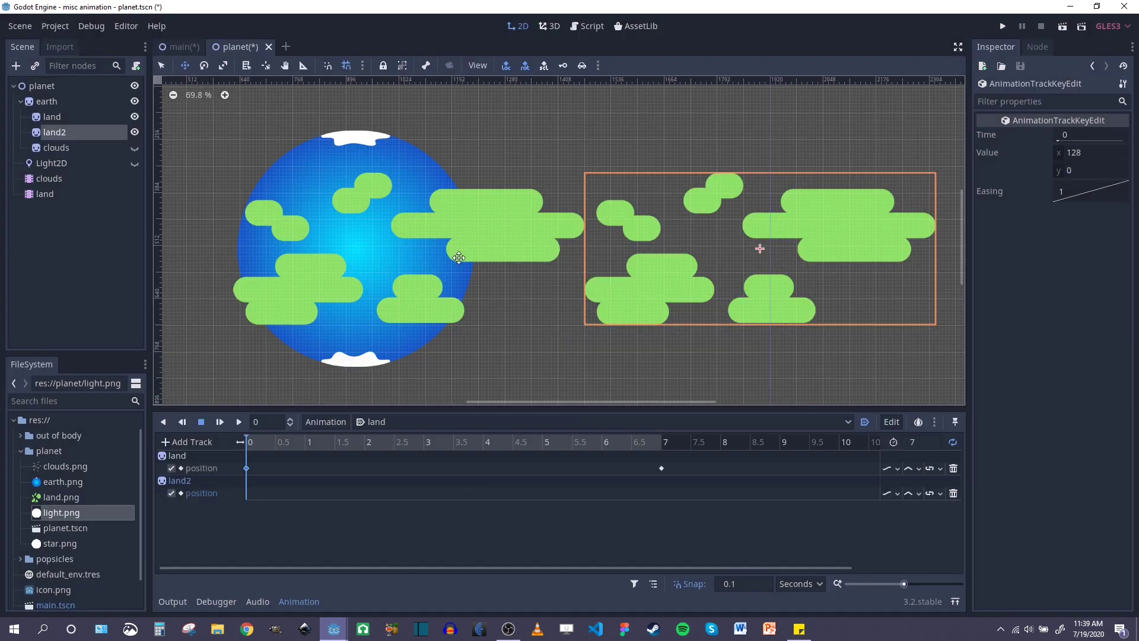
pyautogui.click(53, 132)
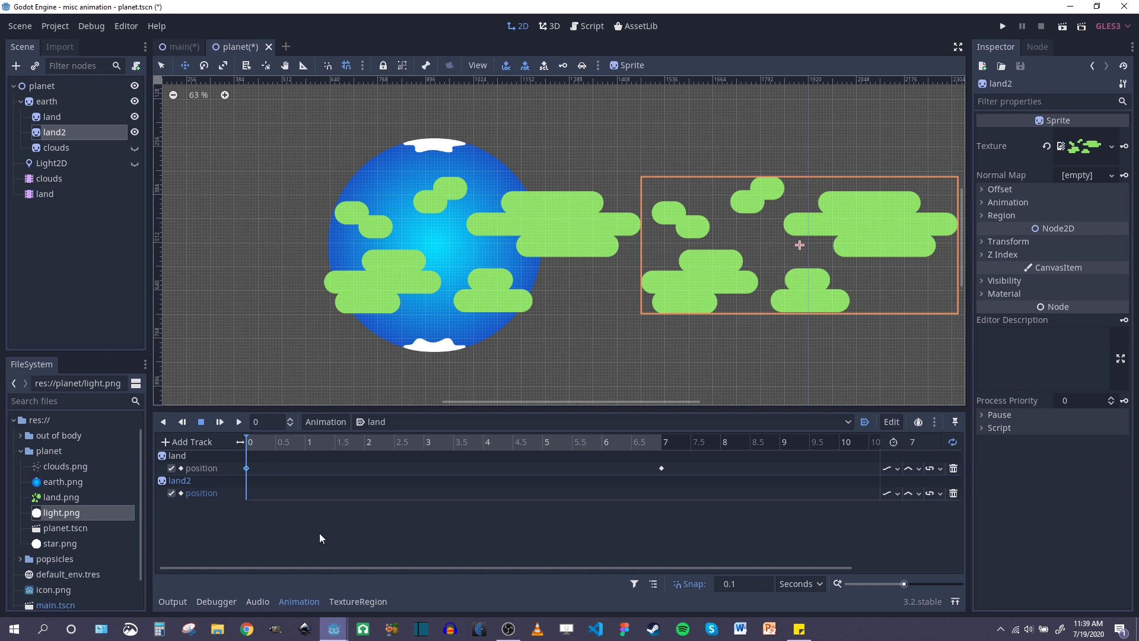
pyautogui.click(1009, 242)
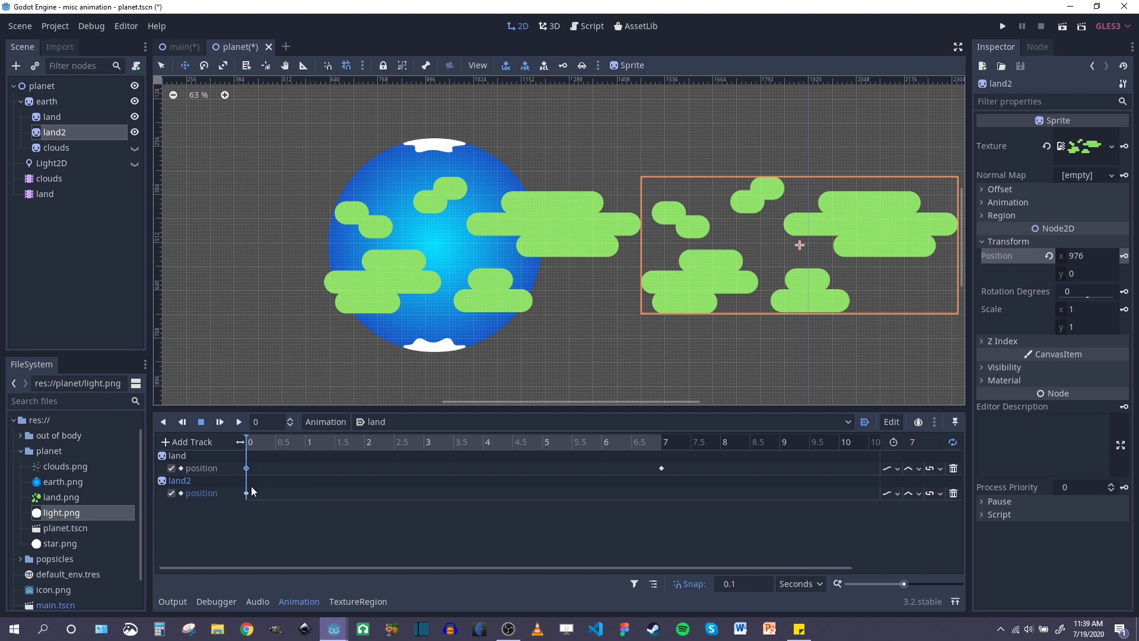
pyautogui.click(246, 493)
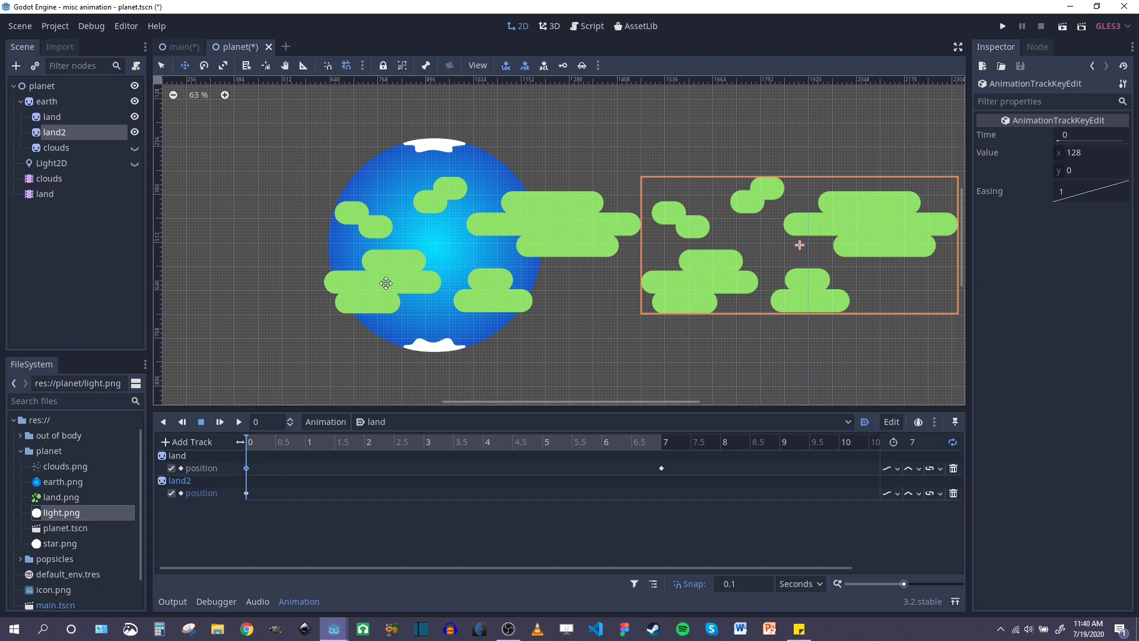
pyautogui.moveTo(1067, 178)
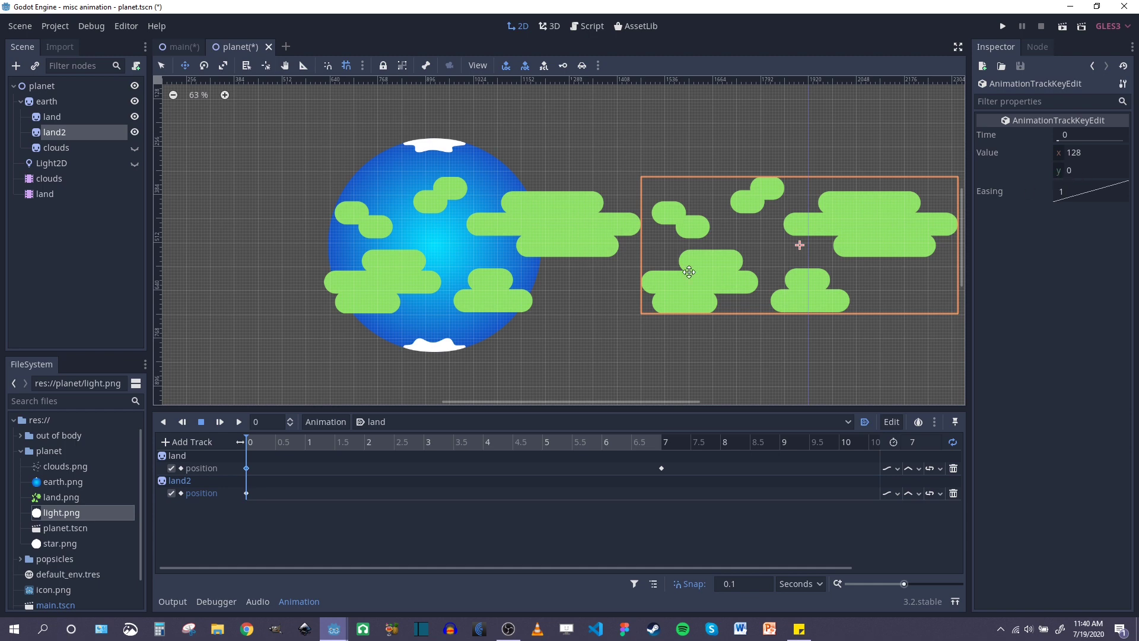
pyautogui.click(274, 442)
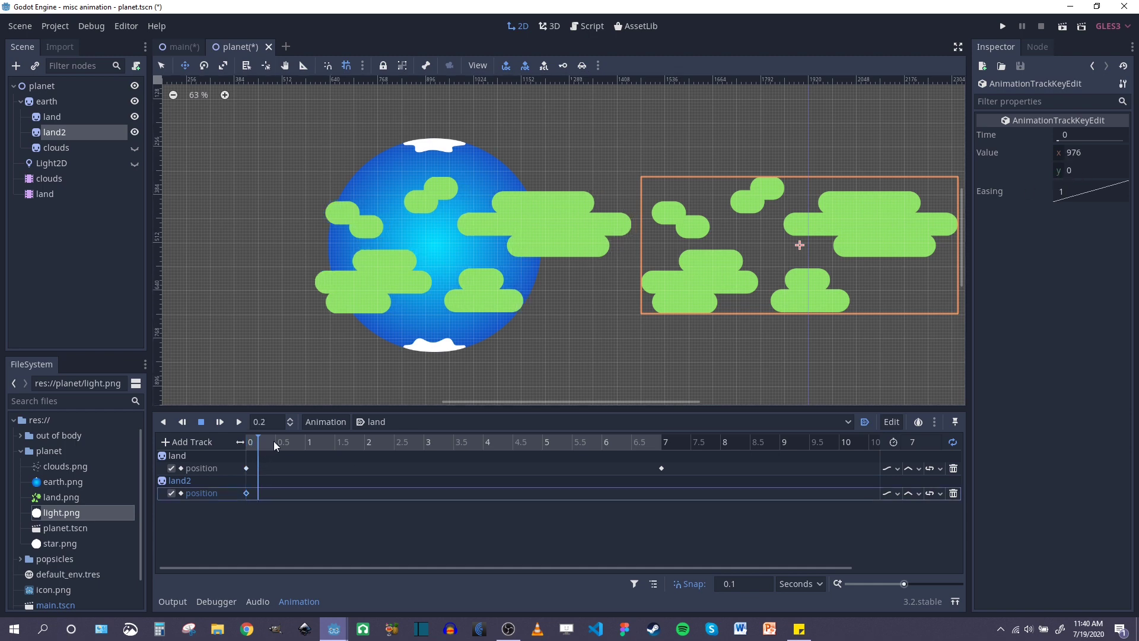
# Step: At the 7-second mark, set land2's Position x to 128
pyautogui.click(664, 440)
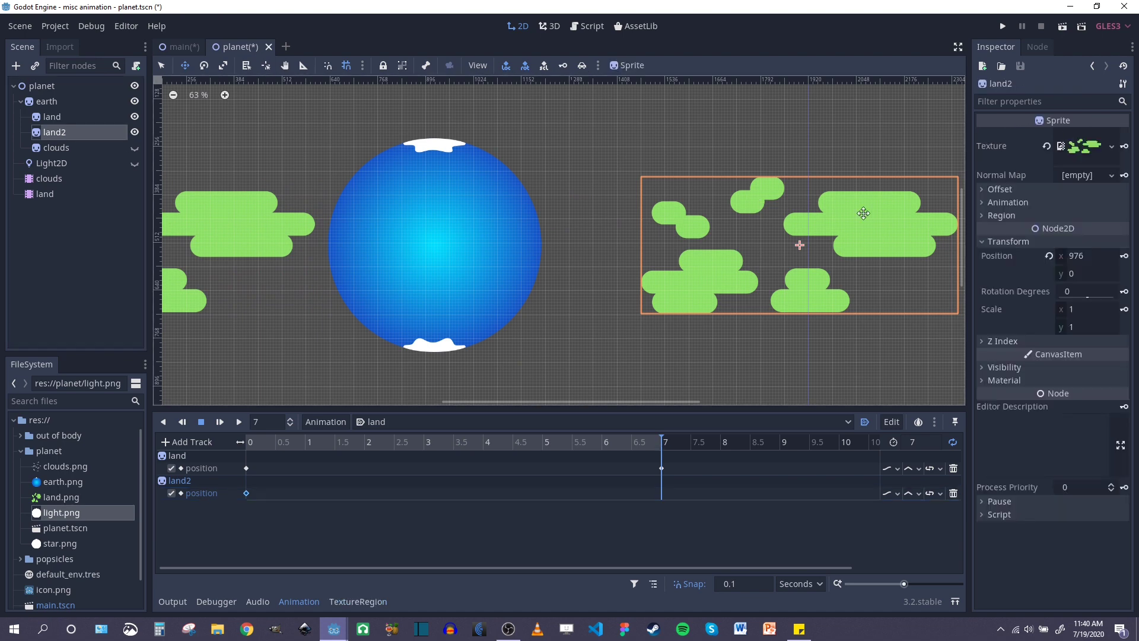
pyautogui.click(1086, 255)
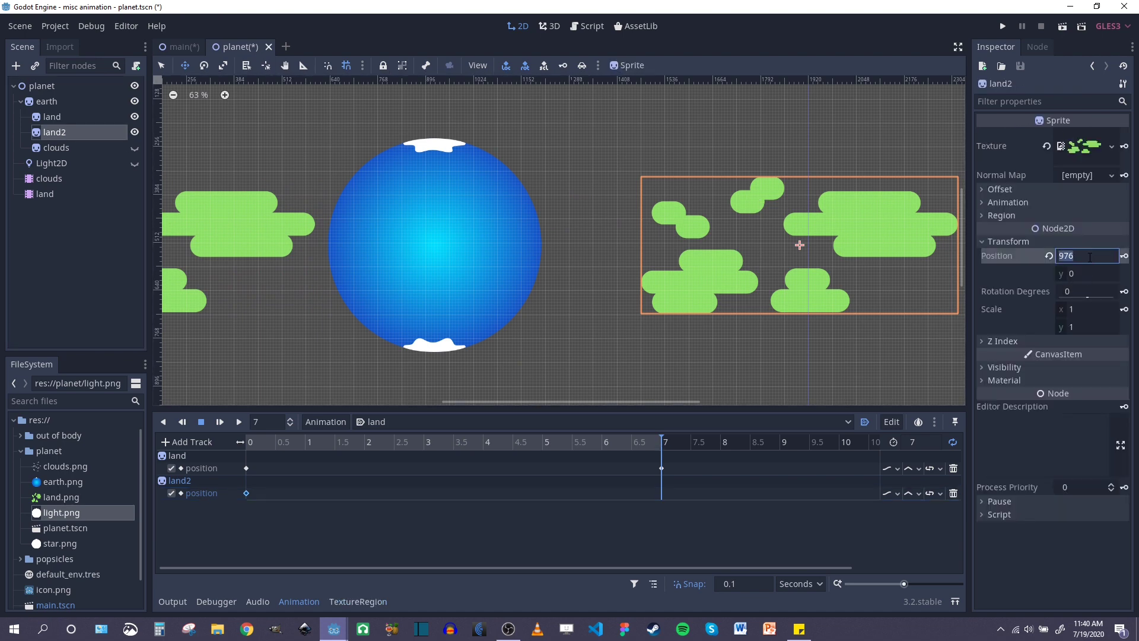
pyautogui.write('128')
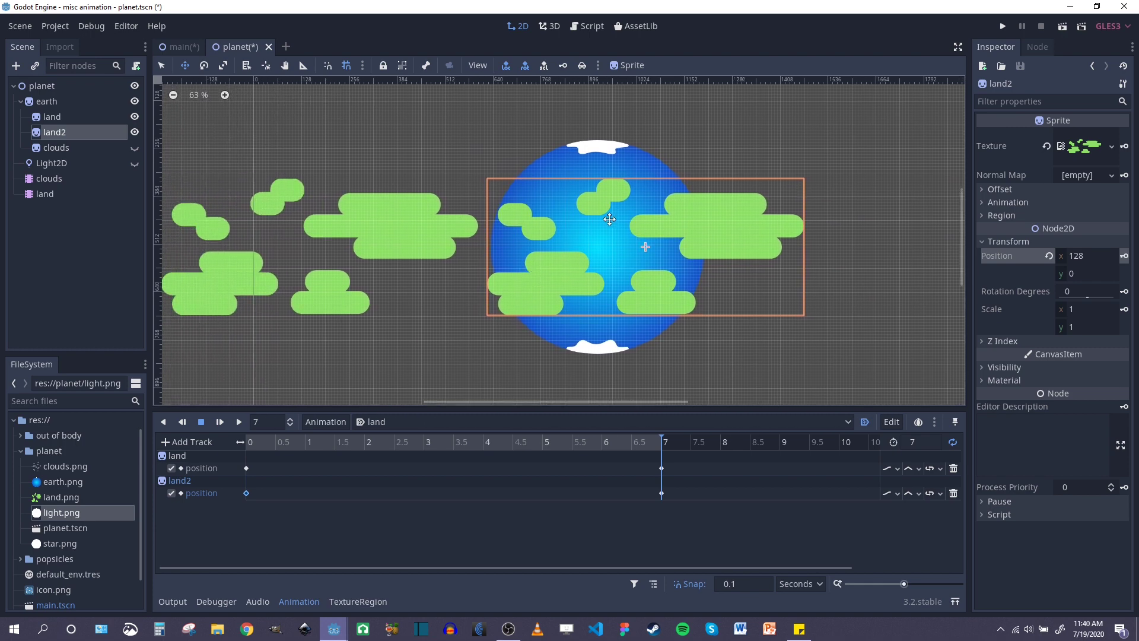
pyautogui.moveTo(964, 444)
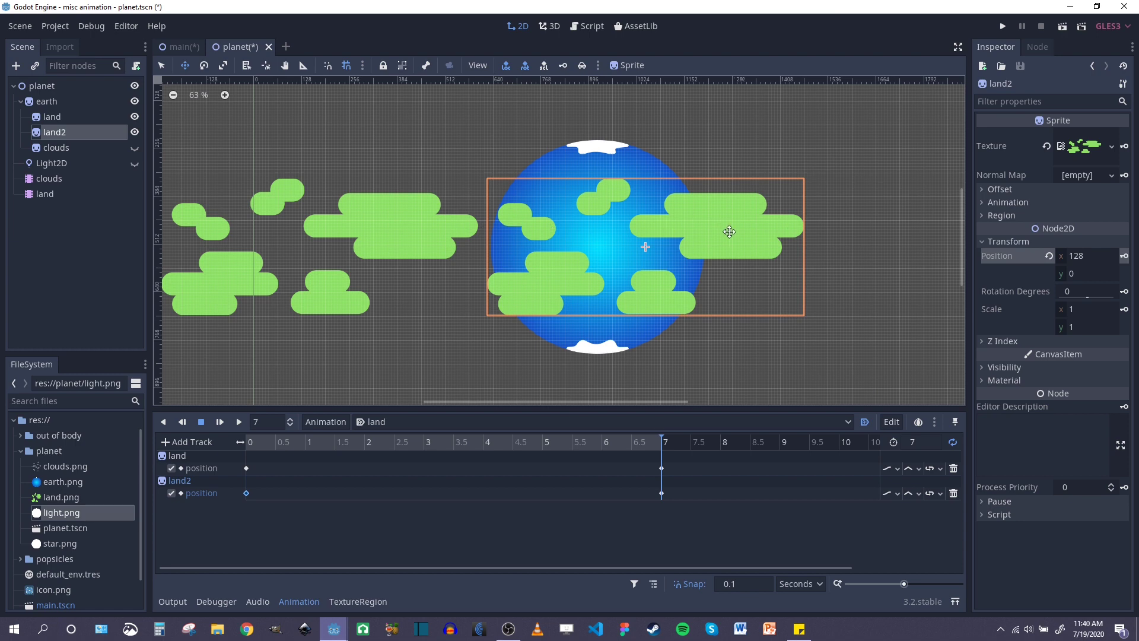
pyautogui.scroll(-3)
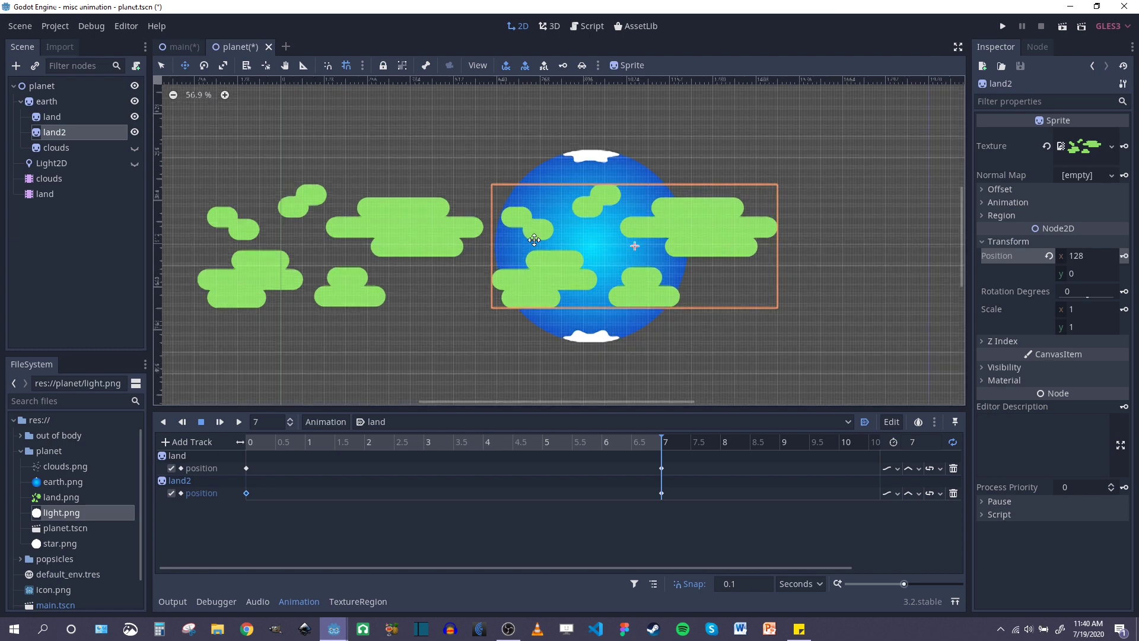
pyautogui.scroll(-3)
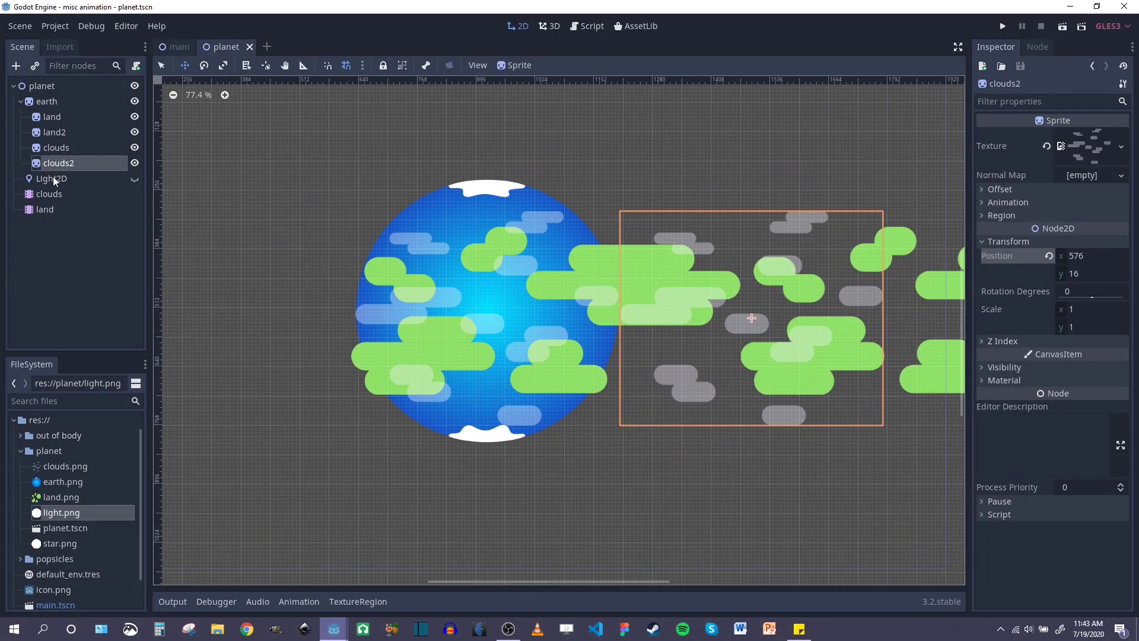
# Step: Switch the Light2D node's blend Mode from Add to Mix
pyautogui.click(51, 178)
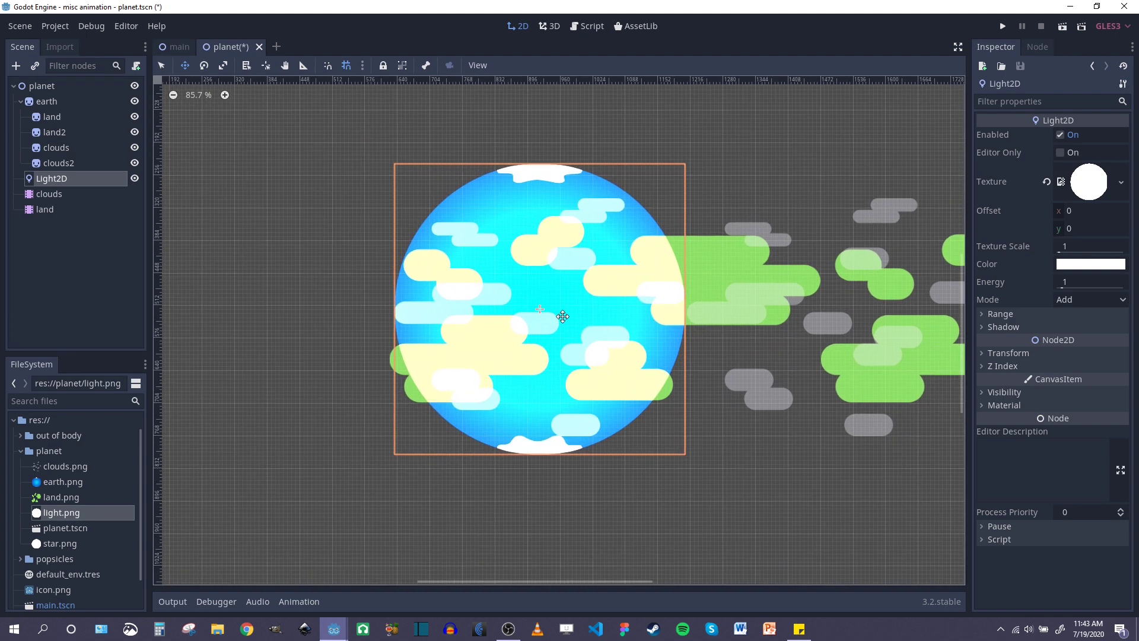
pyautogui.moveTo(407, 365)
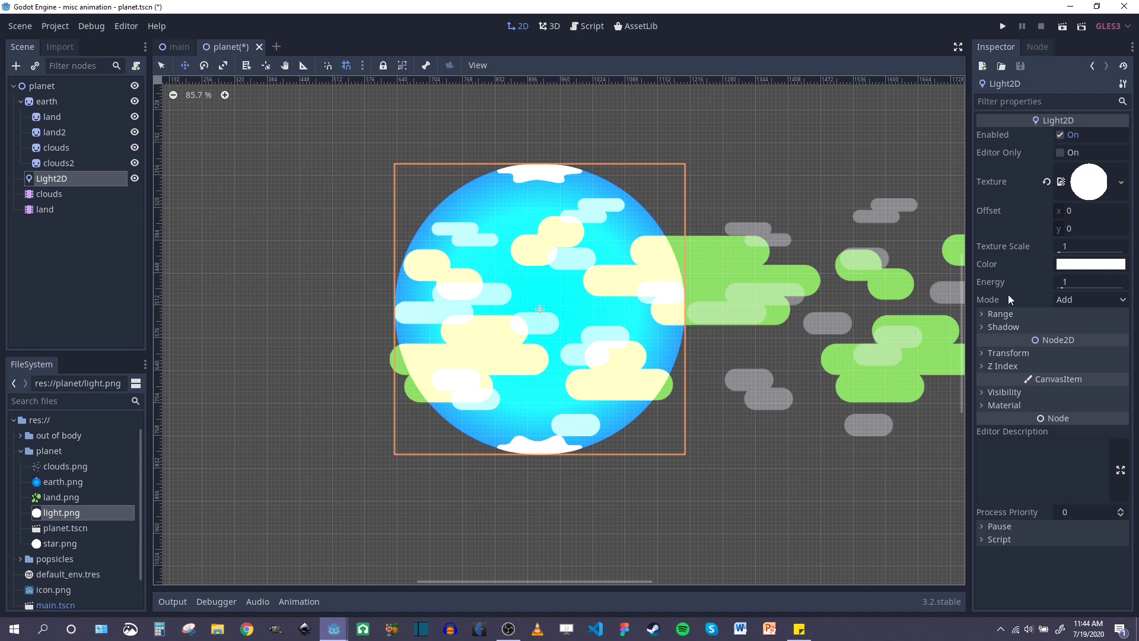
pyautogui.click(1090, 298)
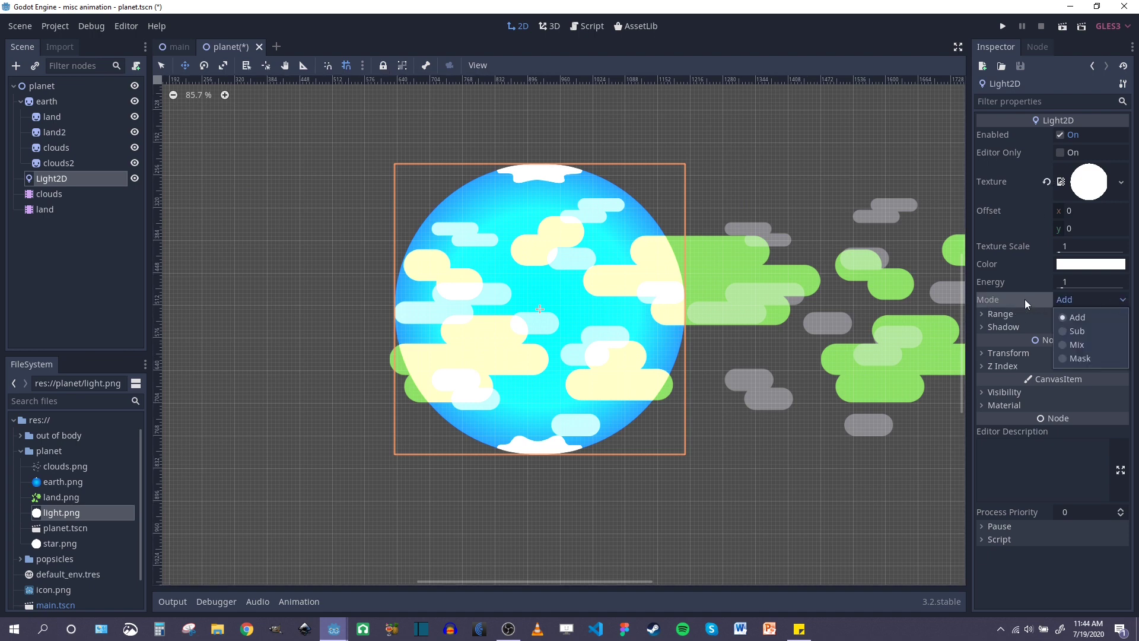
pyautogui.click(1074, 344)
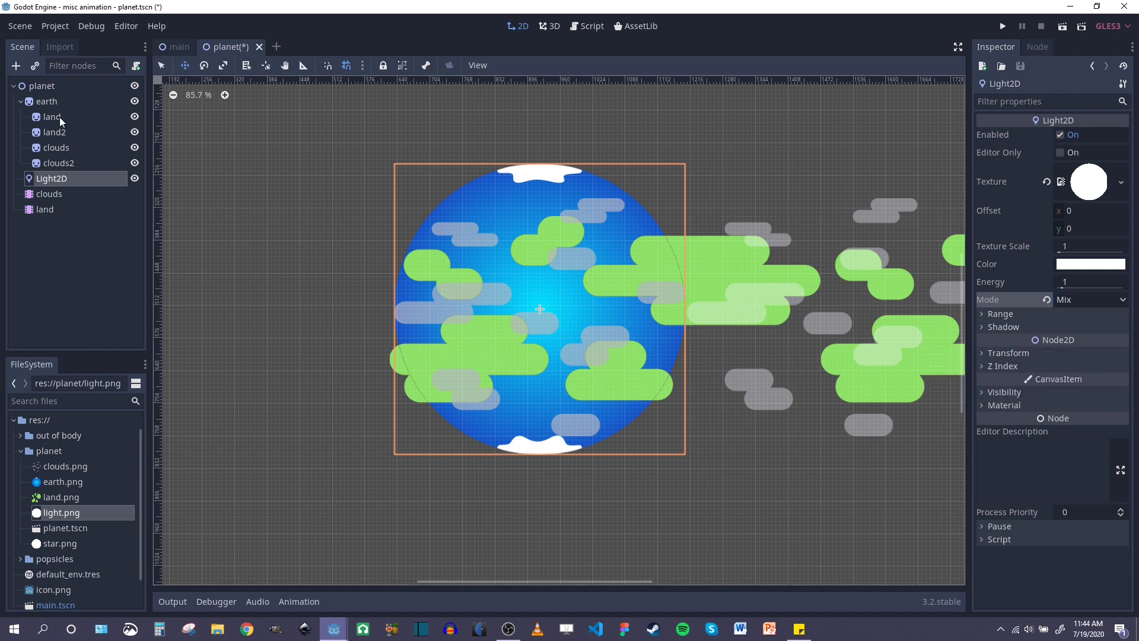
pyautogui.click(46, 101)
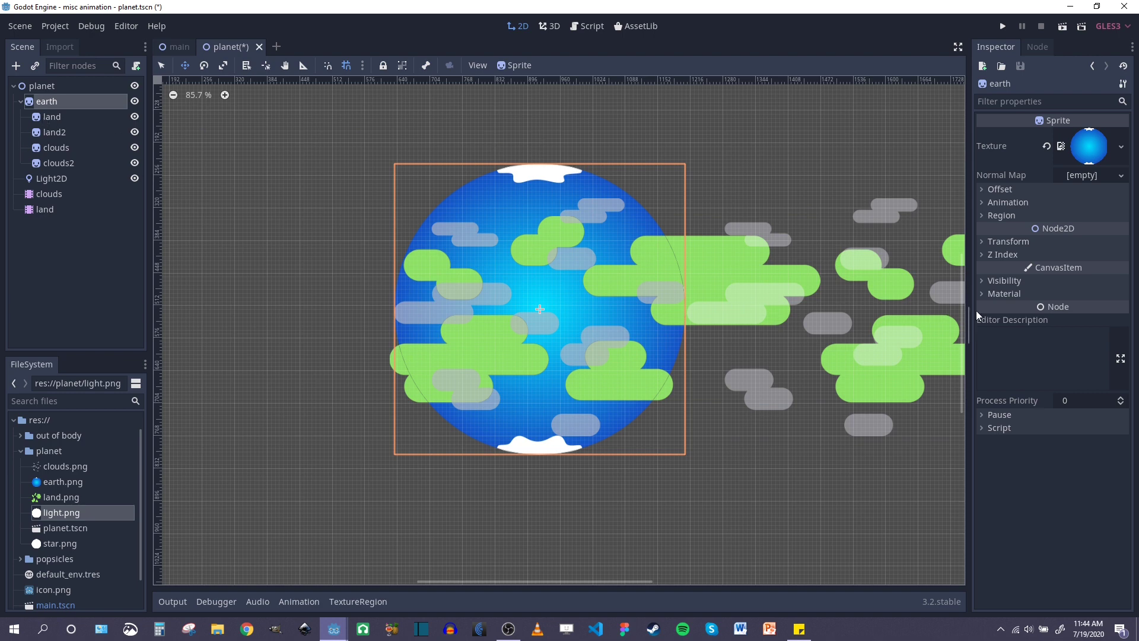
# Step: Give the earth sprite a new CanvasItemMaterial with Light Mode set to Light Only
pyautogui.click(1118, 308)
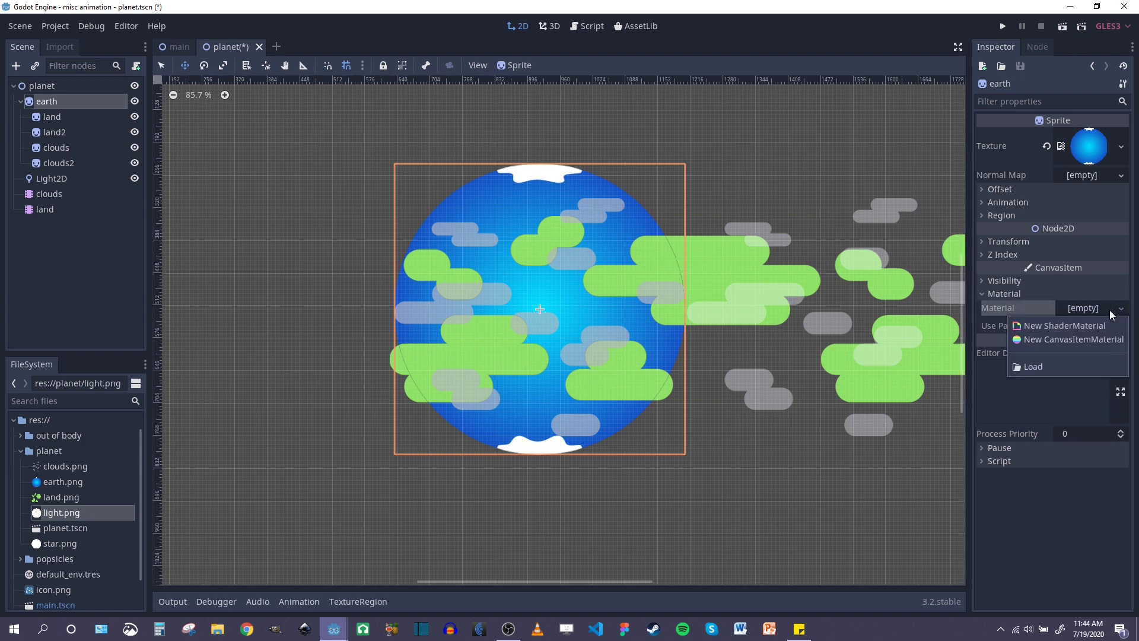
pyautogui.moveTo(1082, 343)
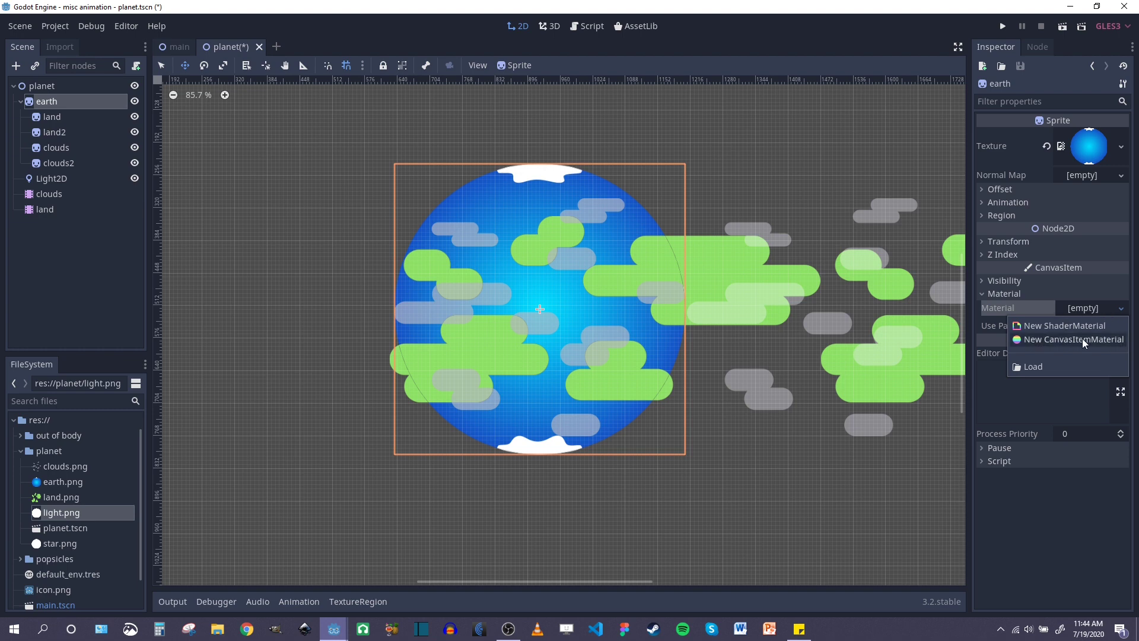
pyautogui.click(1072, 339)
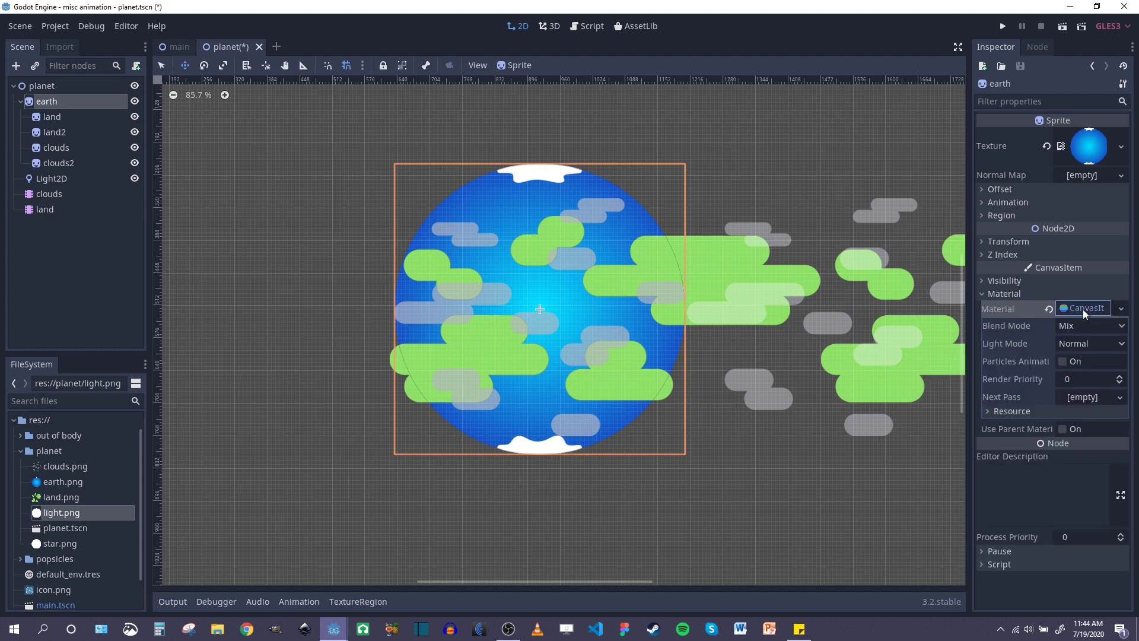
pyautogui.click(1089, 343)
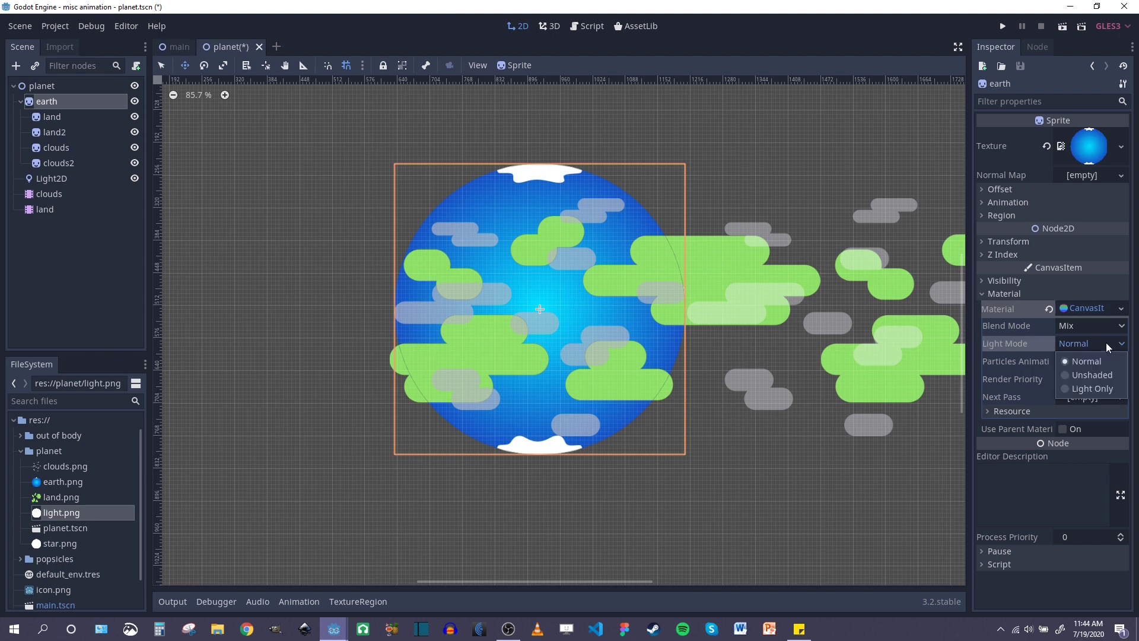
pyautogui.click(1087, 388)
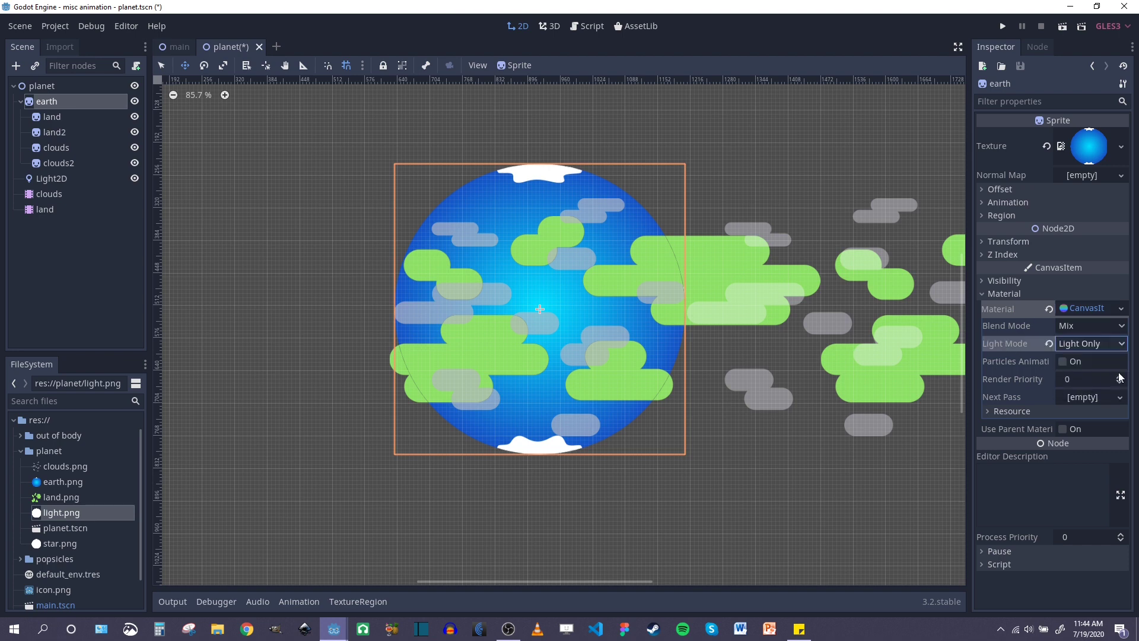
pyautogui.moveTo(420, 273)
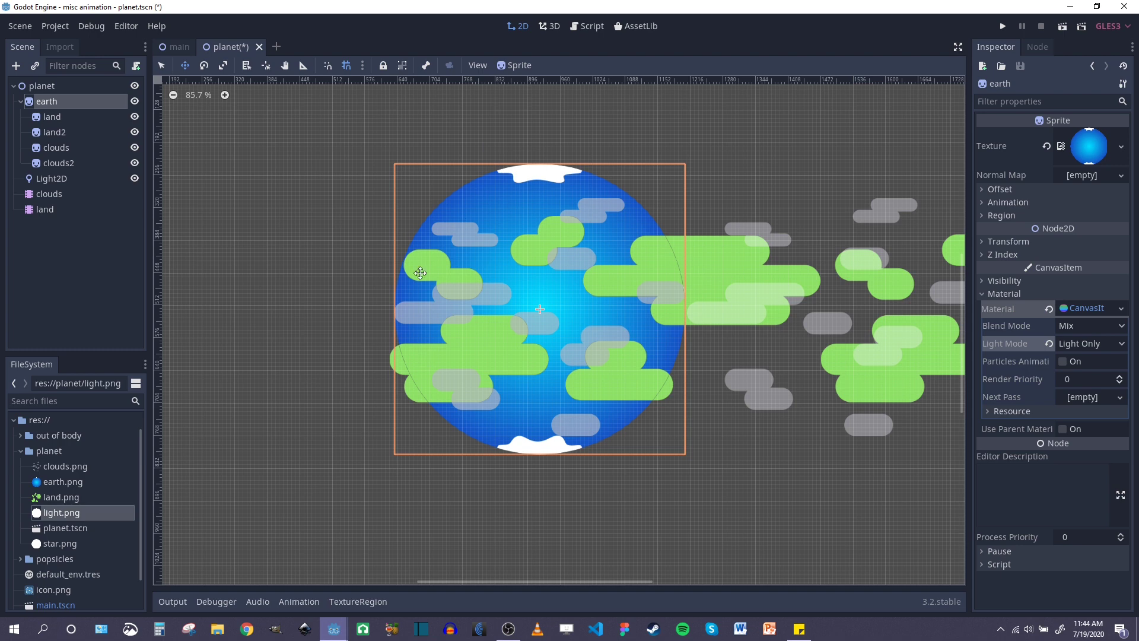
pyautogui.moveTo(96, 141)
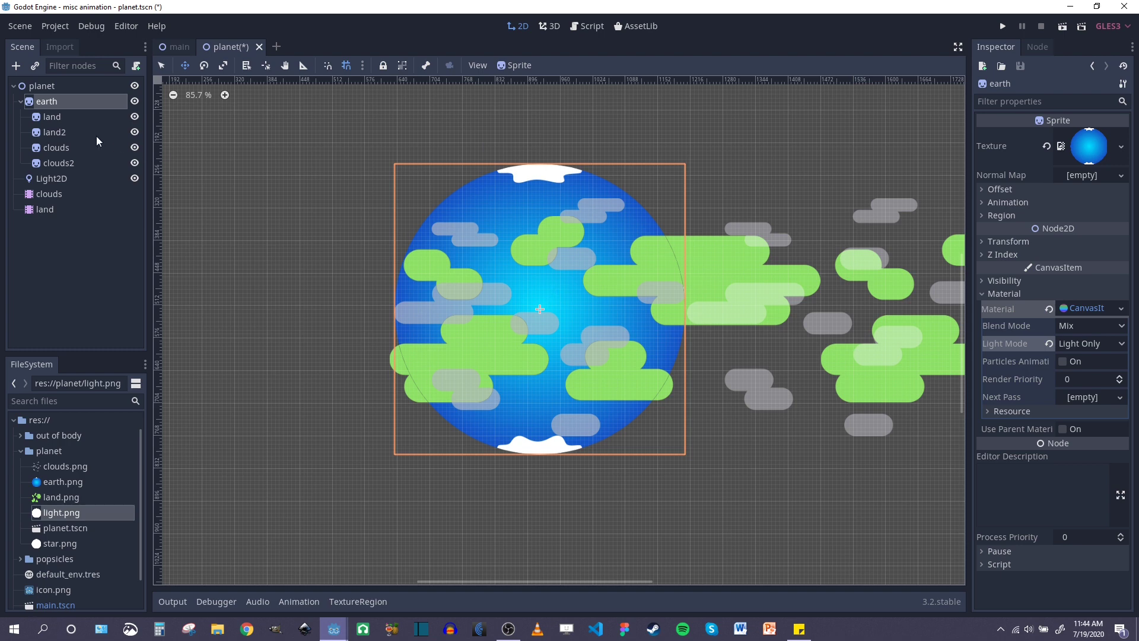
# Step: Give the land sprite a CanvasItemMaterial with Light Mode set to Light Only
pyautogui.click(51, 116)
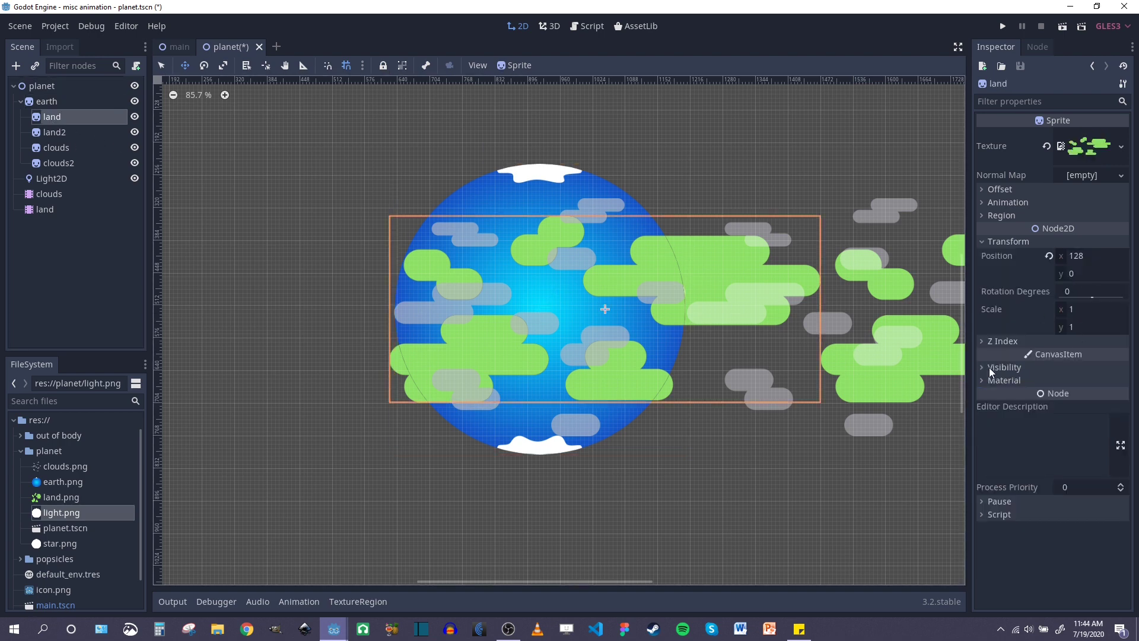
pyautogui.click(981, 379)
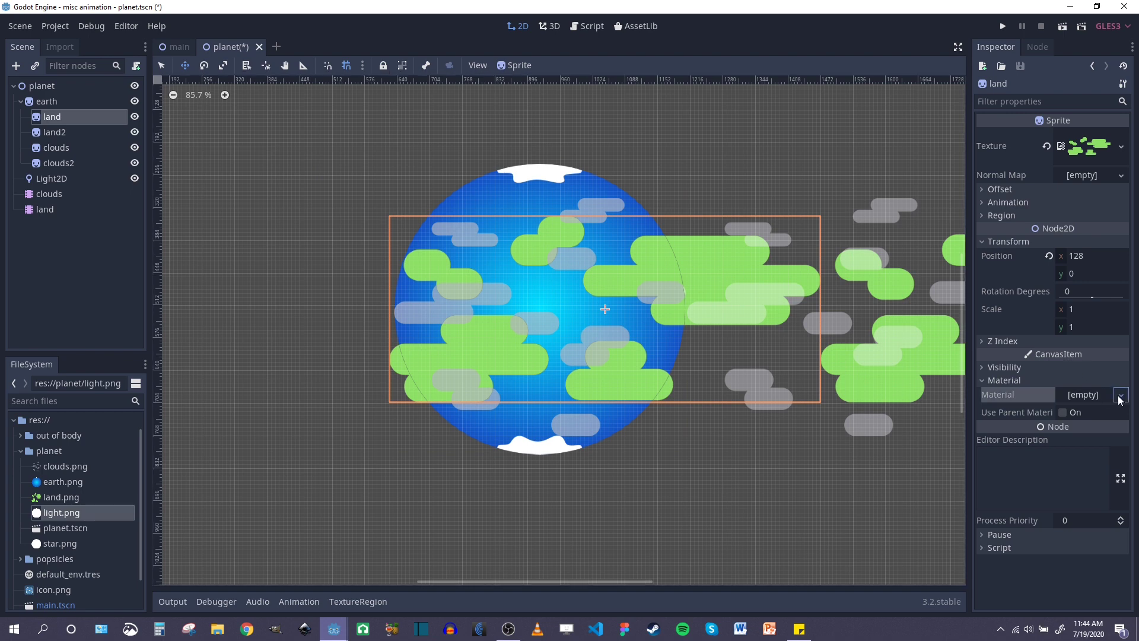
pyautogui.click(1118, 395)
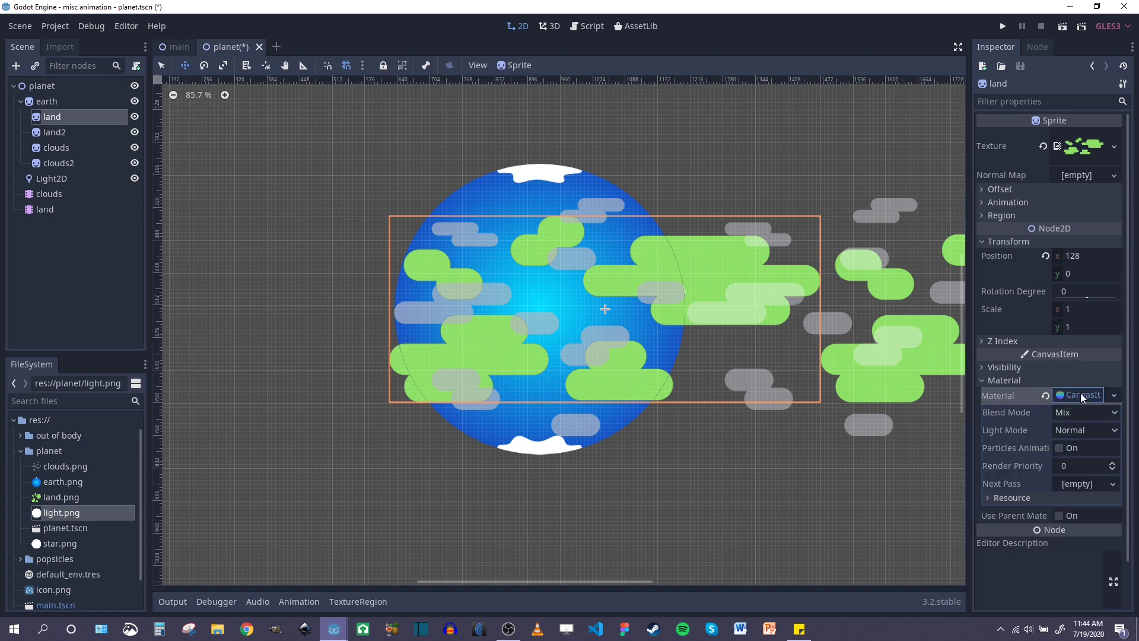
pyautogui.click(1086, 429)
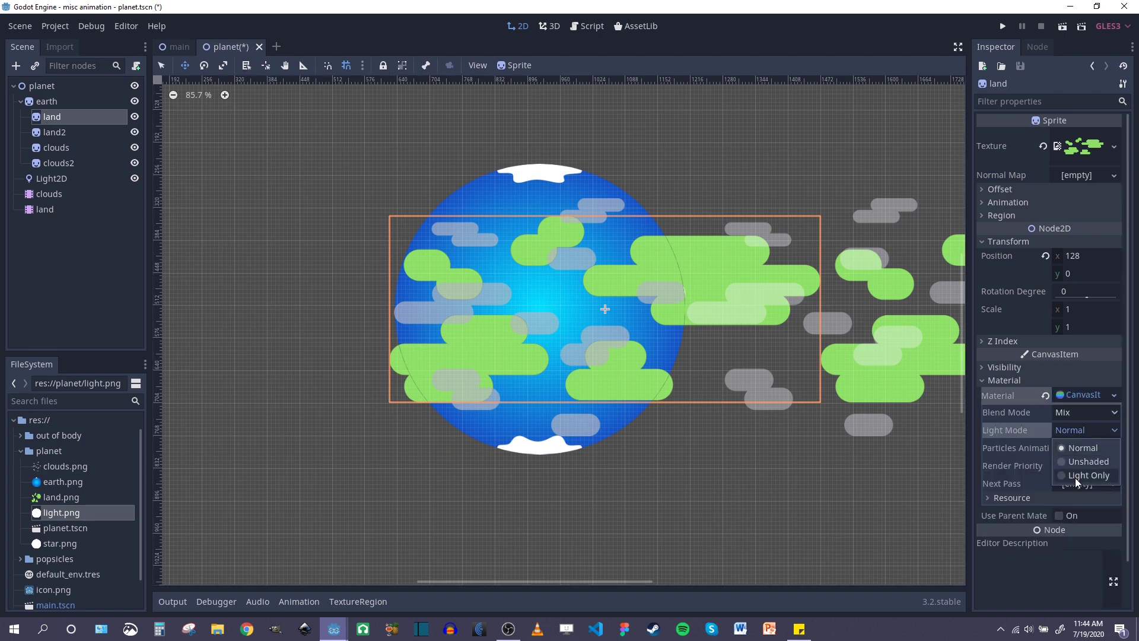
pyautogui.click(1088, 474)
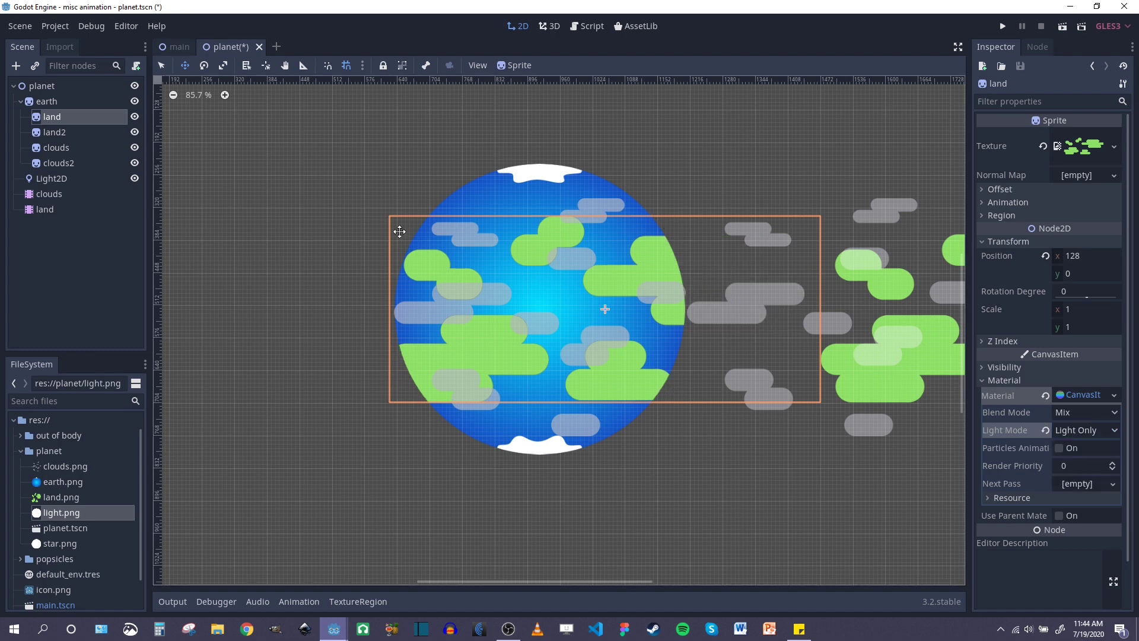
pyautogui.moveTo(612, 200)
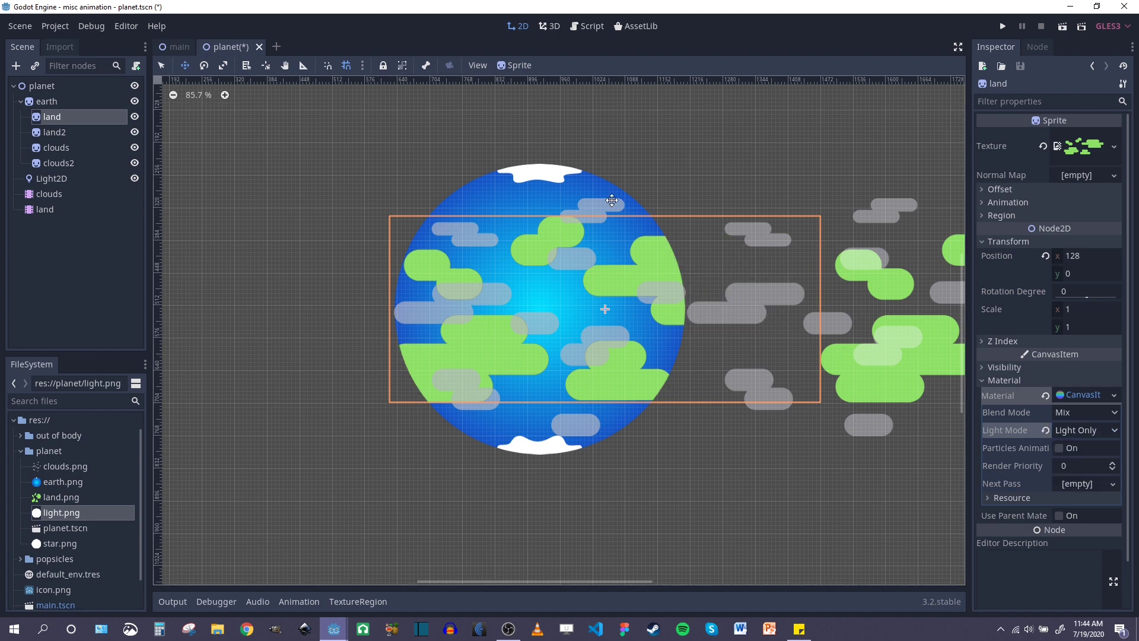
pyautogui.moveTo(511, 233)
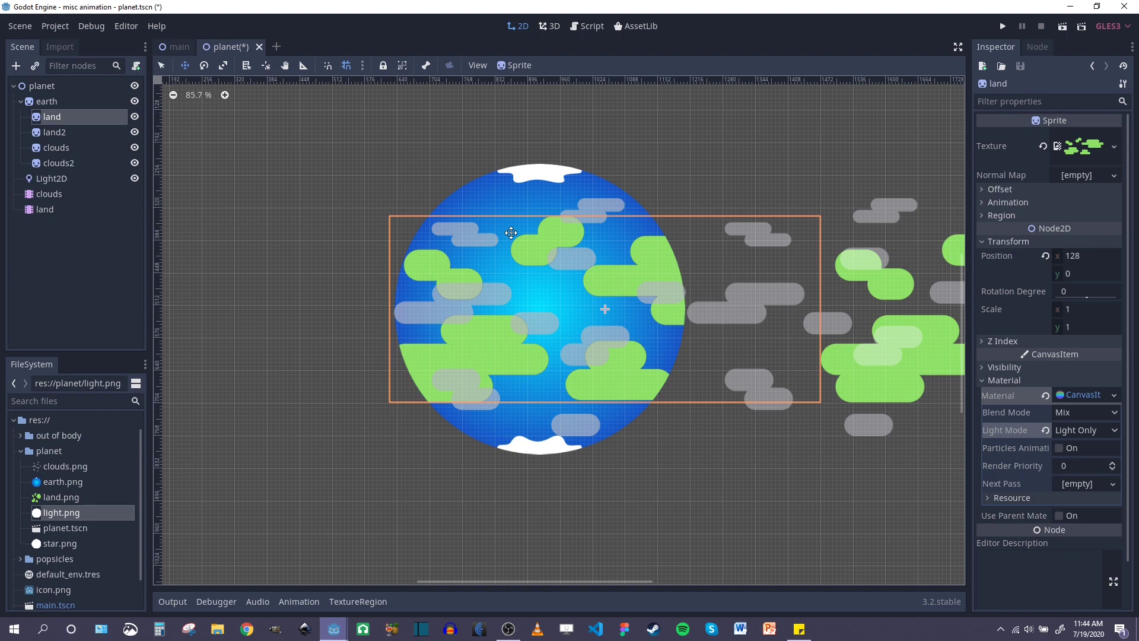
pyautogui.rightClick(41, 85)
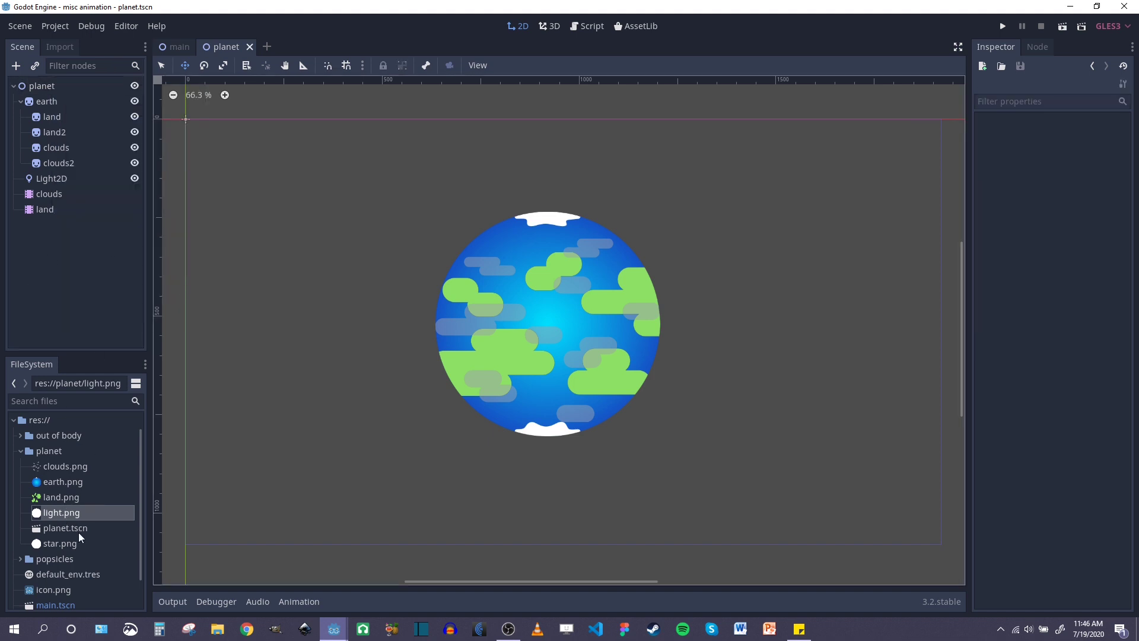
# Step: Add light.png as a sprite behind earth, scaled to 1.1 with lowered Modulate alpha
pyautogui.moveTo(61, 512); pyautogui.dragTo(388, 427)
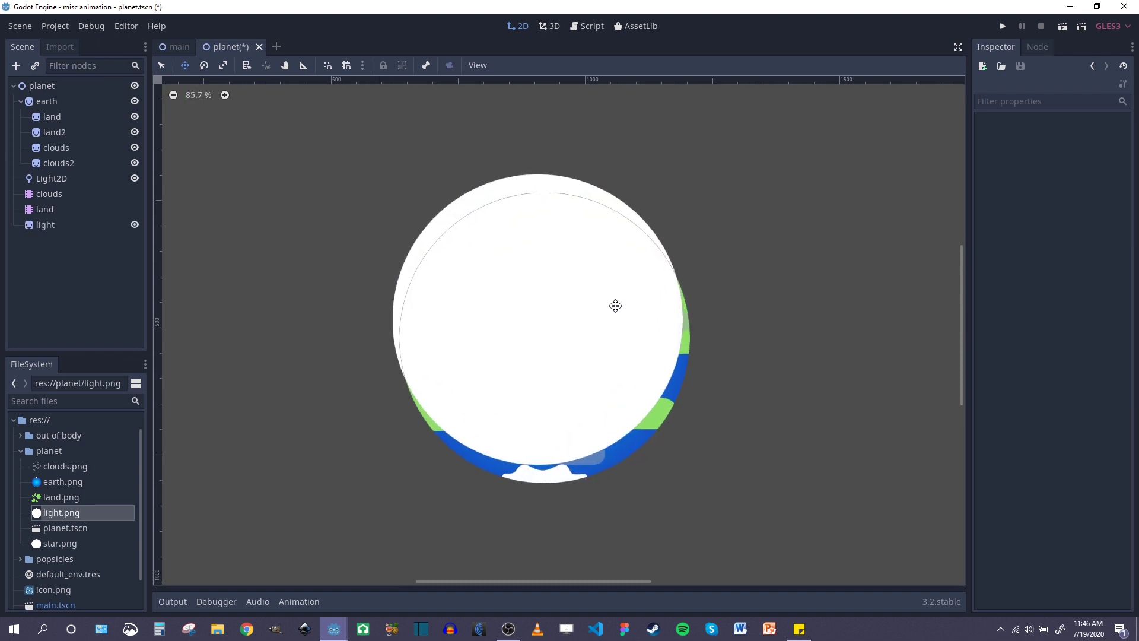
pyautogui.click(45, 225)
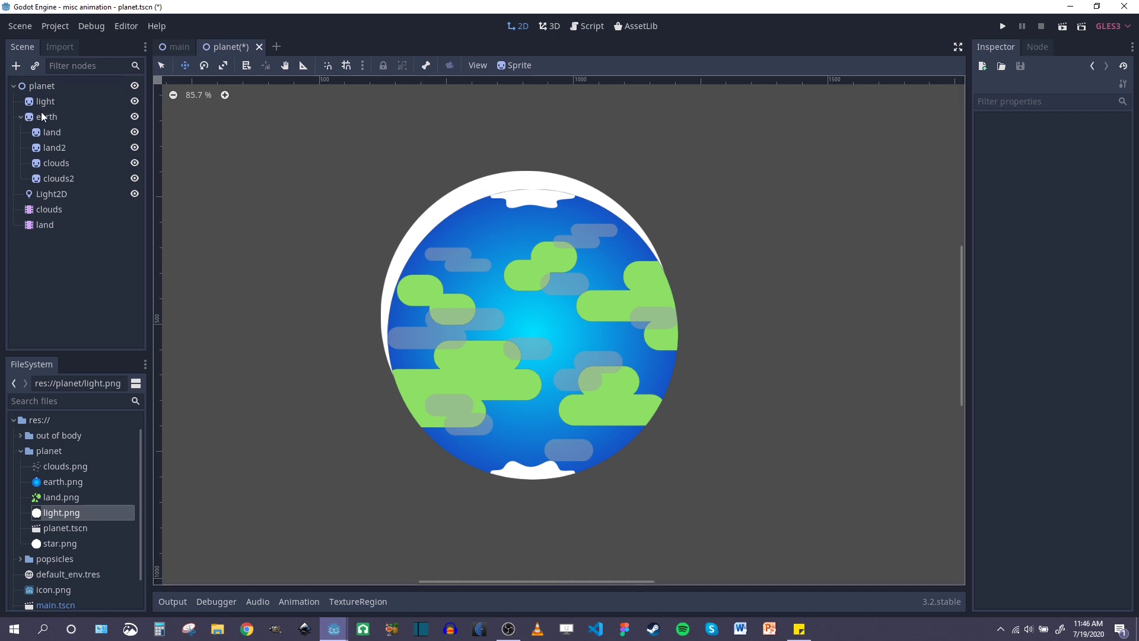
pyautogui.click(46, 100)
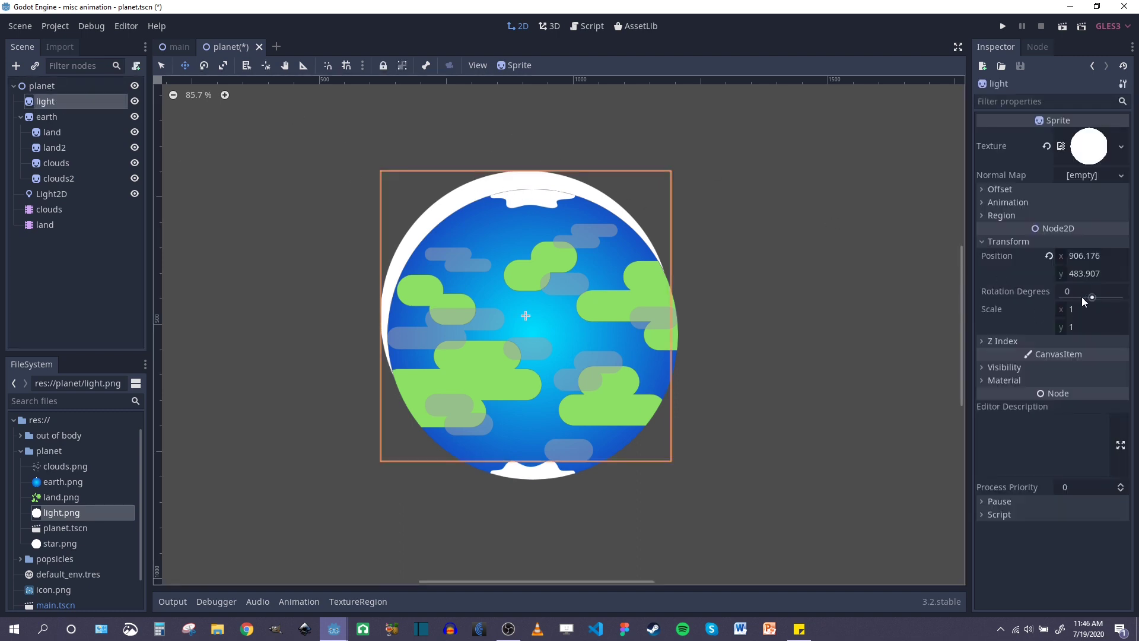
pyautogui.write('1.1')
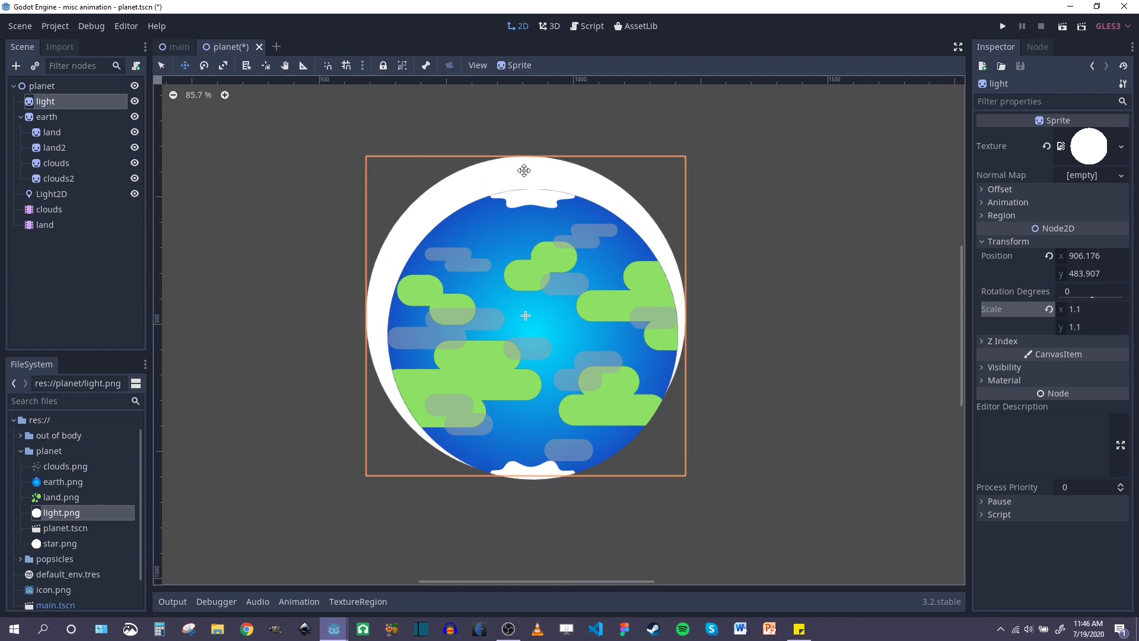
pyautogui.click(1003, 367)
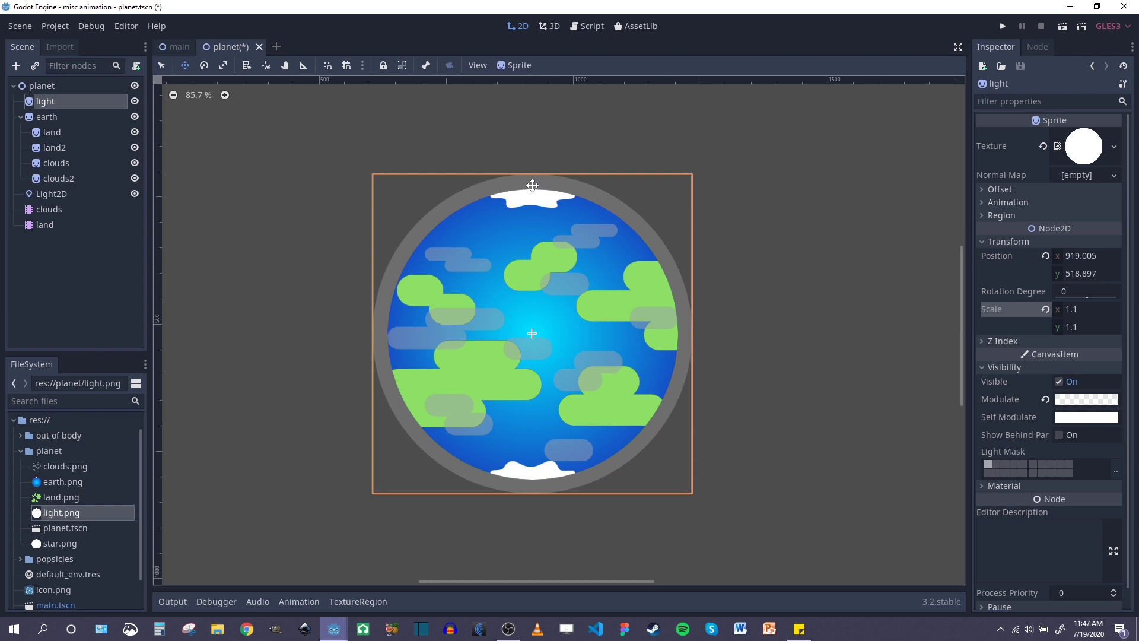
pyautogui.scroll(-3)
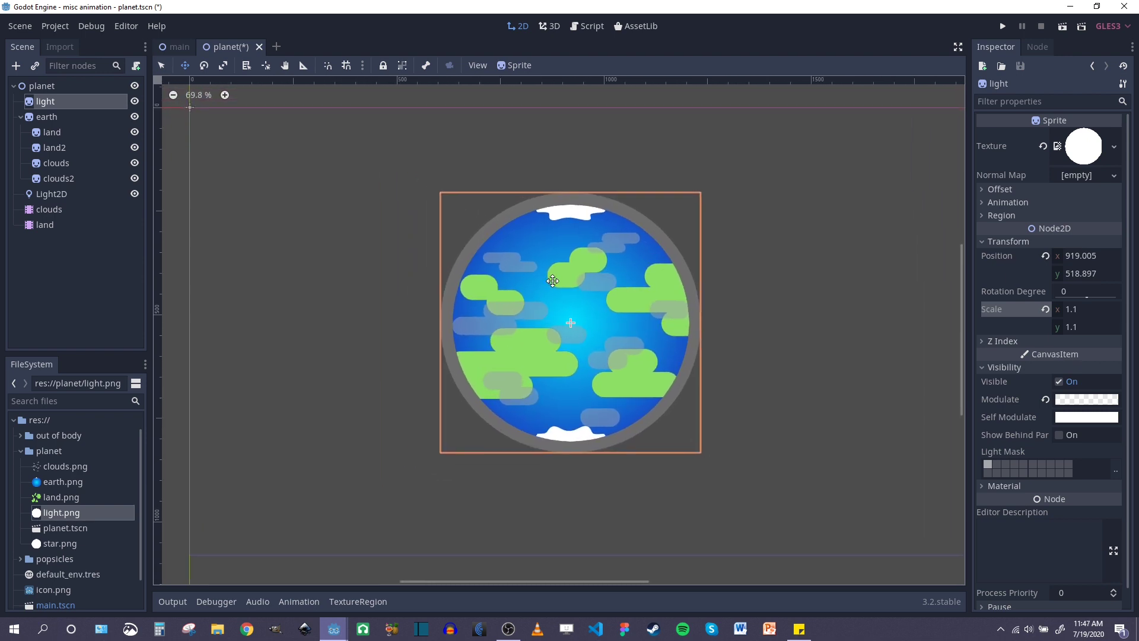
# Step: Add a ColorRect child node under planet
pyautogui.rightClick(39, 86)
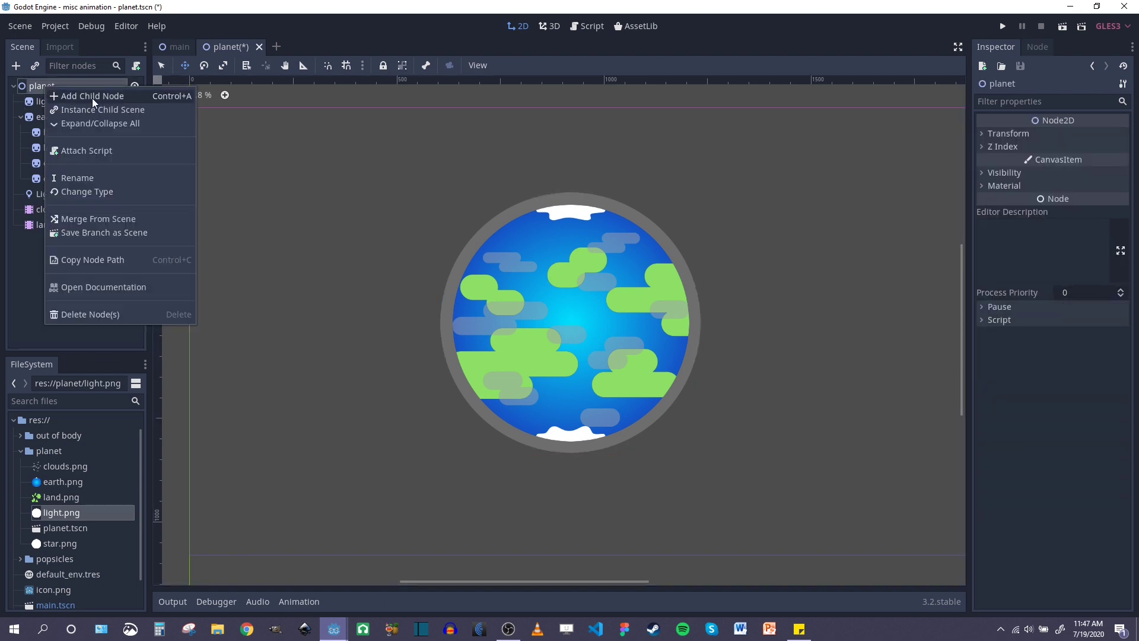
pyautogui.click(92, 96)
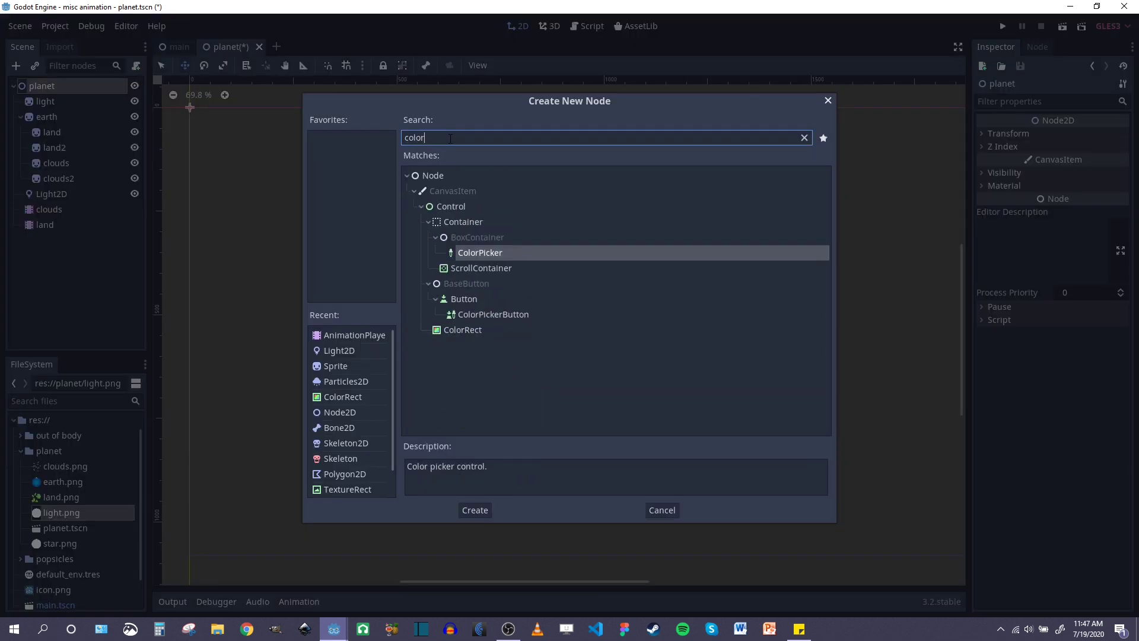
pyautogui.click(462, 330)
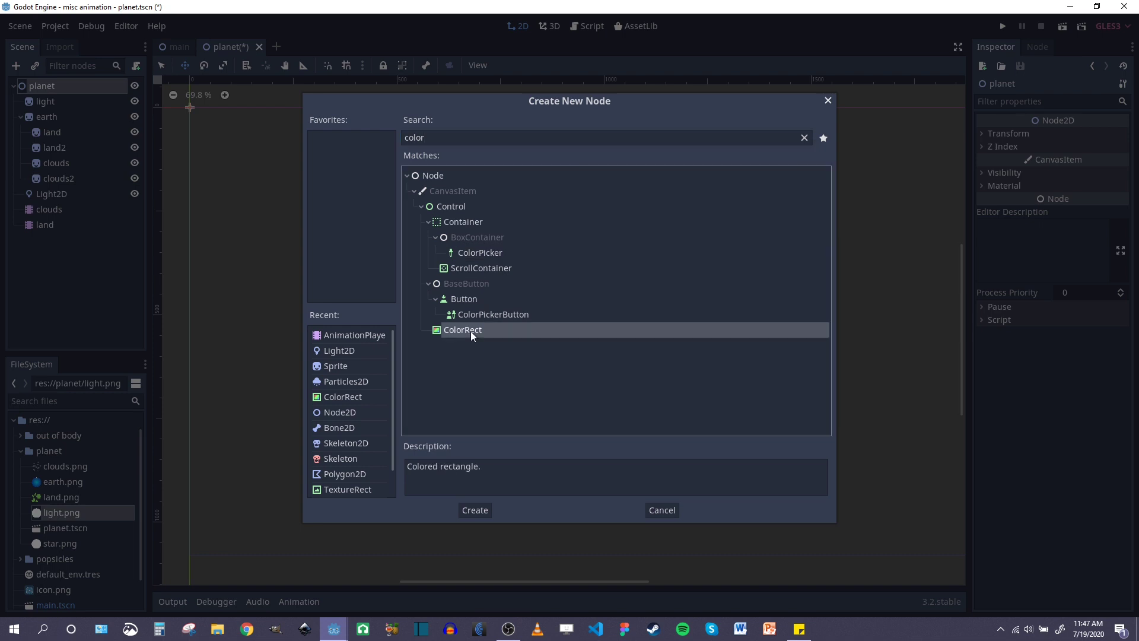
pyautogui.click(475, 509)
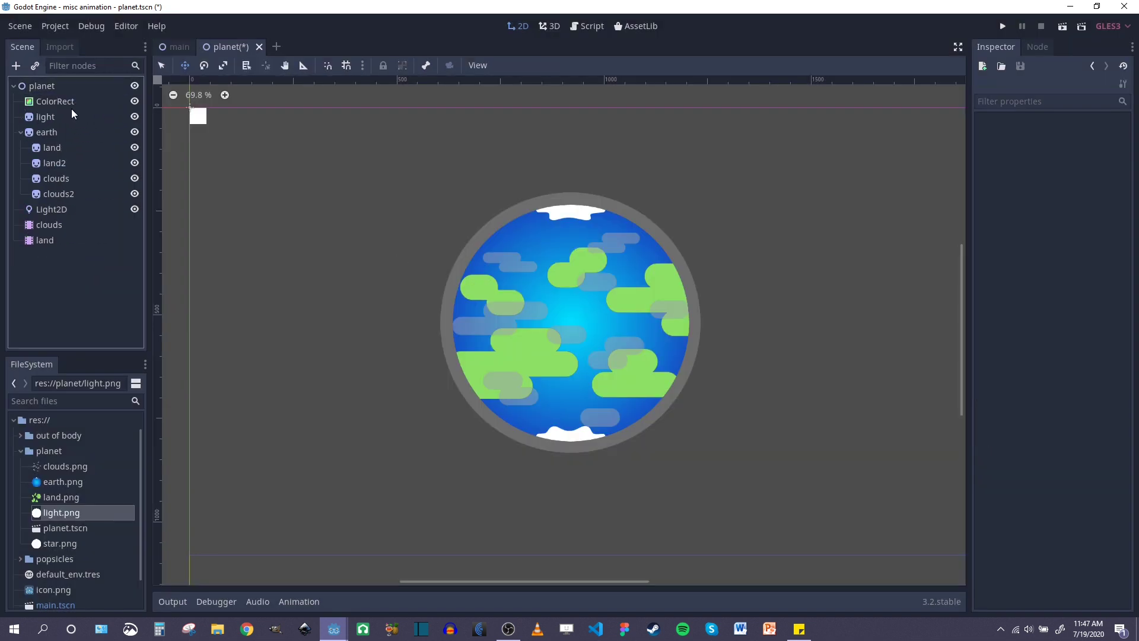
# Step: Set the ColorRect colour to dark purple #262433
pyautogui.click(54, 101)
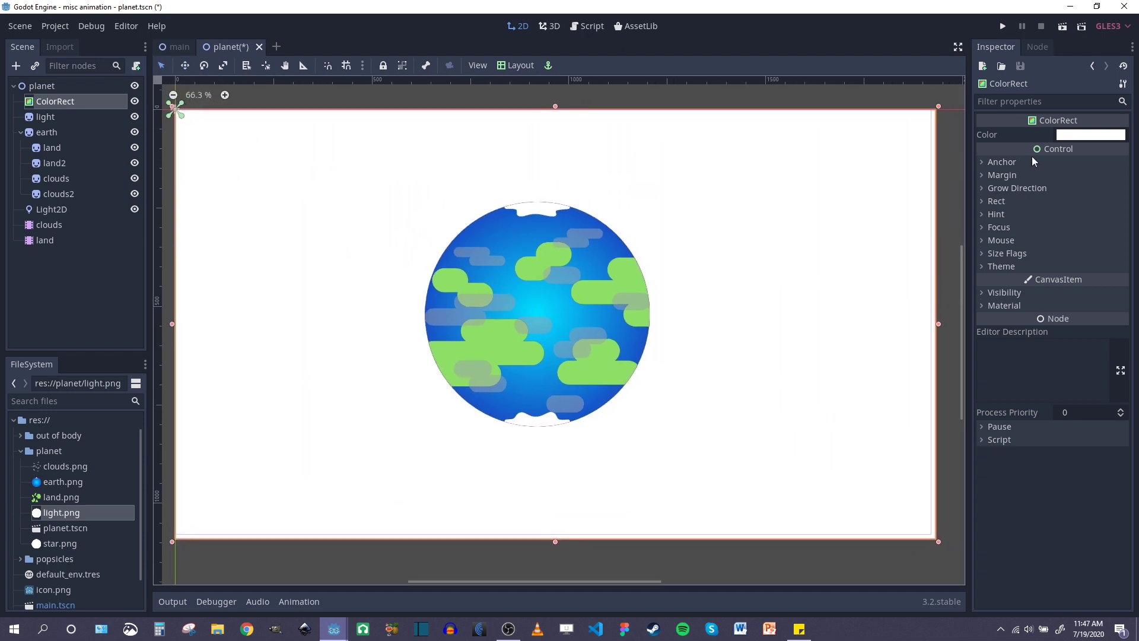
pyautogui.click(1089, 134)
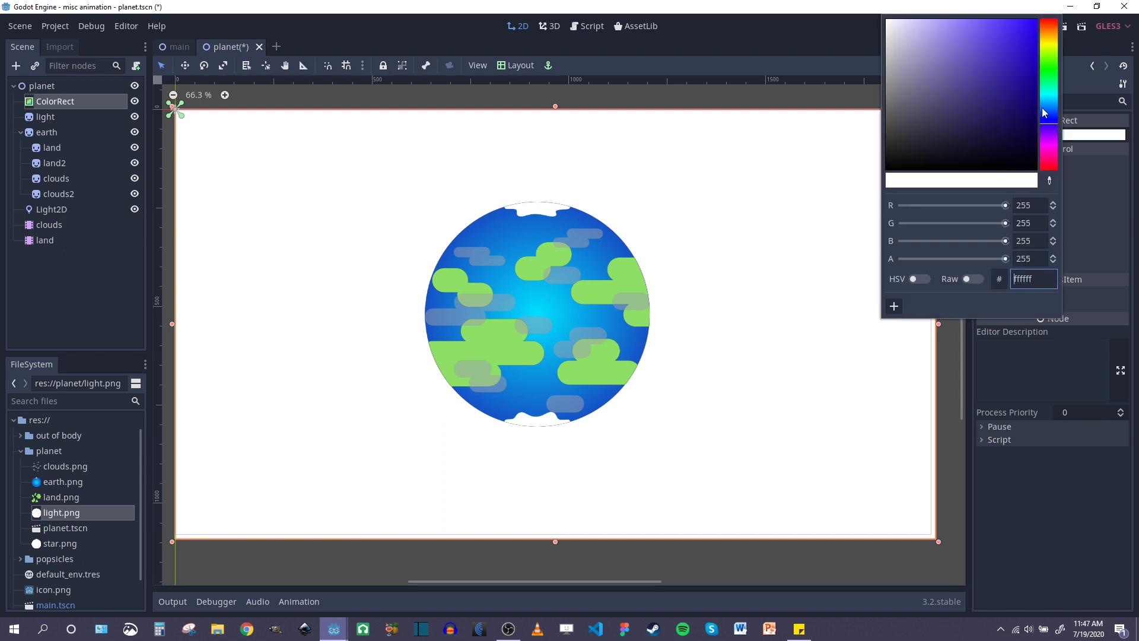
pyautogui.click(907, 147)
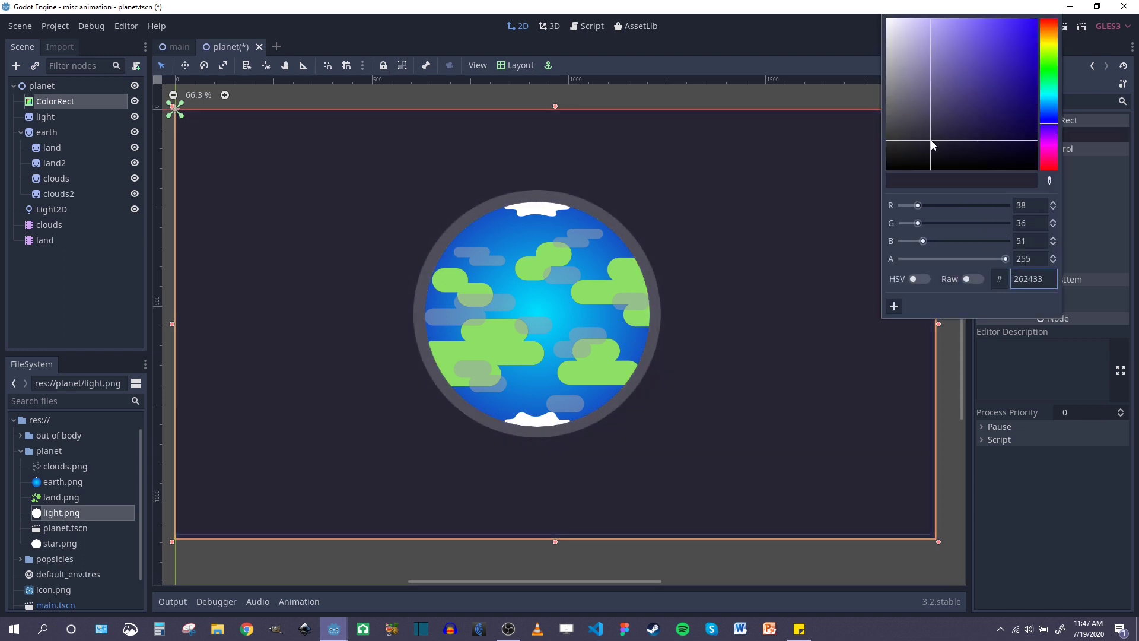
pyautogui.click(622, 200)
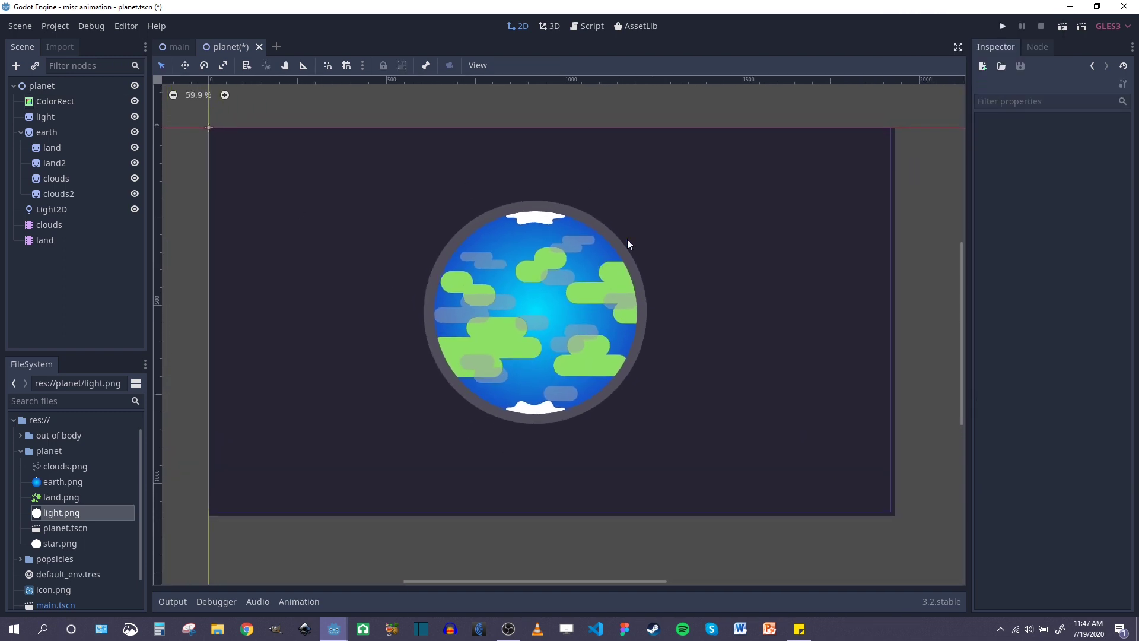
pyautogui.moveTo(636, 210)
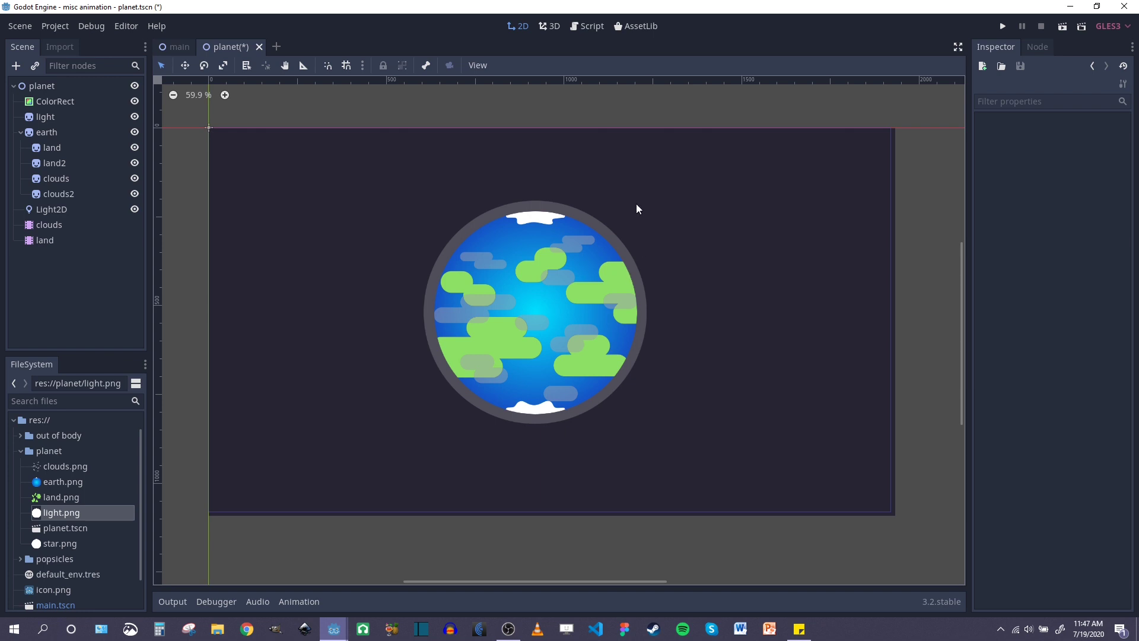
pyautogui.moveTo(517, 162)
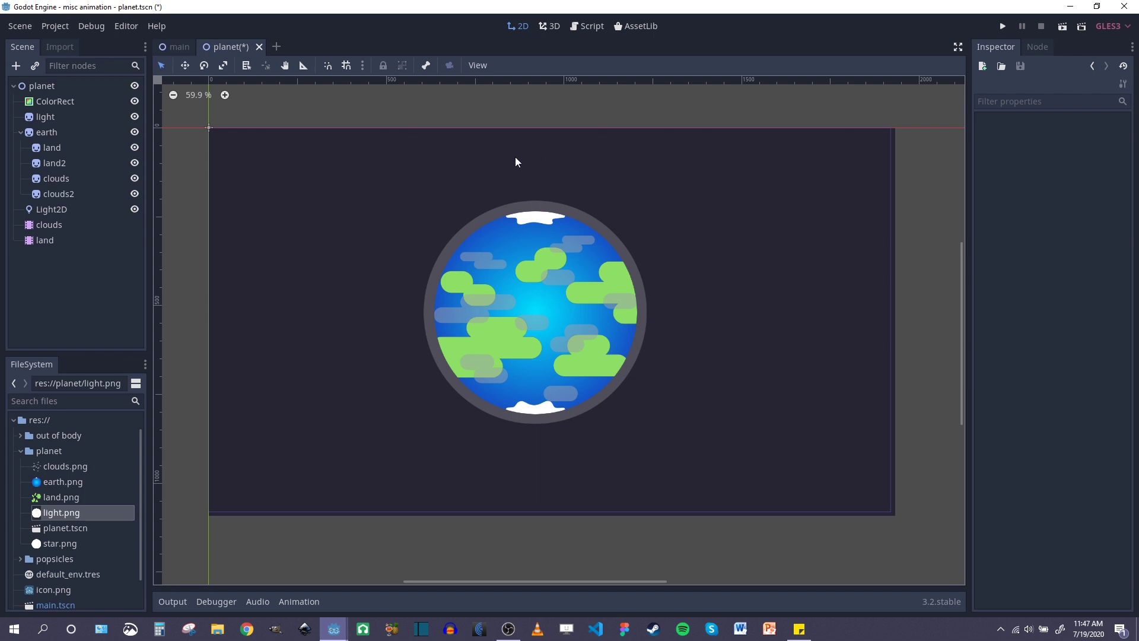
# Step: Add a Particles2D node to the planet scene
pyautogui.write('color')
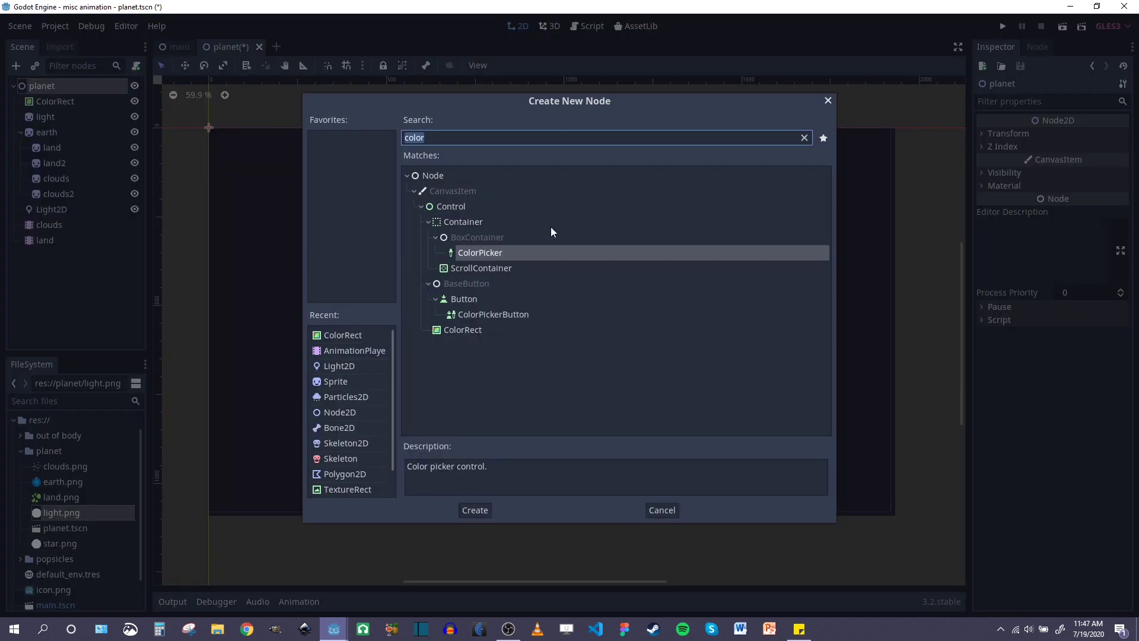
pyautogui.write('particles')
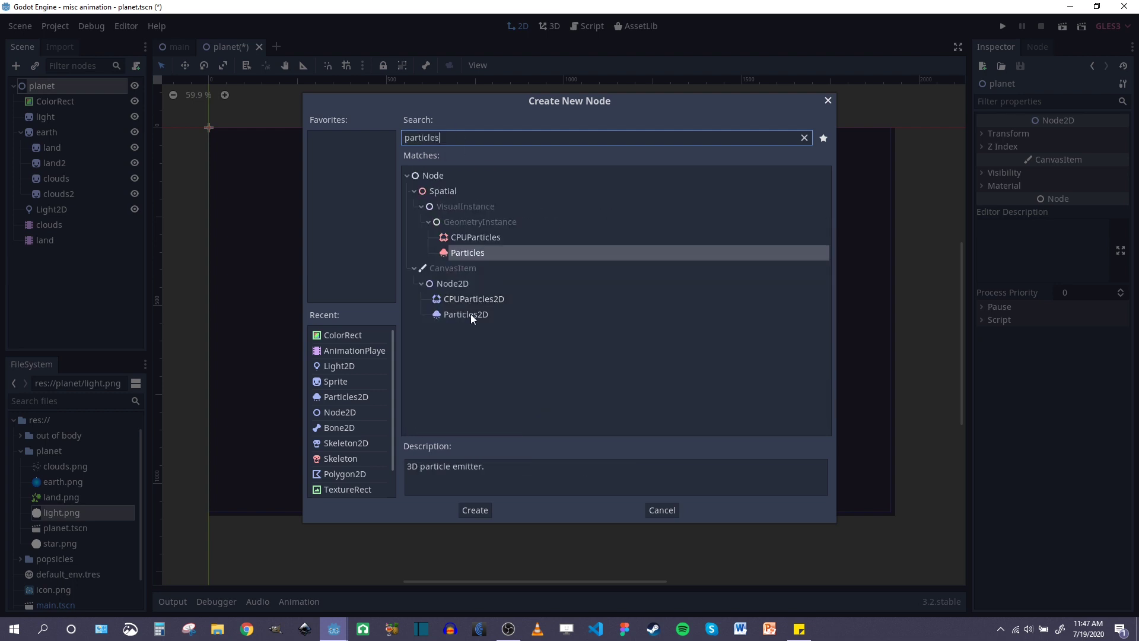
pyautogui.click(474, 509)
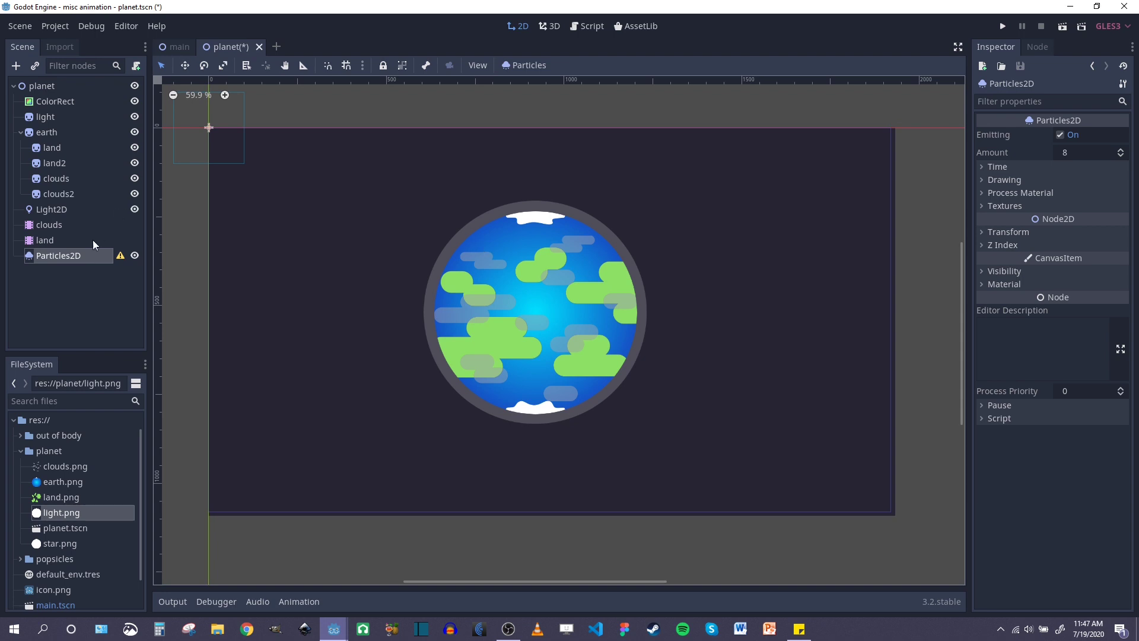
pyautogui.moveTo(57, 260)
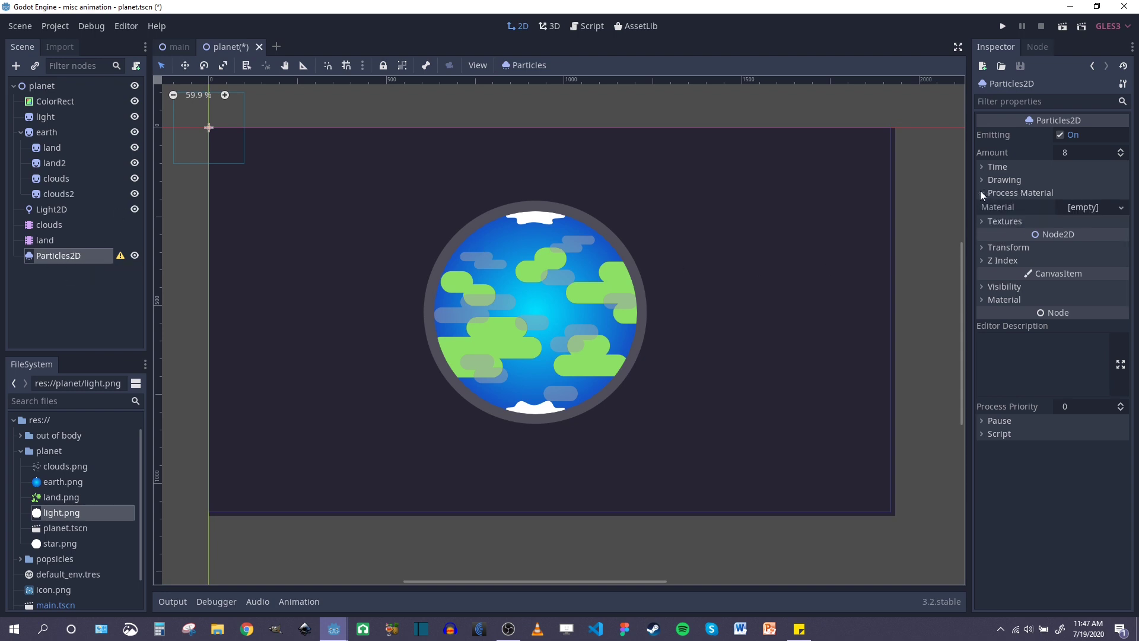
# Step: Give the particles a new ParticlesMaterial and the white circle texture from the planet folder
pyautogui.click(1094, 207)
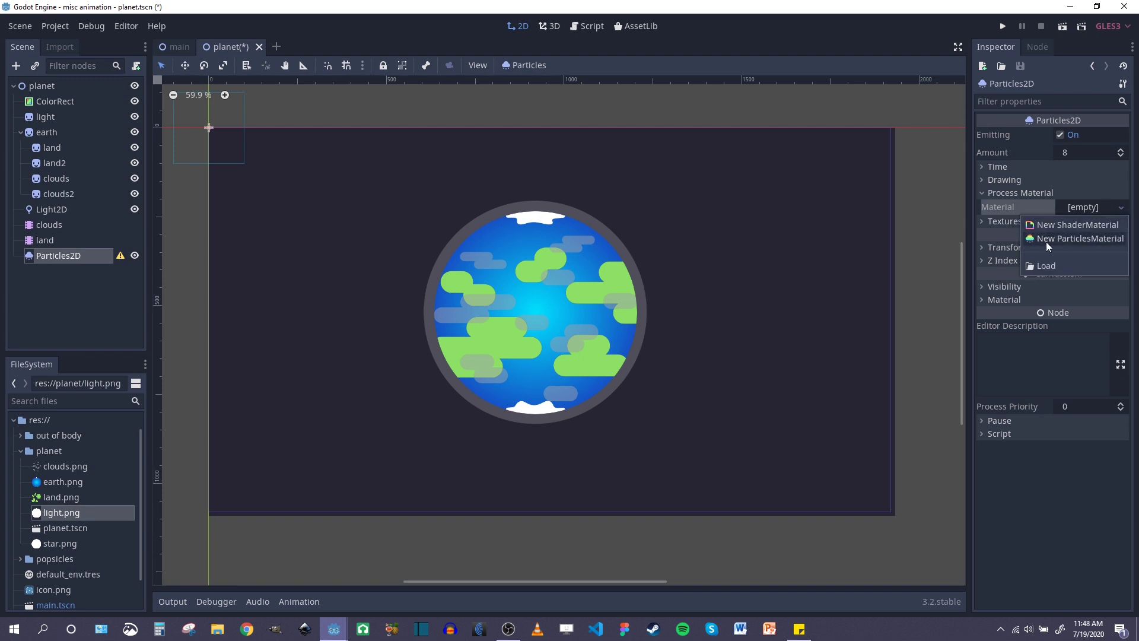
pyautogui.click(1081, 238)
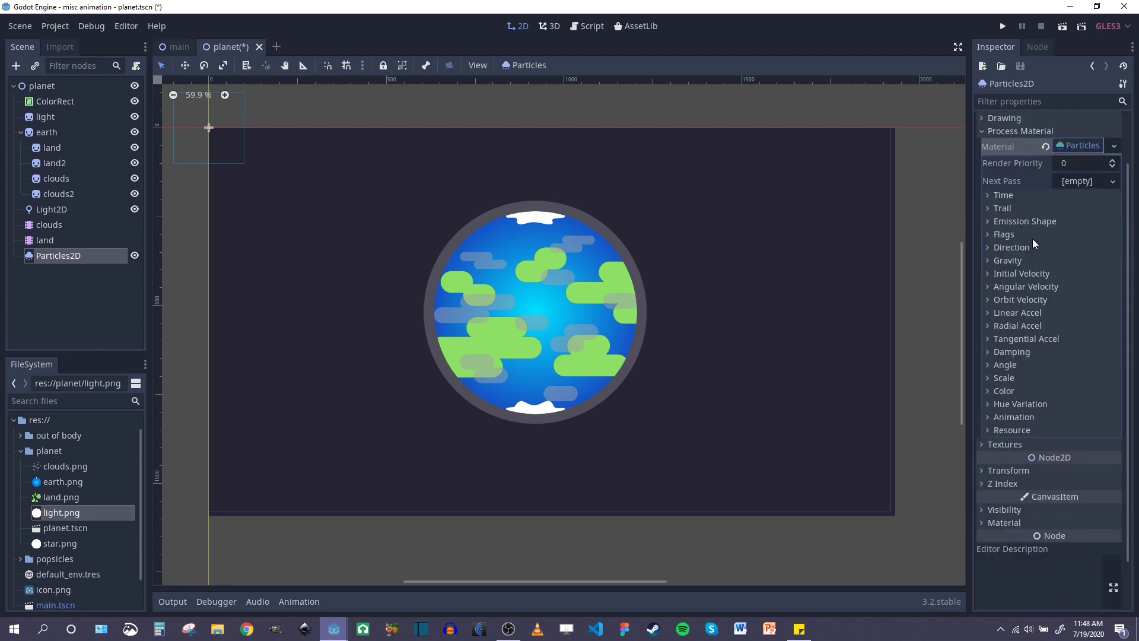
pyautogui.click(1004, 117)
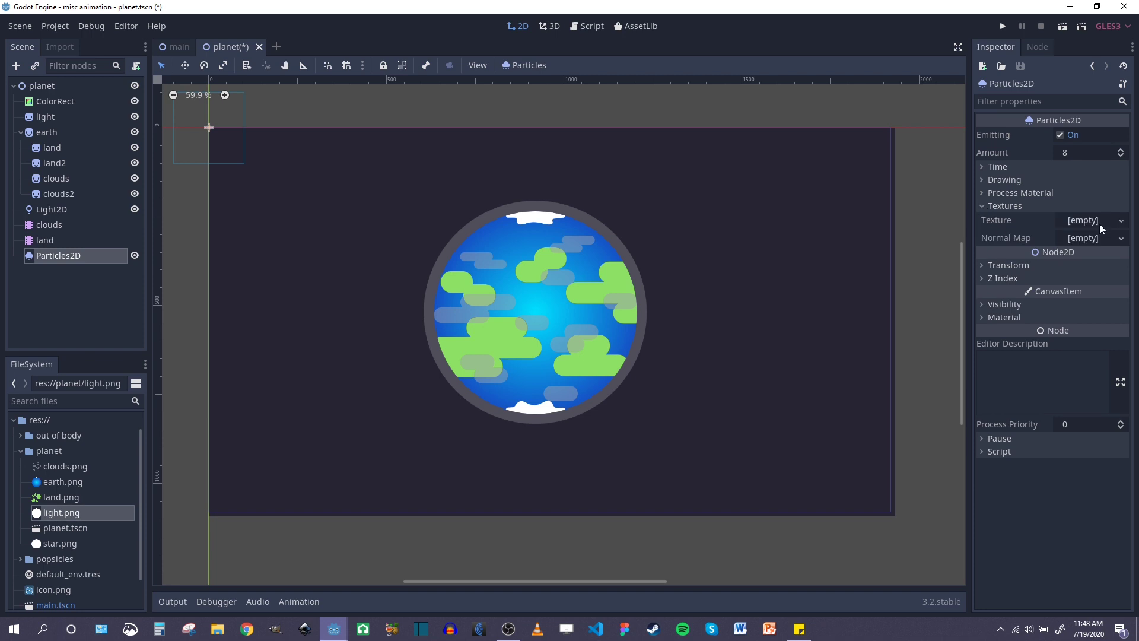
pyautogui.click(1087, 220)
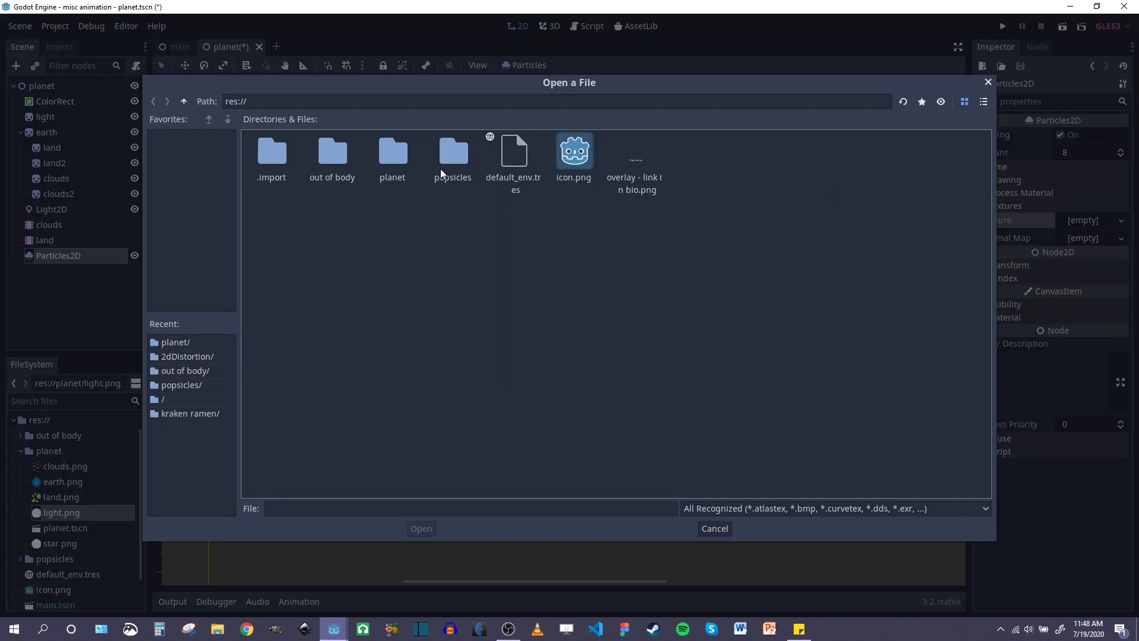
pyautogui.doubleClick(393, 150)
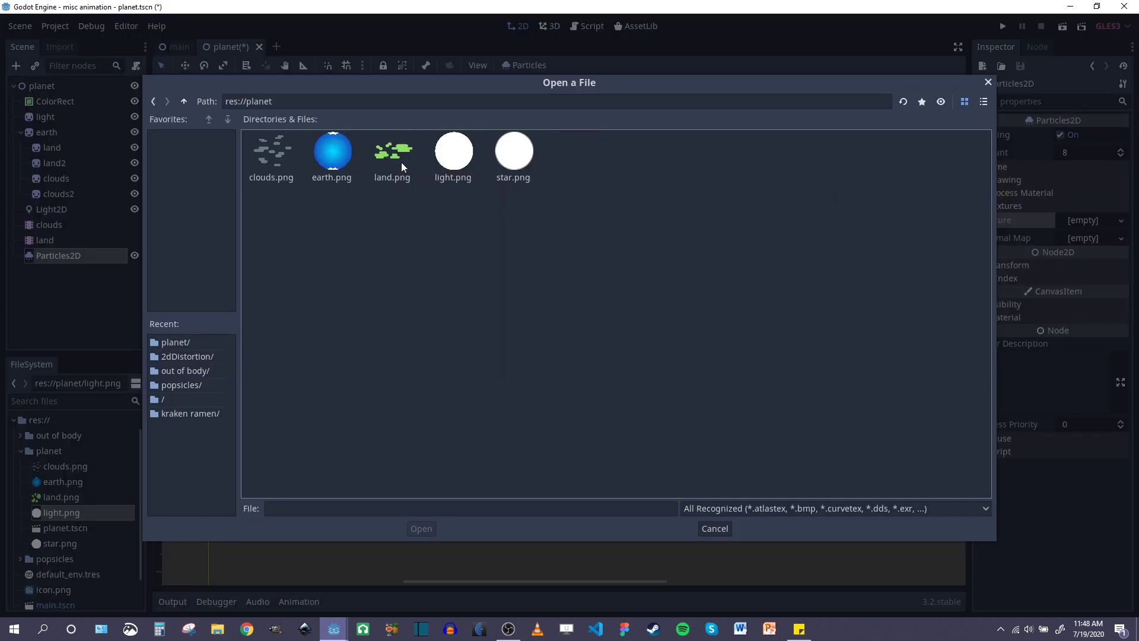
pyautogui.click(514, 151)
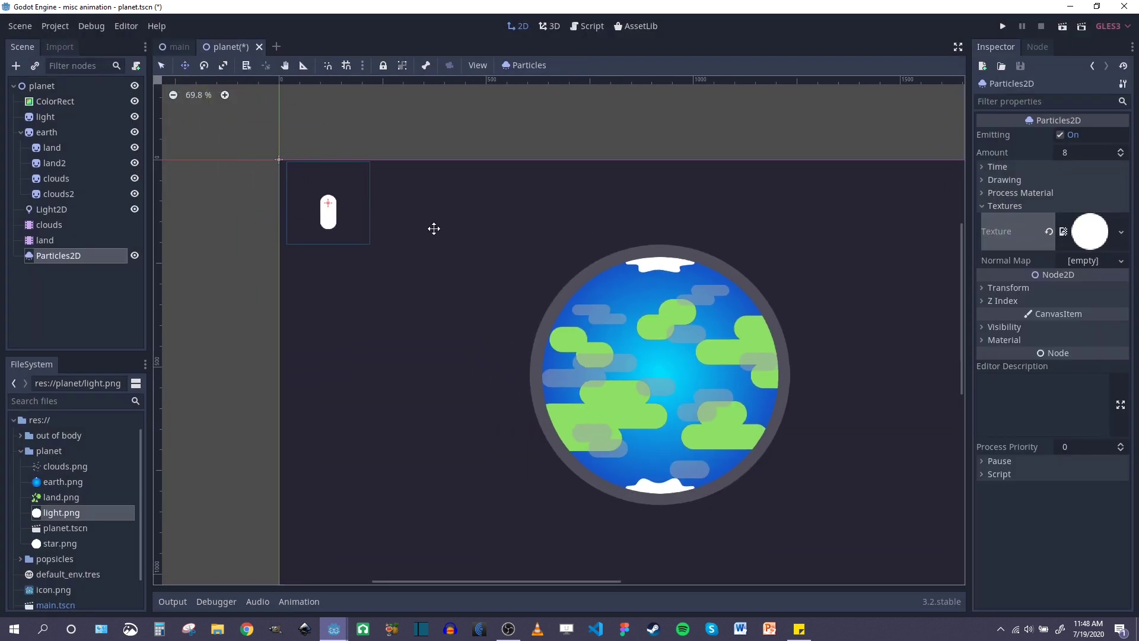
# Step: Centre the emitter on the planet and set a Box emission shape with extents 1000 by 700
pyautogui.moveTo(434, 229); pyautogui.dragTo(595, 235)
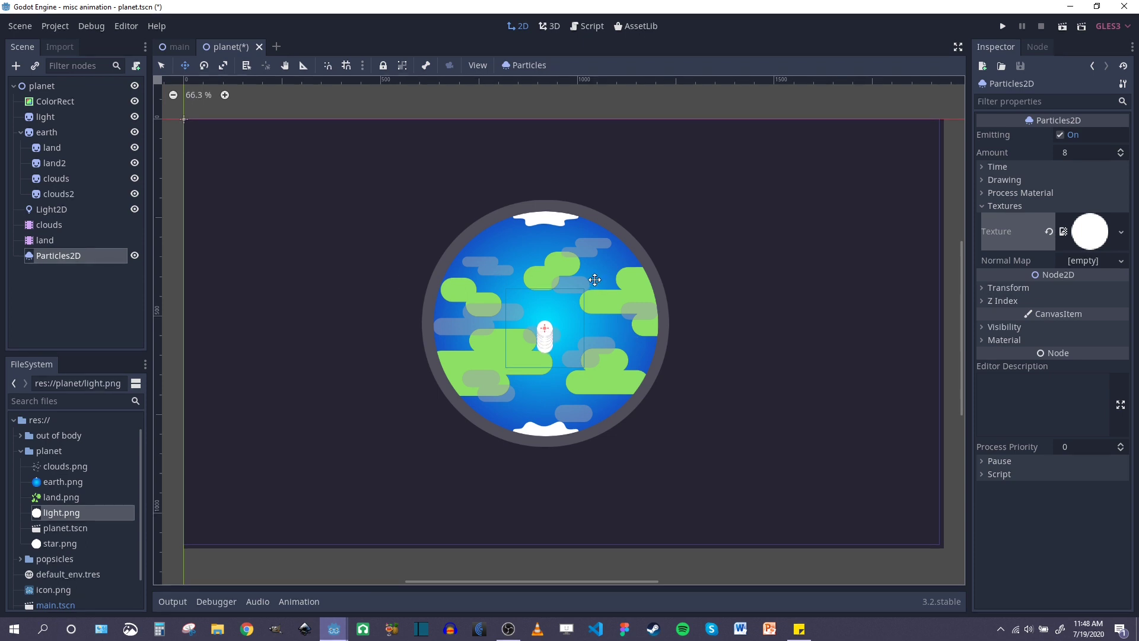
pyautogui.scroll(-3)
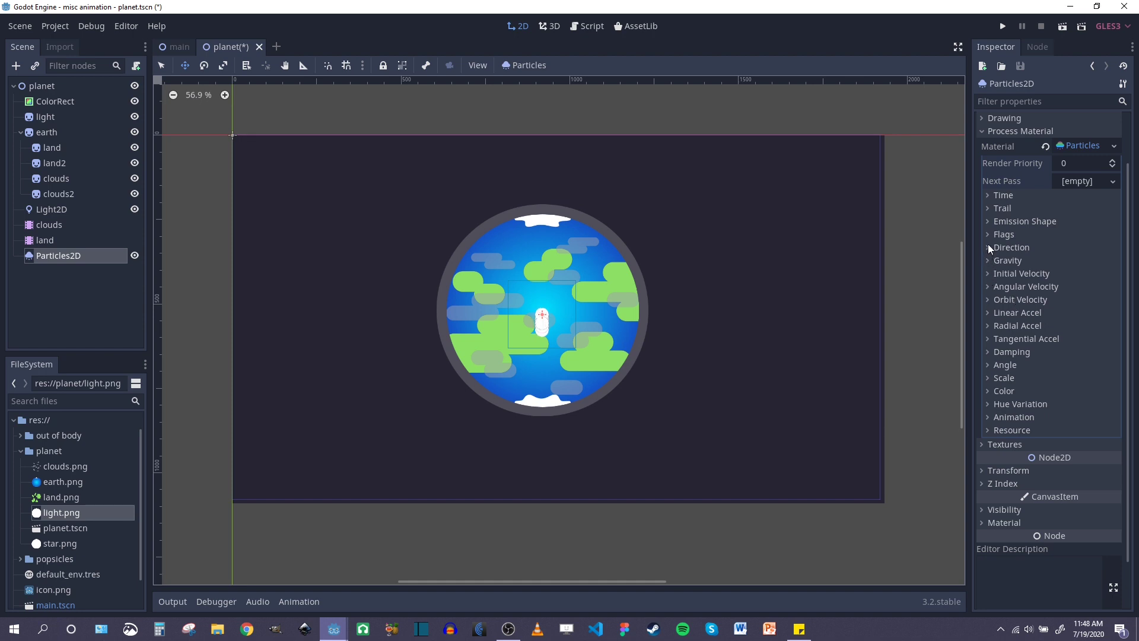
pyautogui.click(1086, 235)
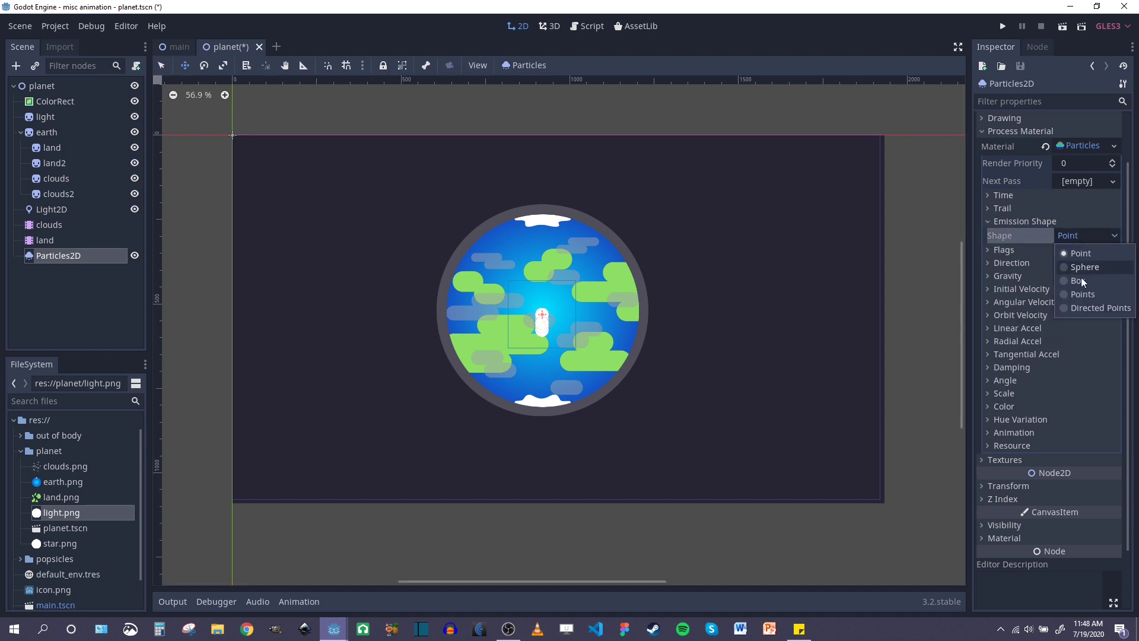
pyautogui.click(1080, 281)
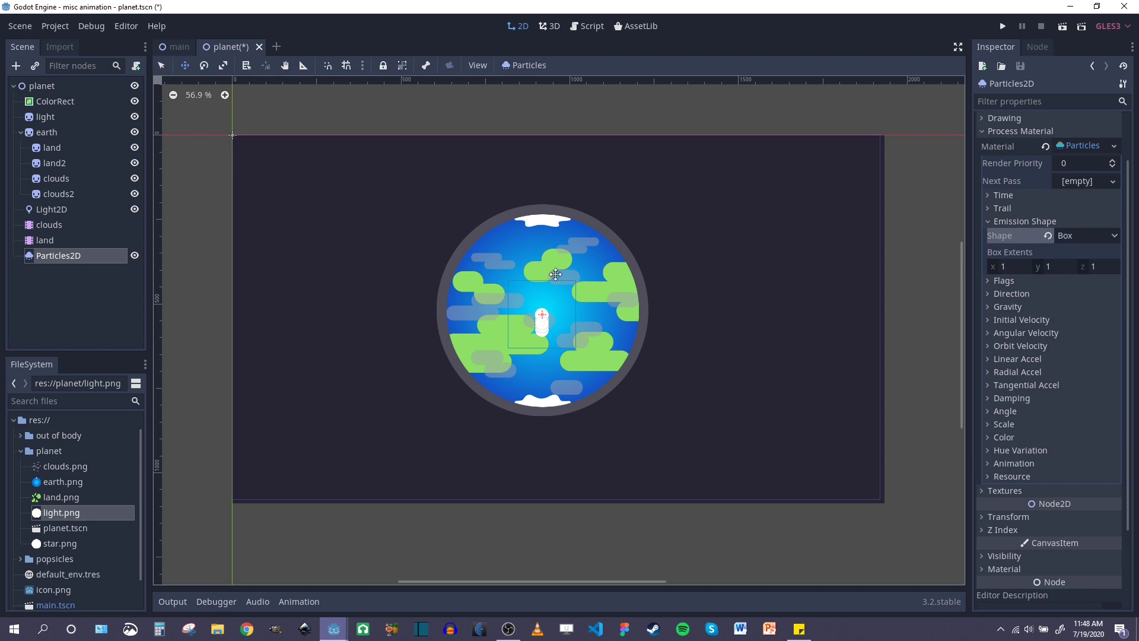
pyautogui.click(1009, 267)
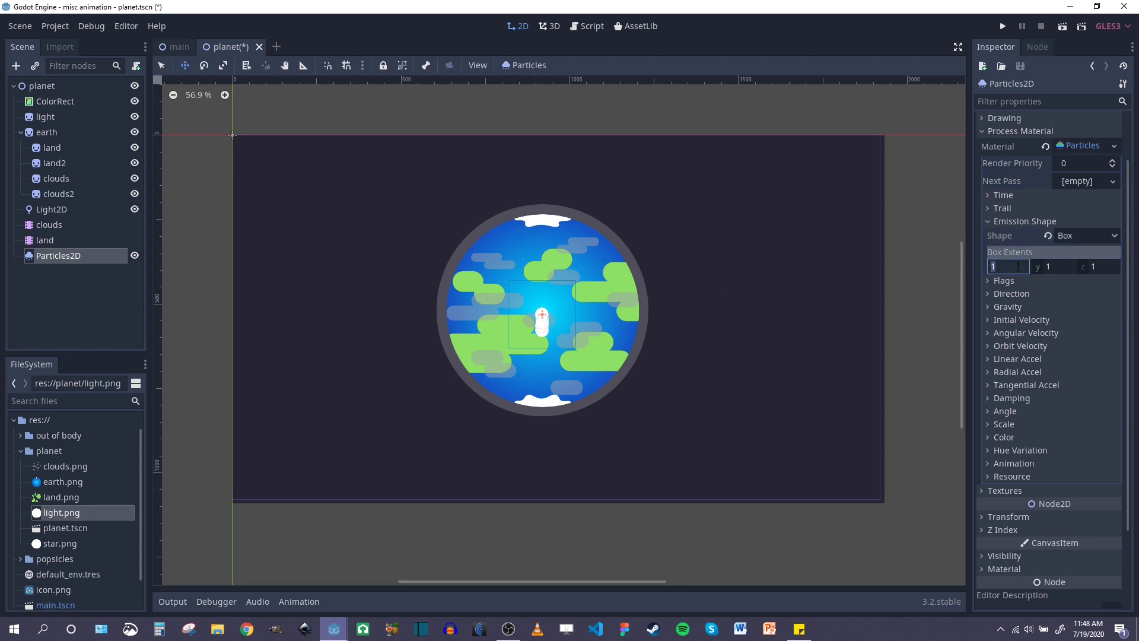
pyautogui.write('1000')
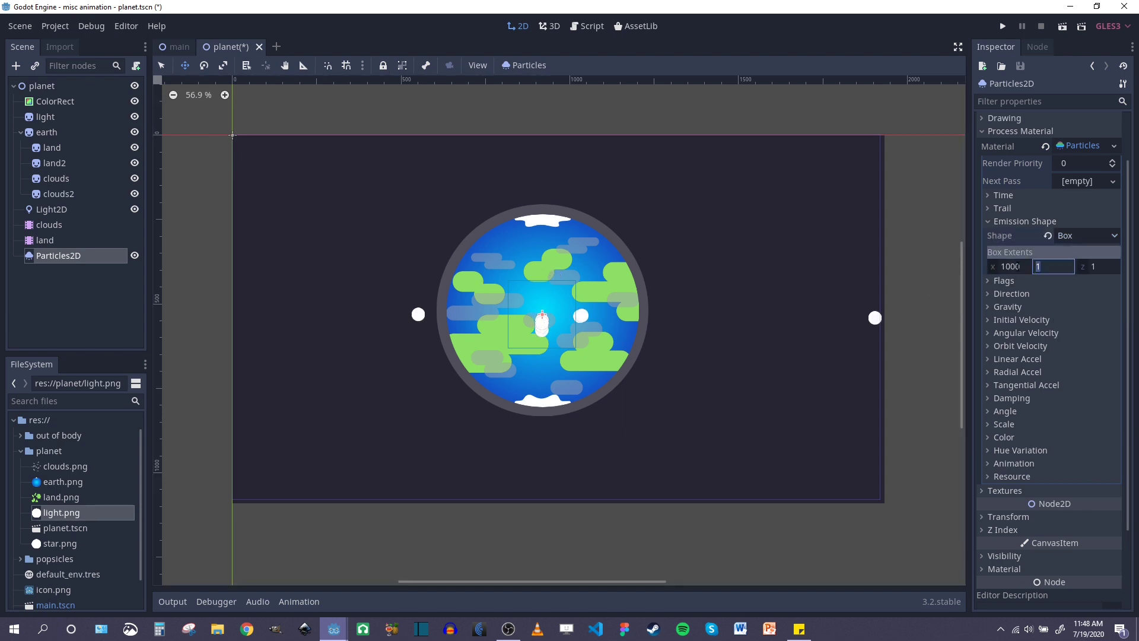
pyautogui.write('1000')
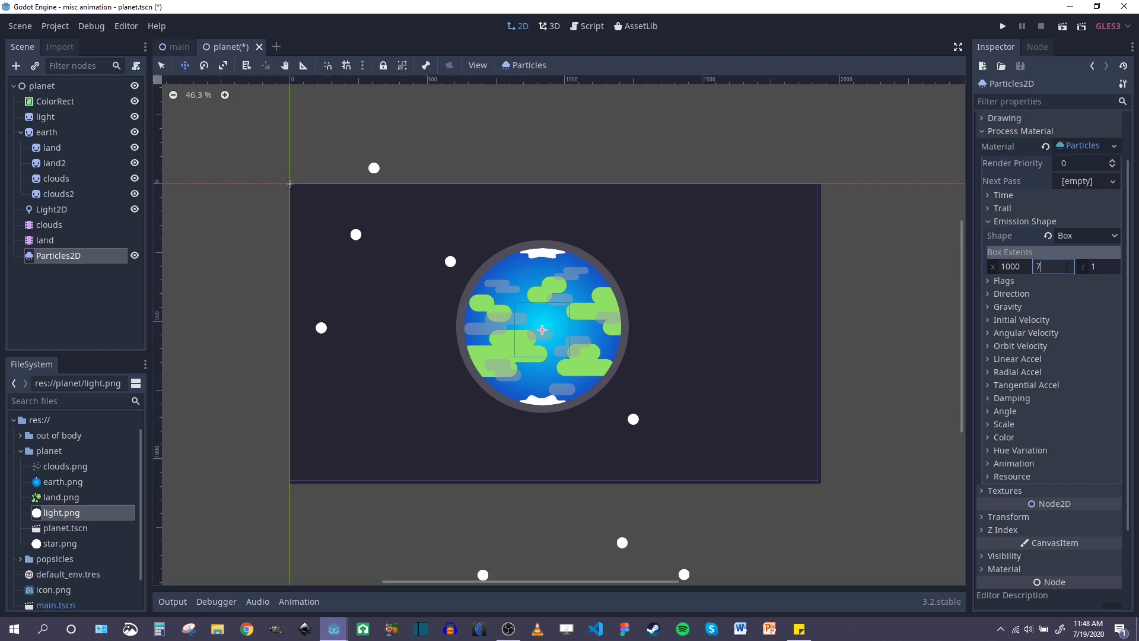
pyautogui.write('00')
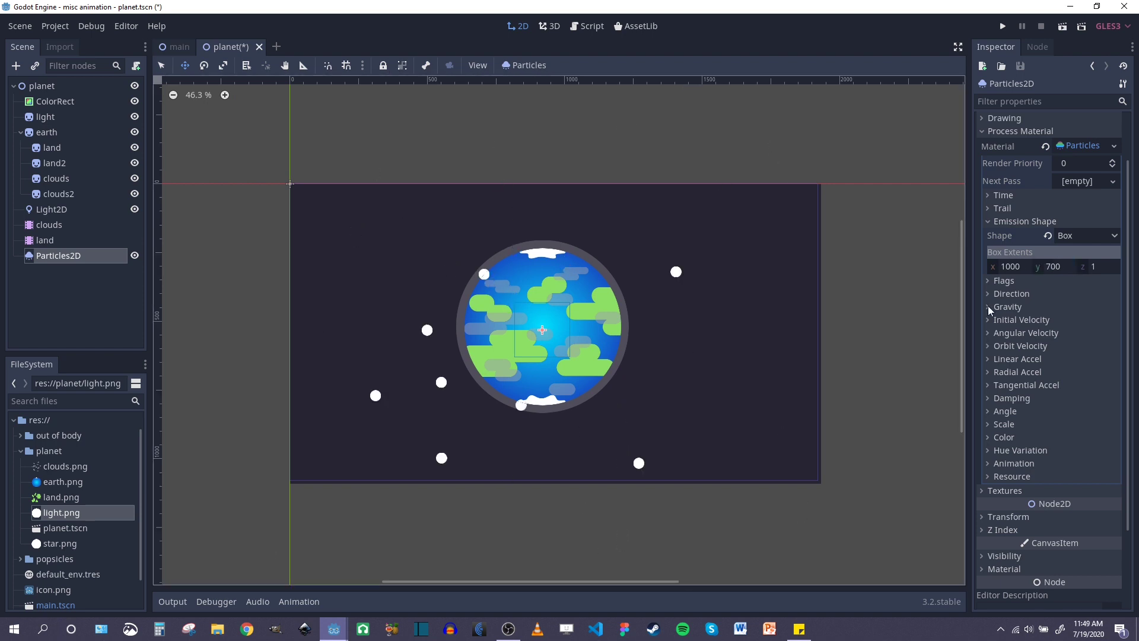
# Step: Set gravity to 0, scale 0.25 with random 1, and a Color Ramp fading to transparent
pyautogui.click(1008, 307)
pyautogui.write('0.25')
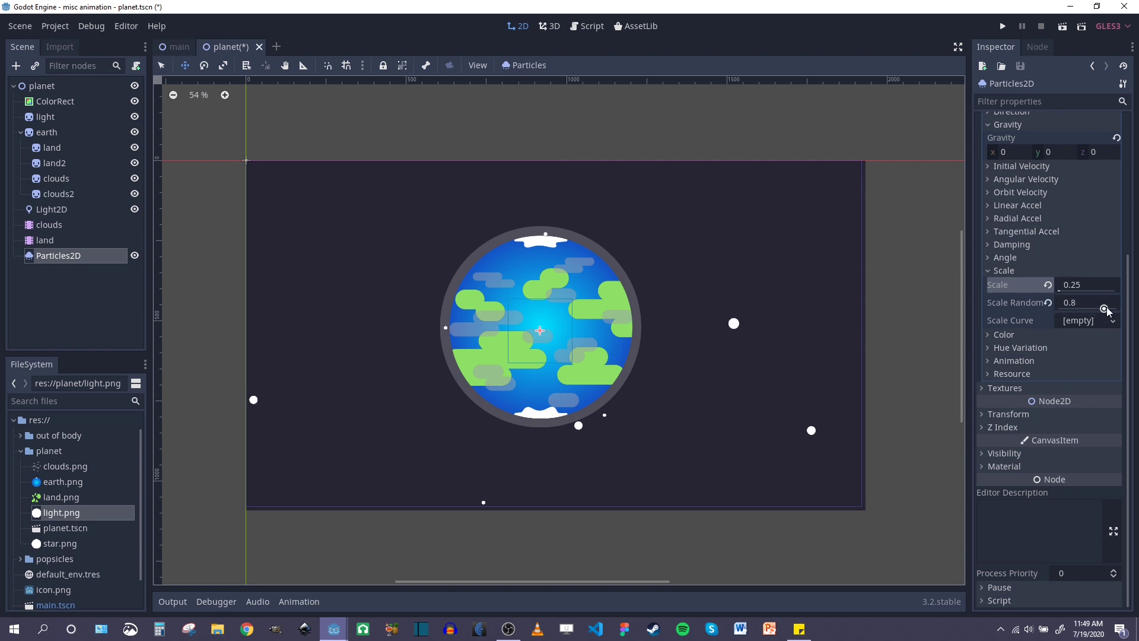
pyautogui.click(1104, 300)
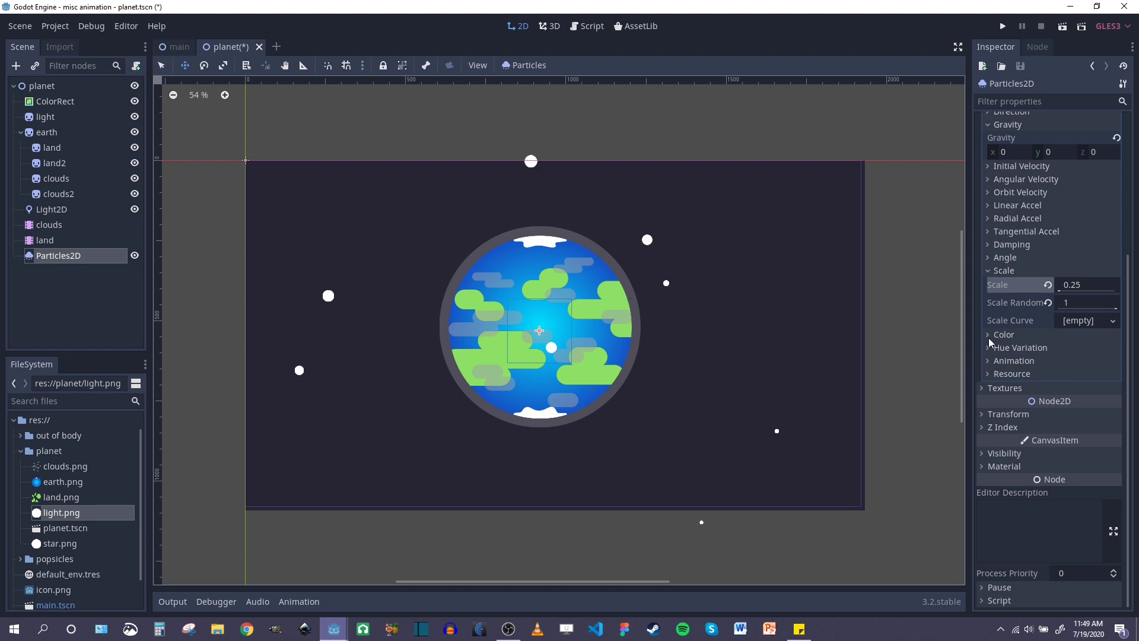
pyautogui.click(988, 334)
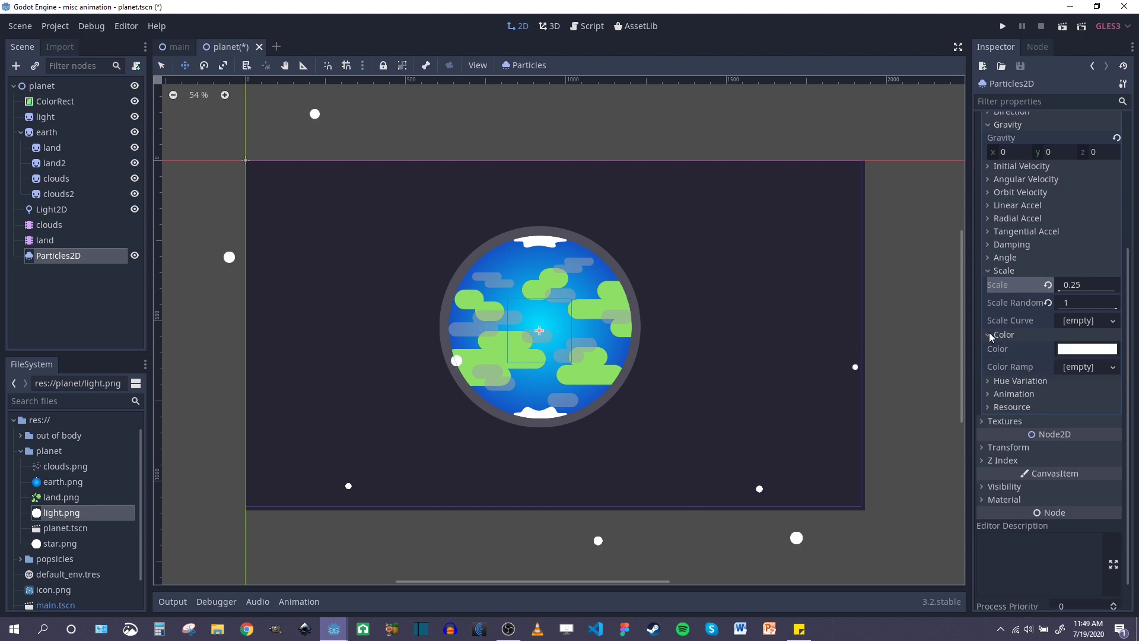
pyautogui.click(1087, 348)
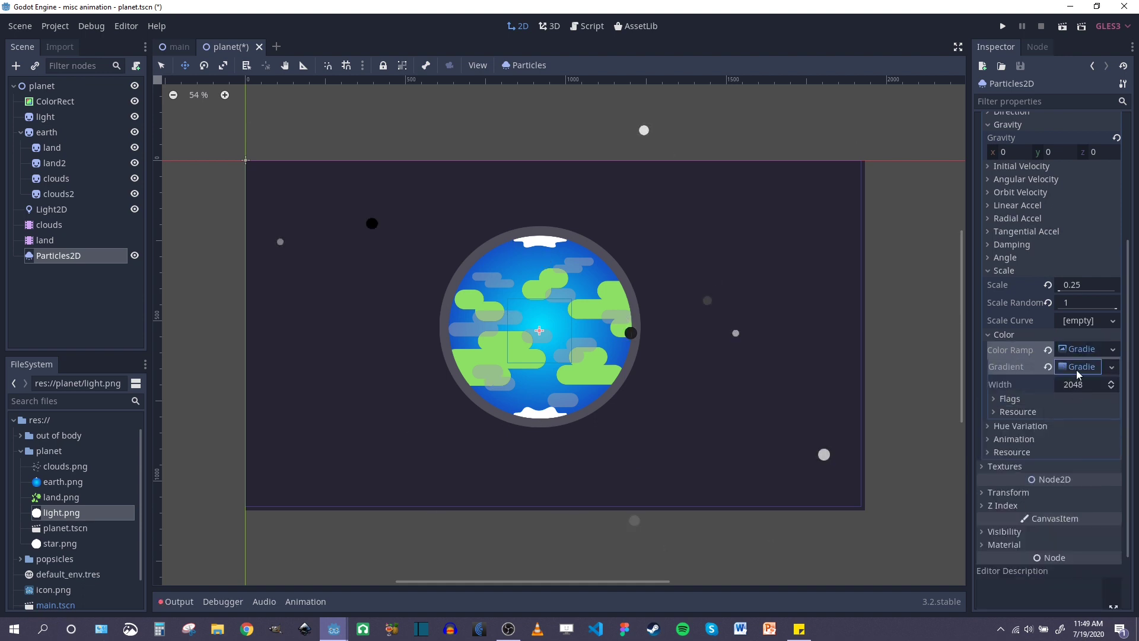
pyautogui.click(1078, 366)
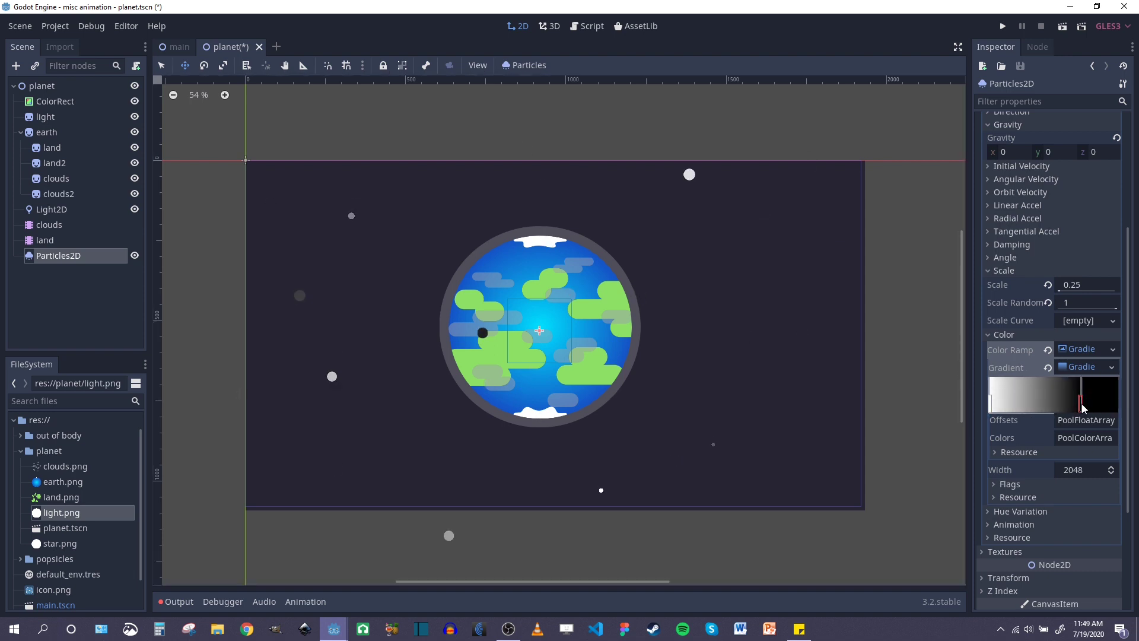
pyautogui.click(1082, 398)
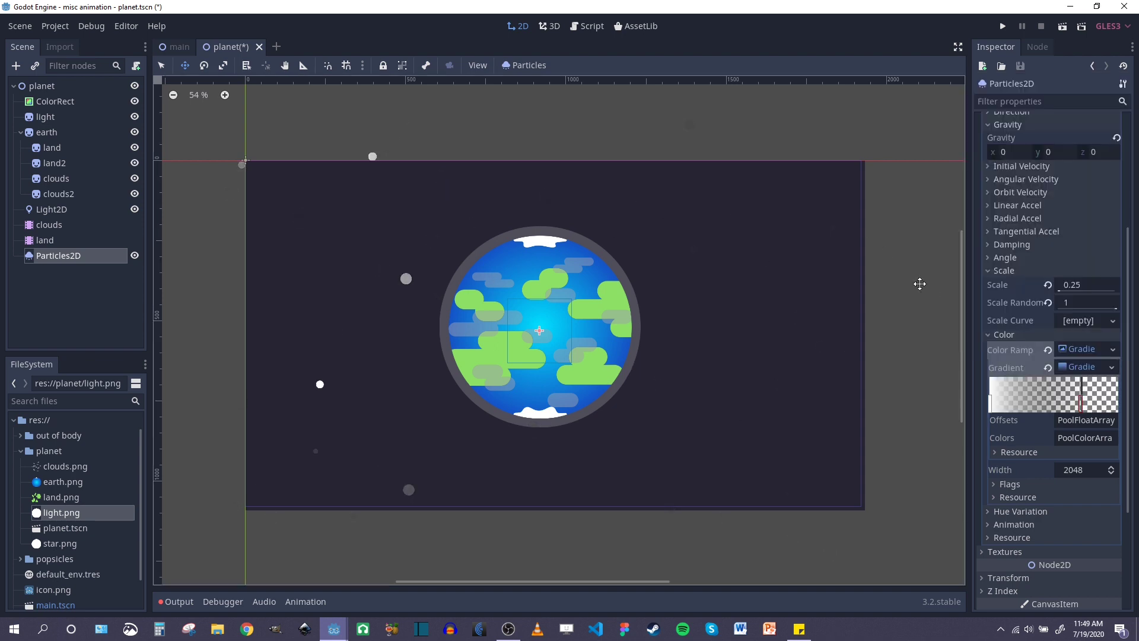
pyautogui.scroll(-3)
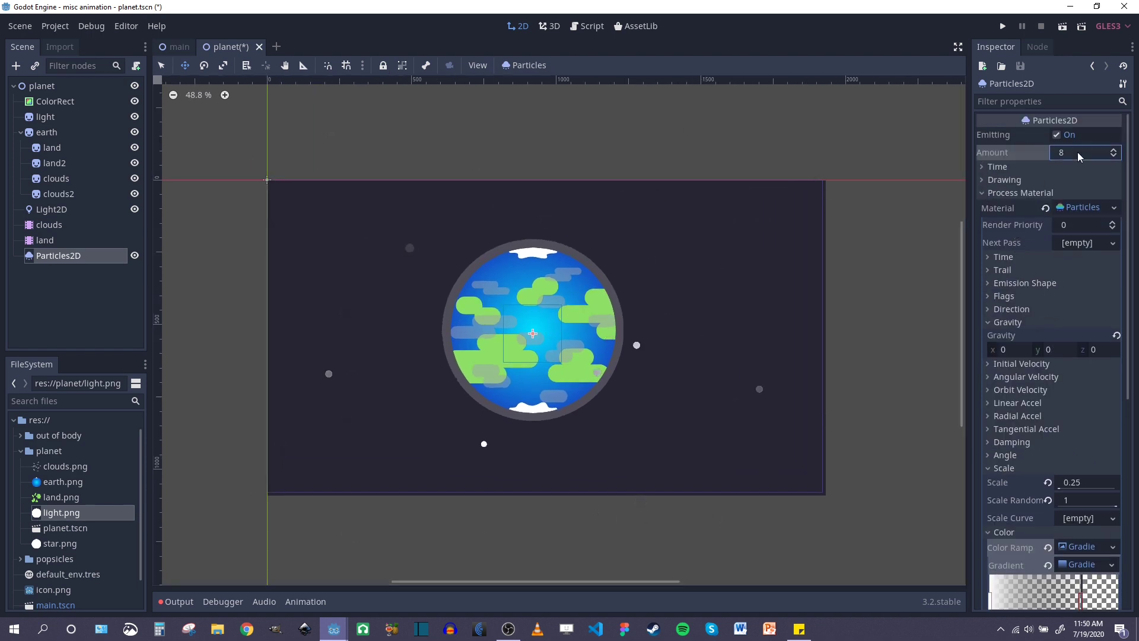
# Step: Set the particle Amount to 100, Speed Scale to 0.1 and Preprocess to 5
pyautogui.write('100')
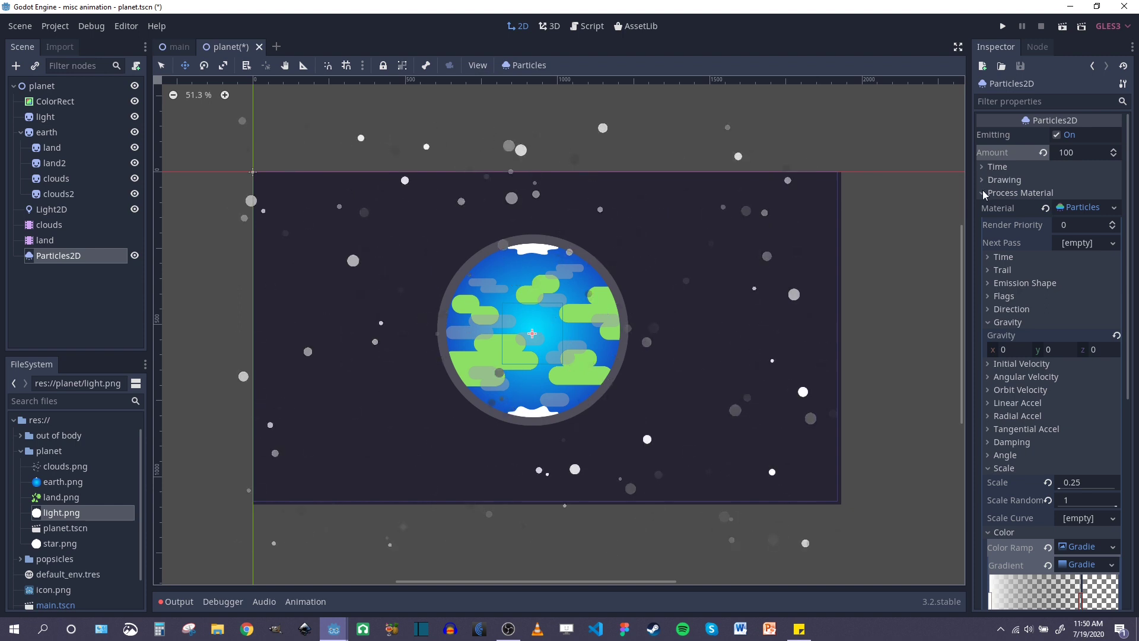
pyautogui.click(982, 192)
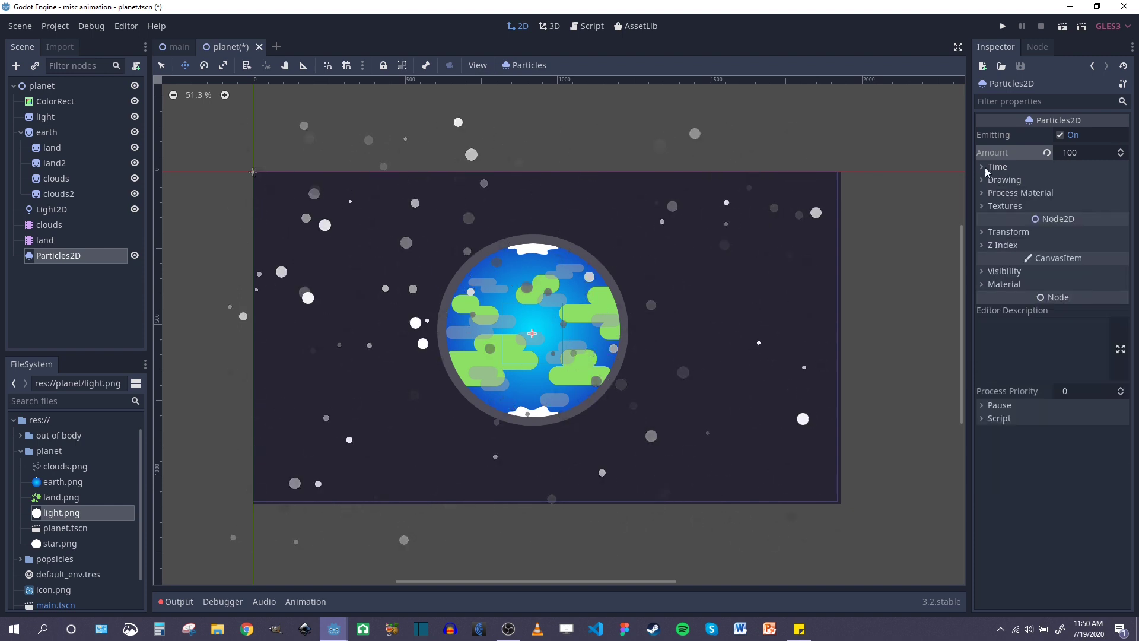
pyautogui.click(997, 166)
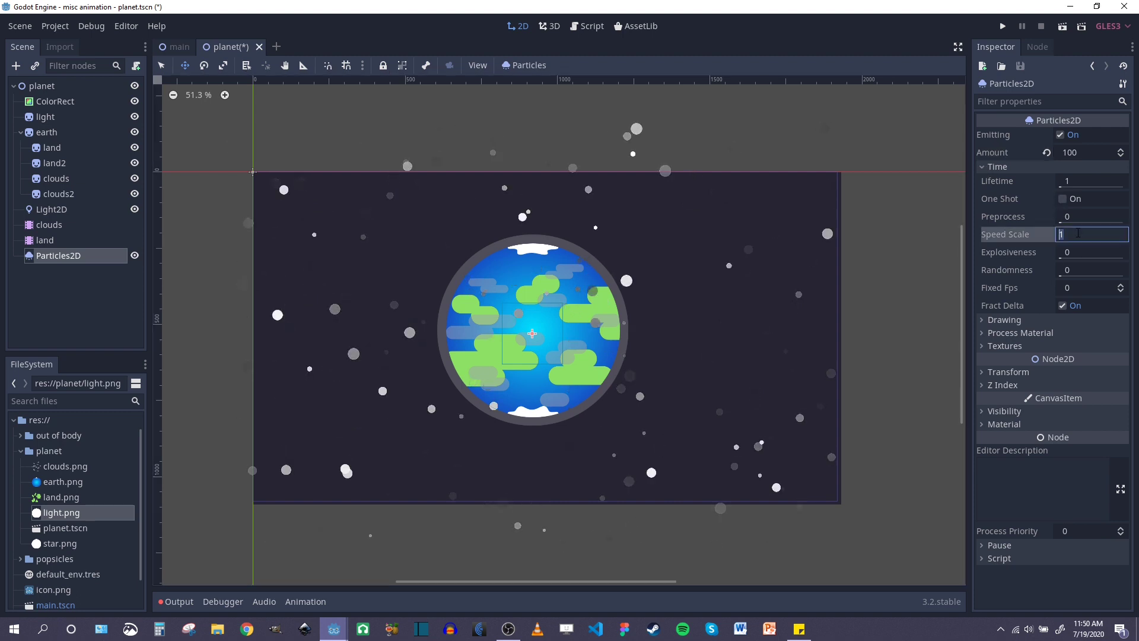
pyautogui.write('0.1')
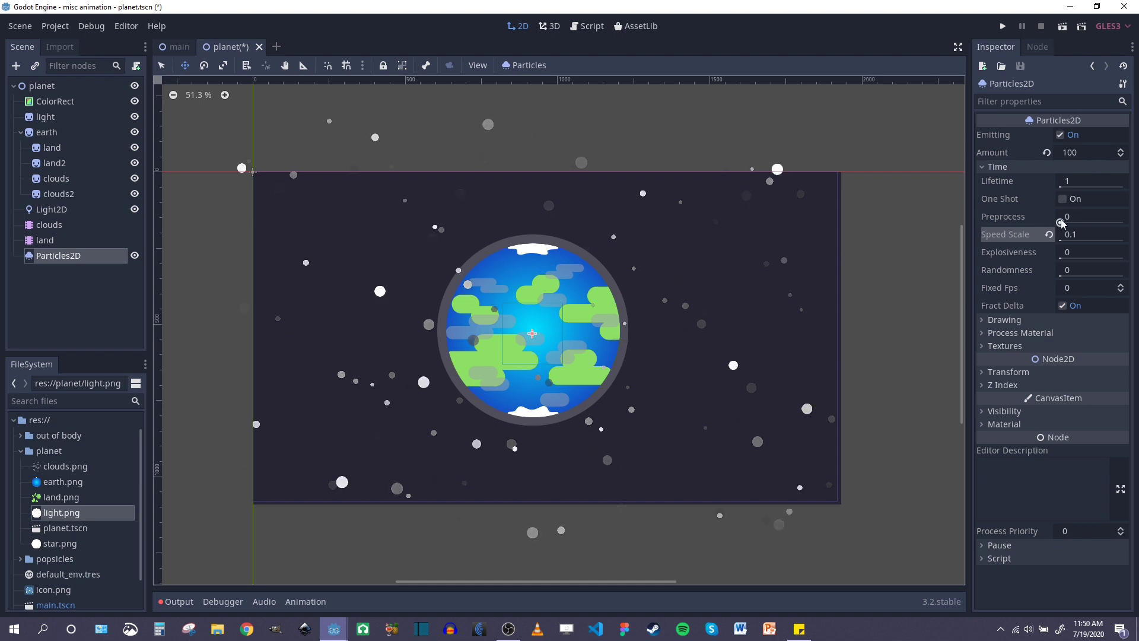
pyautogui.click(1087, 216)
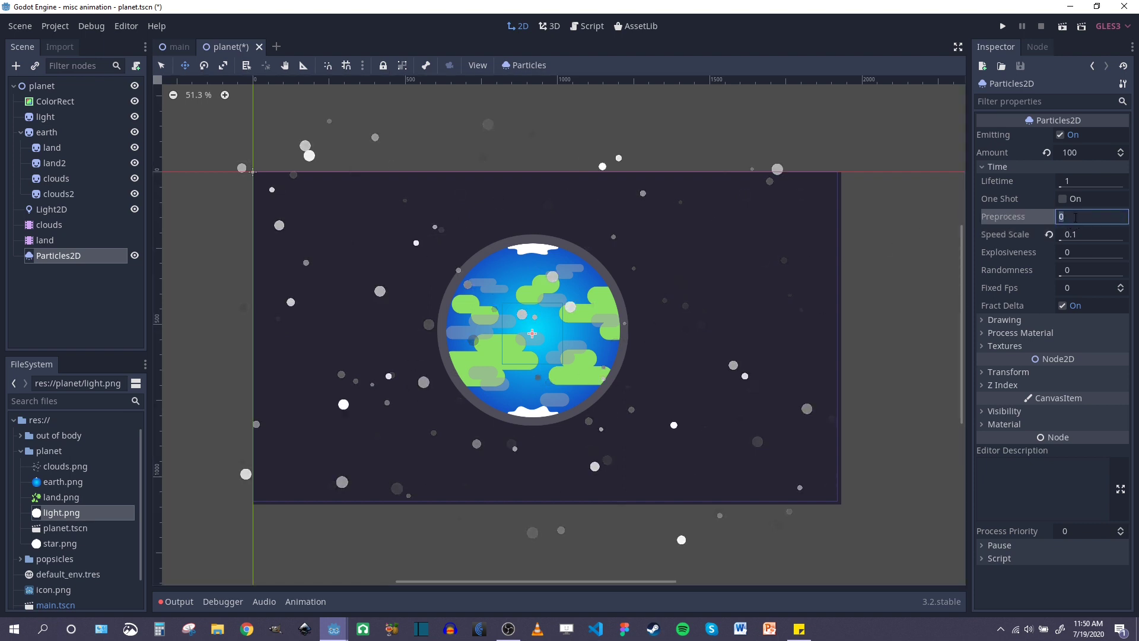
pyautogui.write('5')
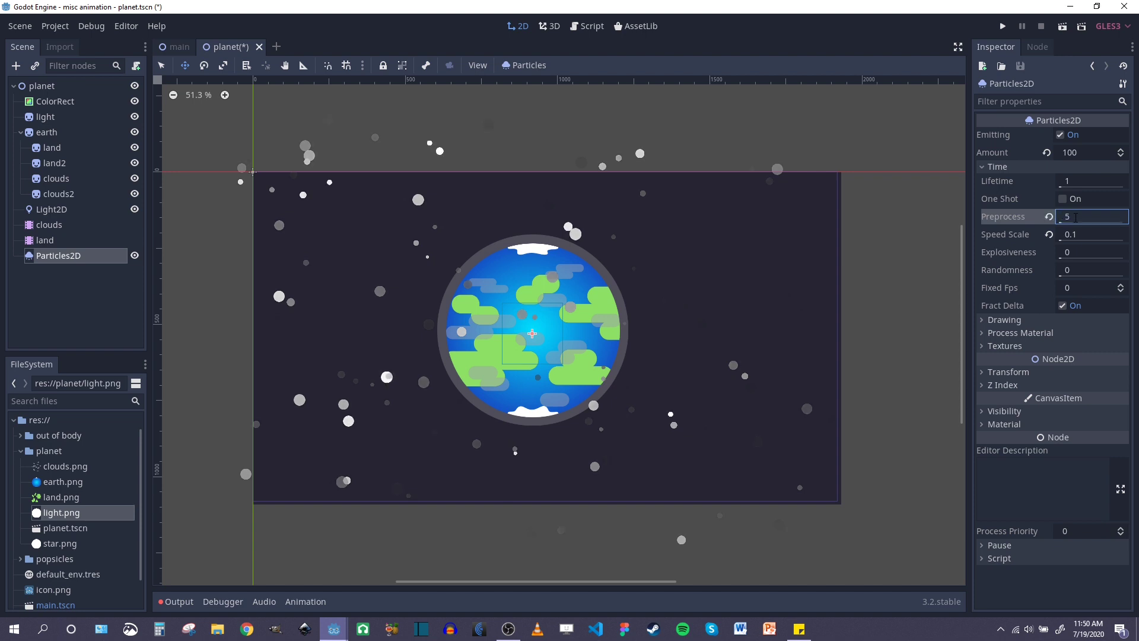